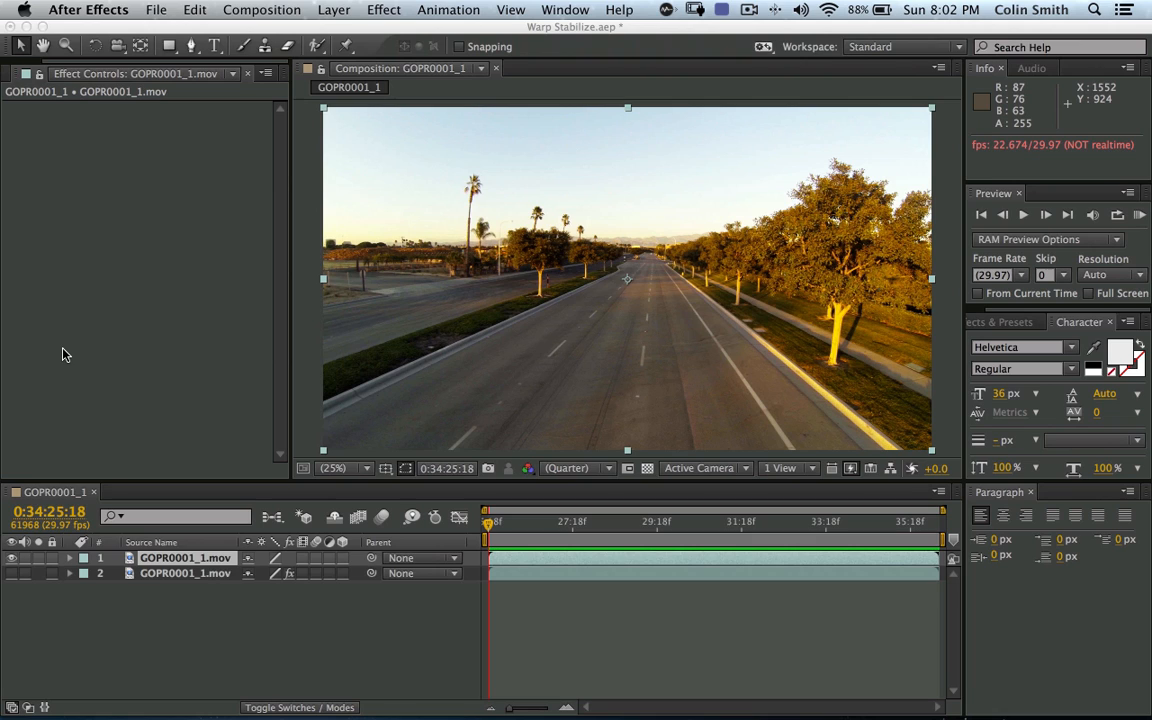
pyautogui.moveTo(714, 299)
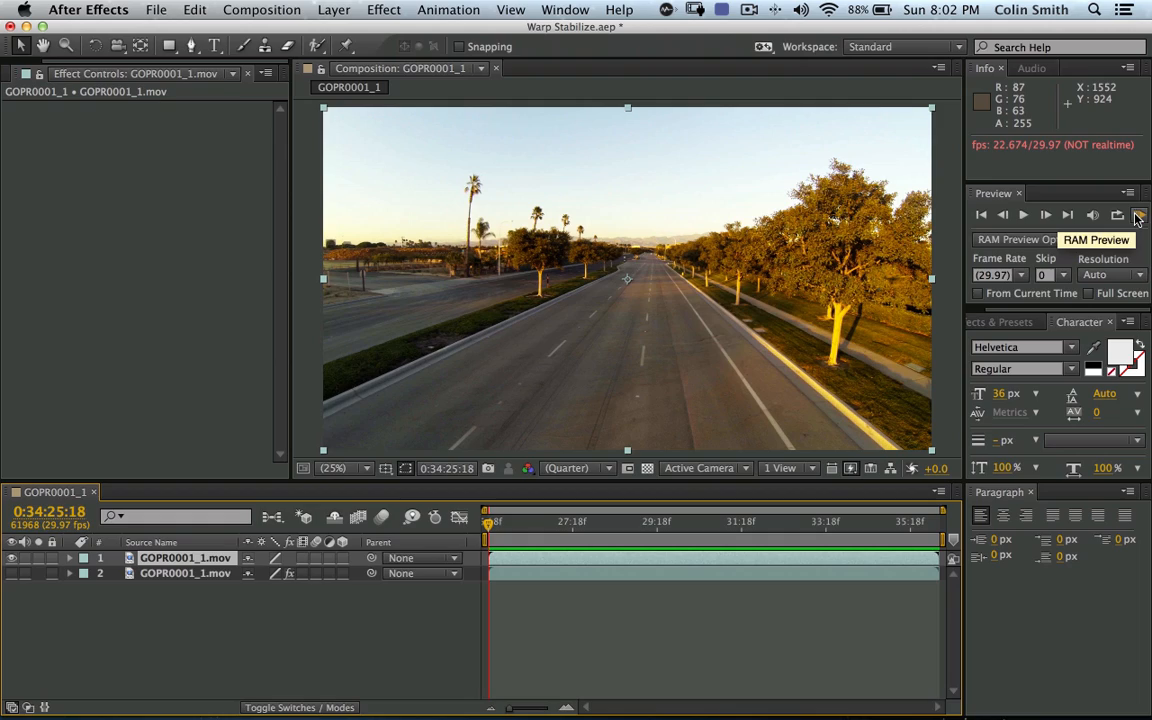
# Play a RAM preview of the road GoPro footage.
pyautogui.click(1138, 215)
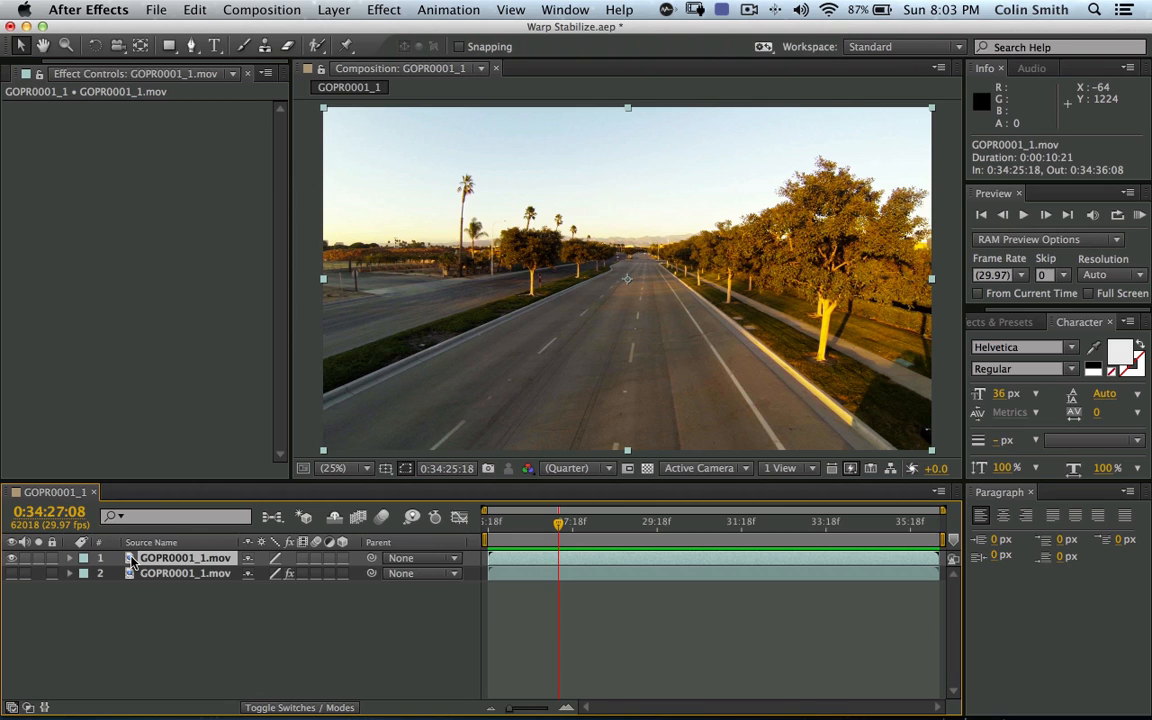
pyautogui.moveTo(357, 515)
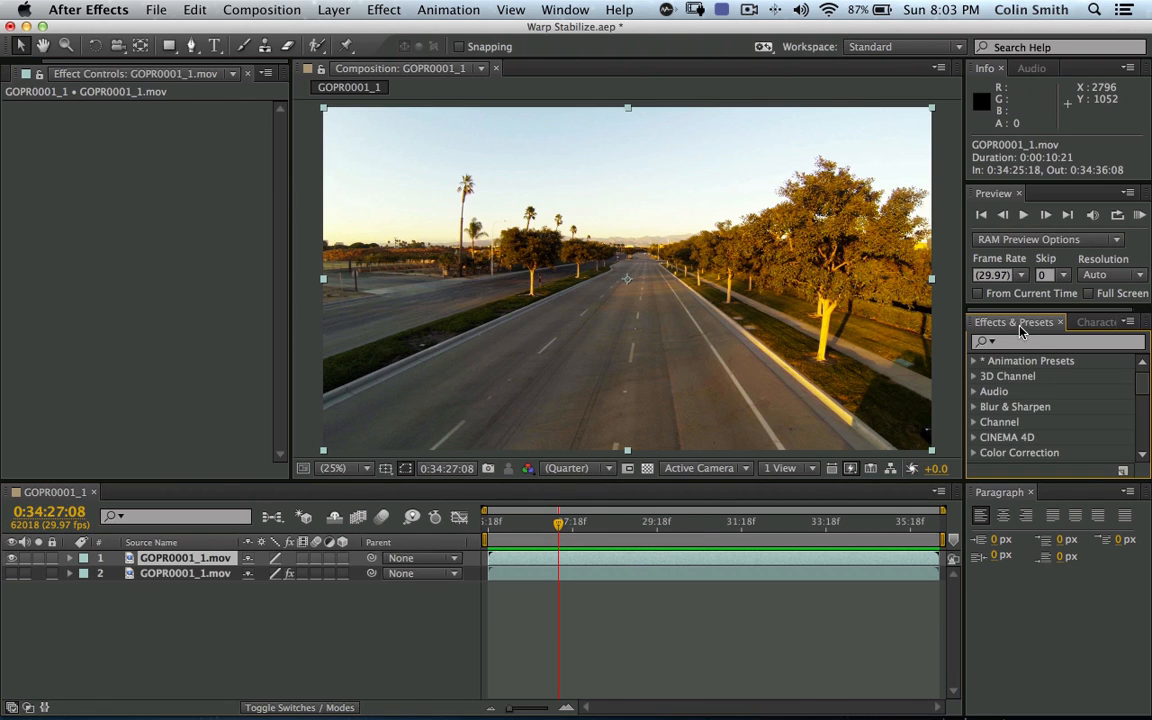
# Search the Effects & Presets list for 'stab'.
pyautogui.click(1055, 341)
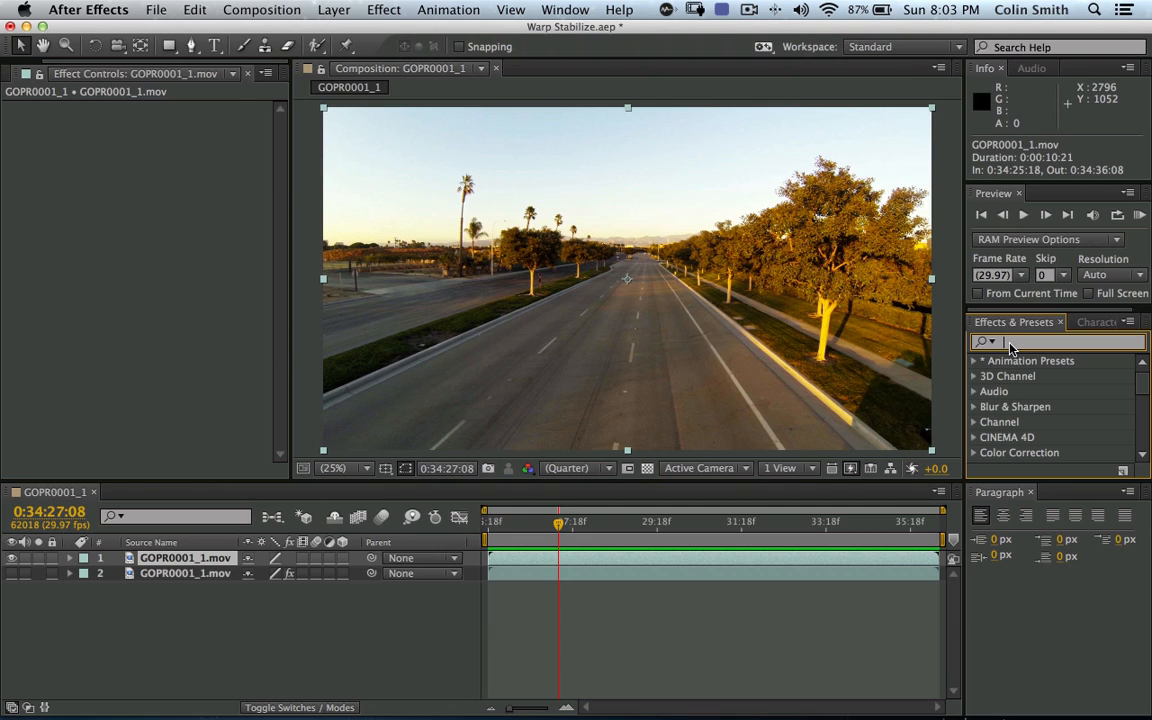
pyautogui.write('stab')
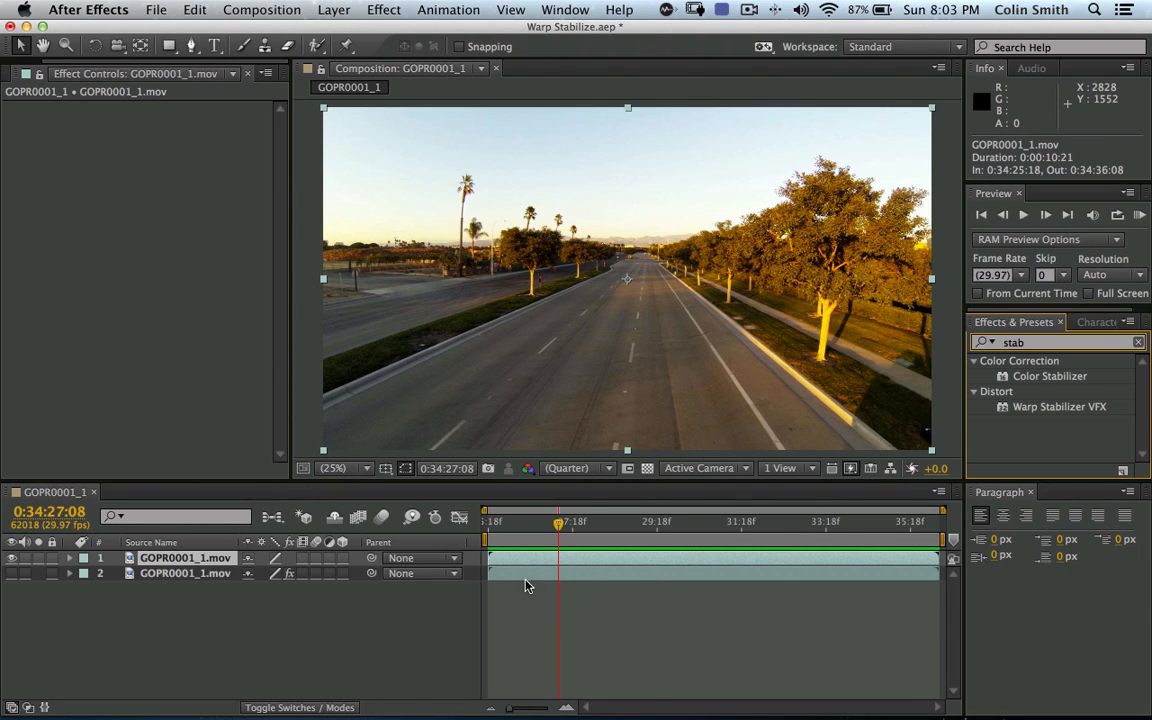
pyautogui.moveTo(573, 561)
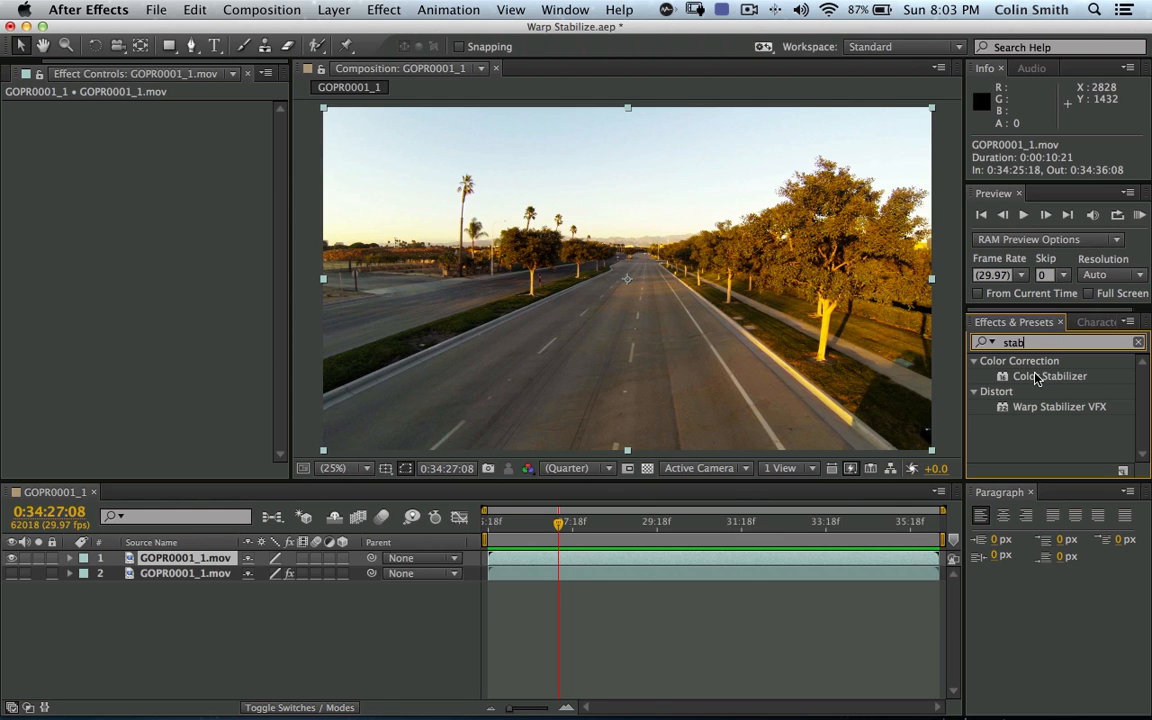
pyautogui.moveTo(1037, 408)
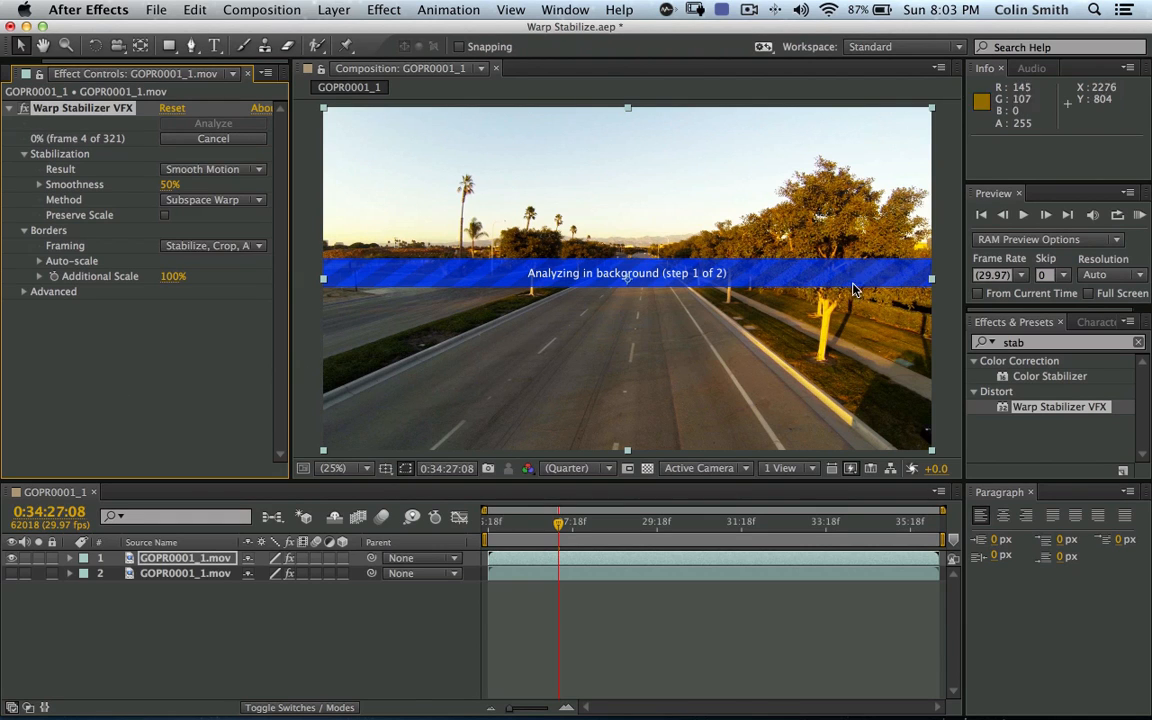
pyautogui.moveTo(572, 143)
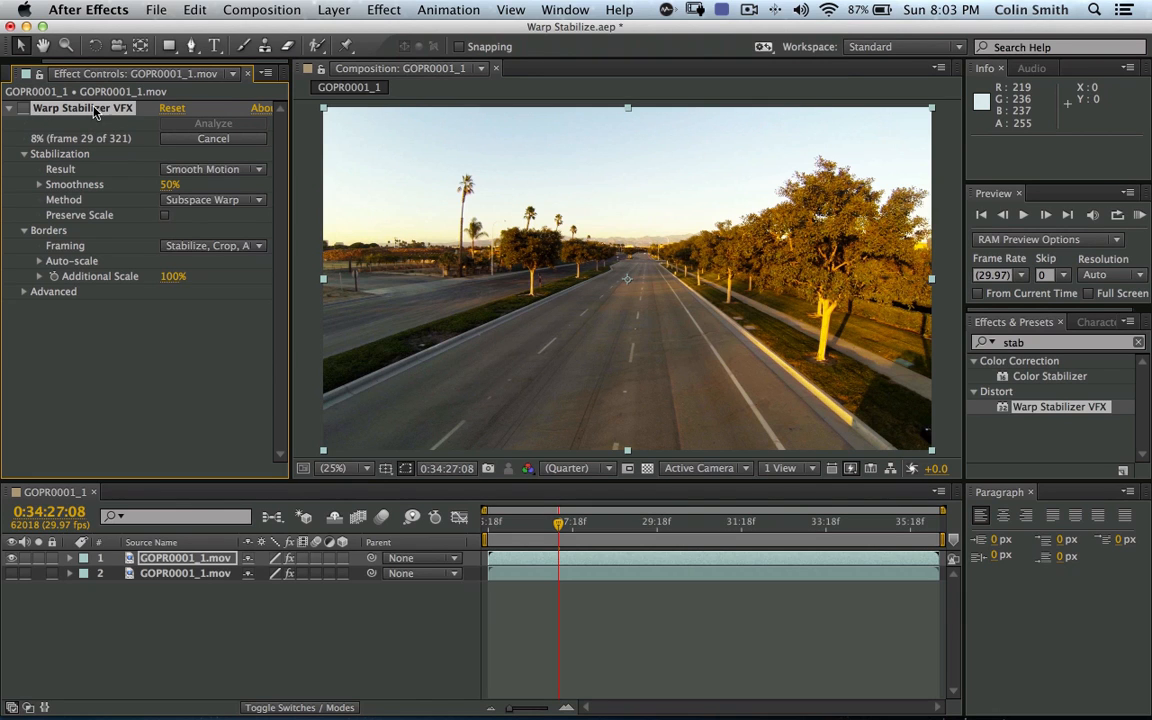
# Cancel the top layer's running Warp Stabilizer analysis.
pyautogui.click(213, 138)
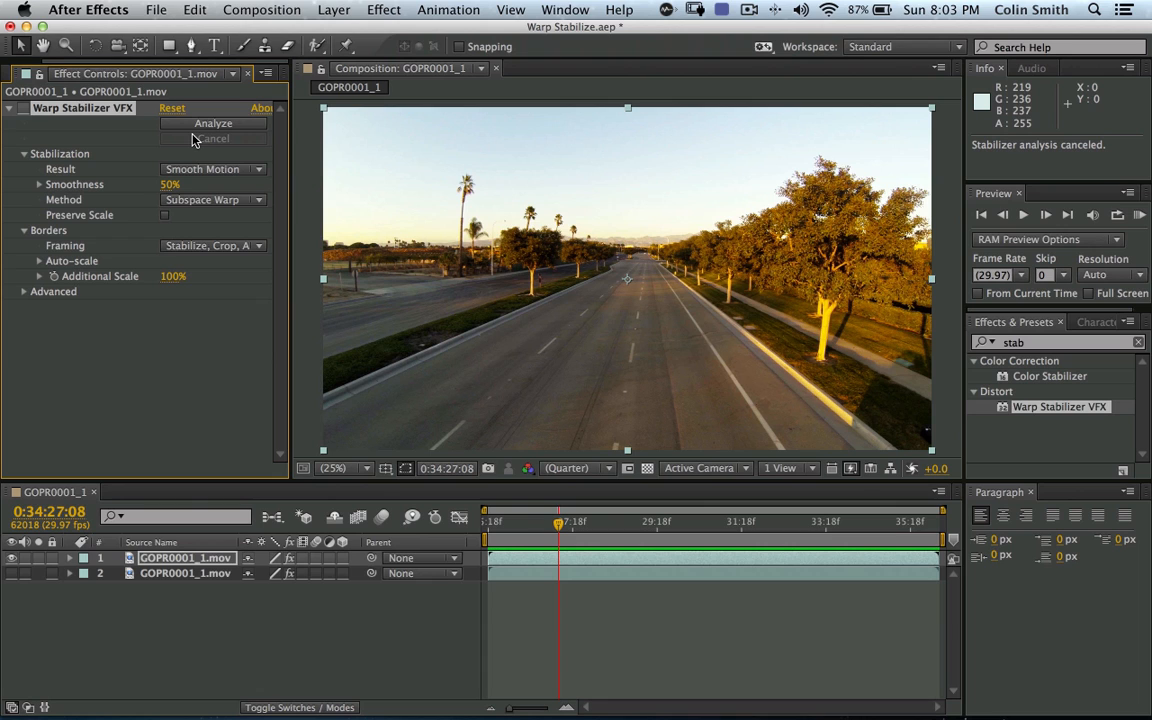
pyautogui.moveTo(15, 558)
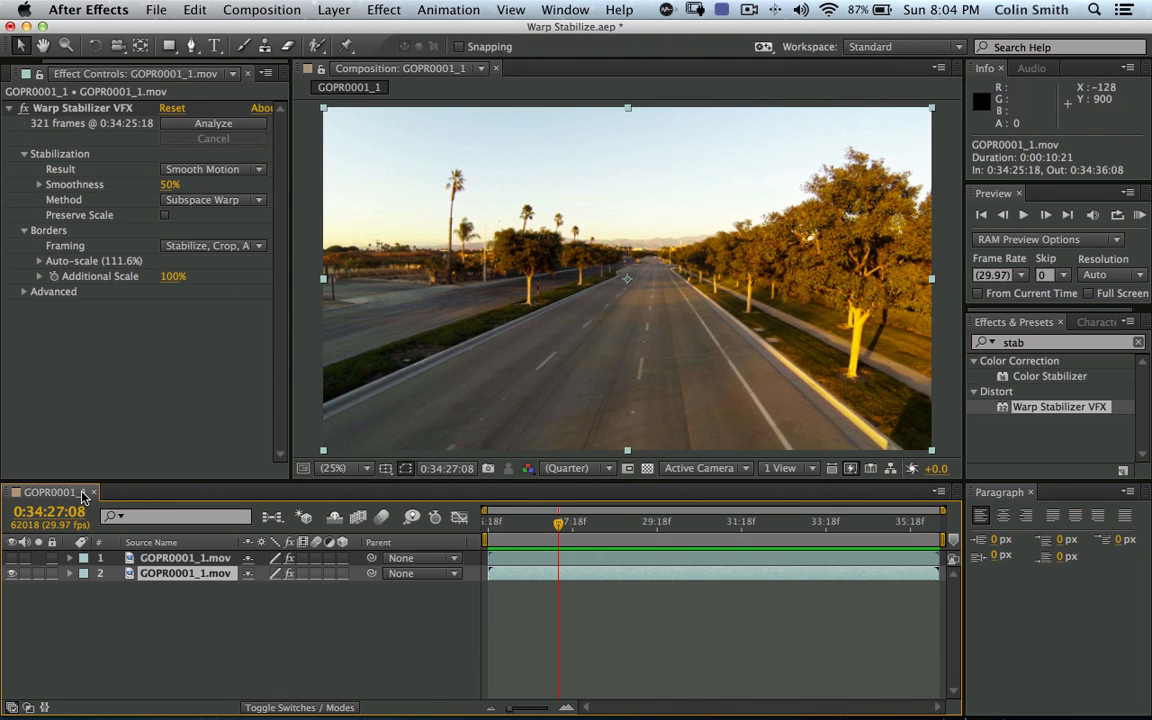
pyautogui.moveTo(565, 527)
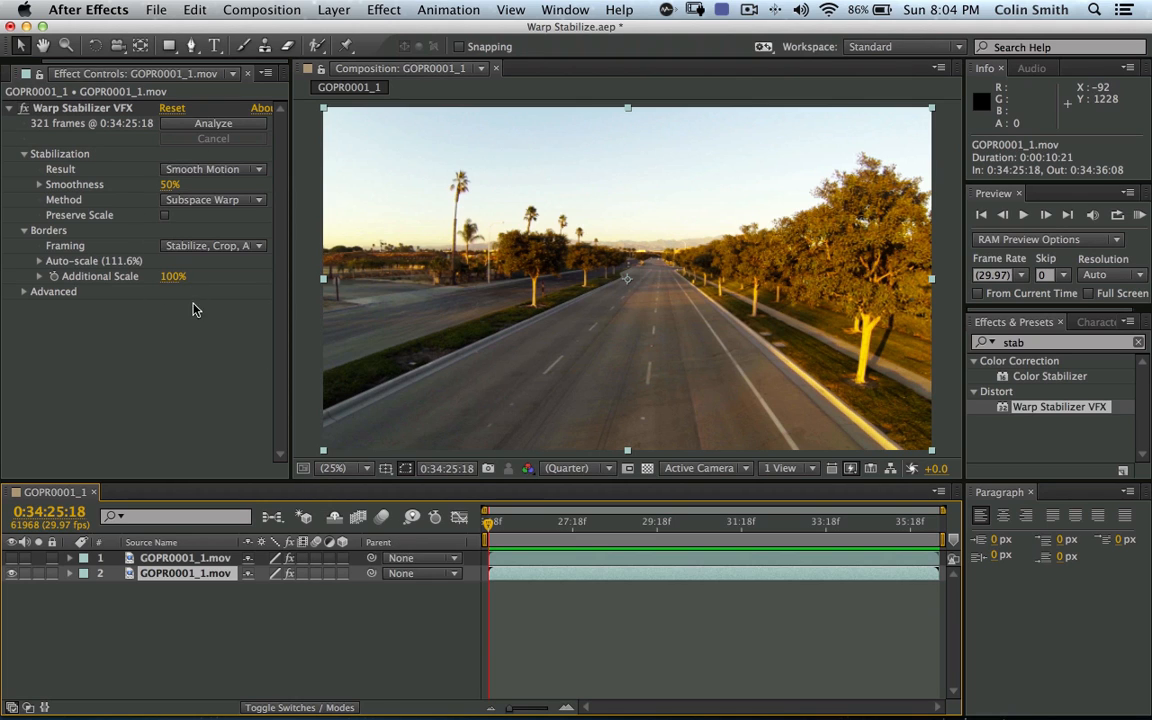
pyautogui.moveTo(167, 322)
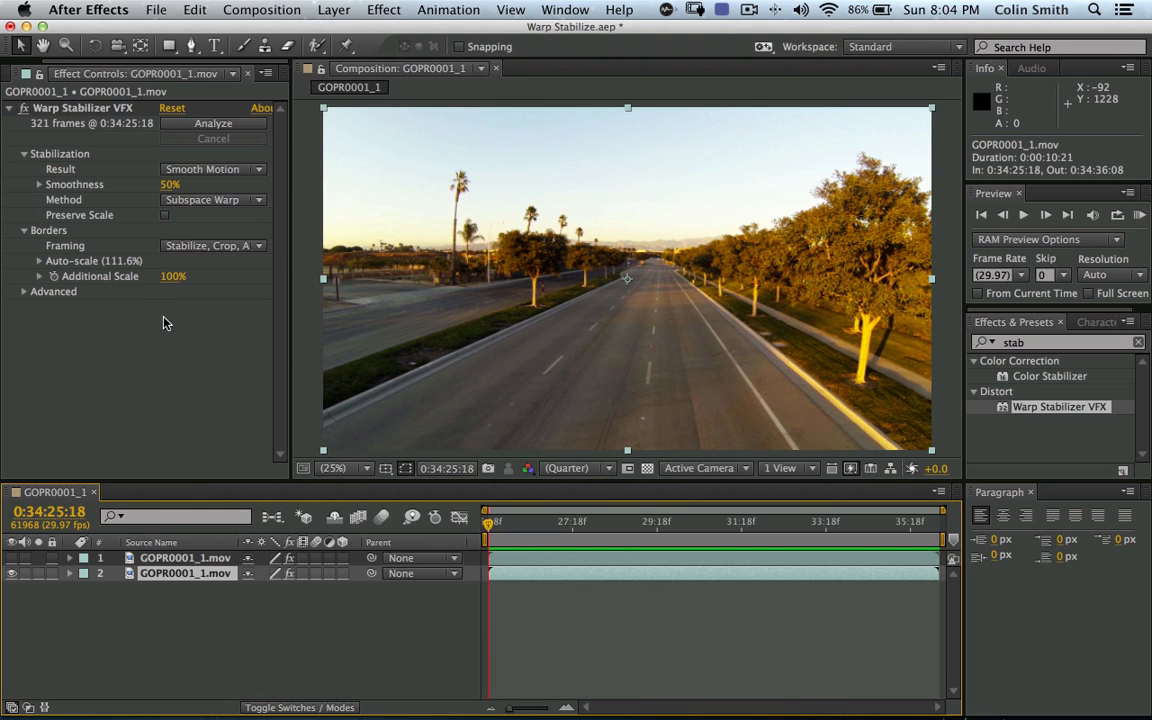
pyautogui.moveTo(853, 173)
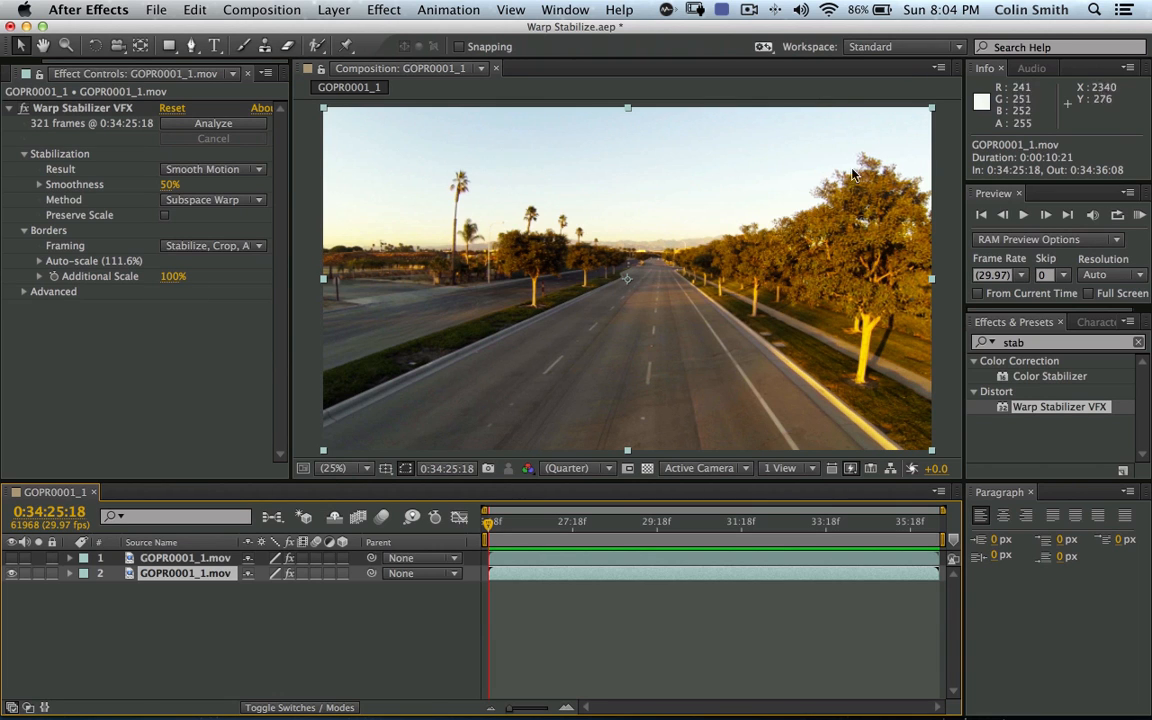
pyautogui.moveTo(1120, 214)
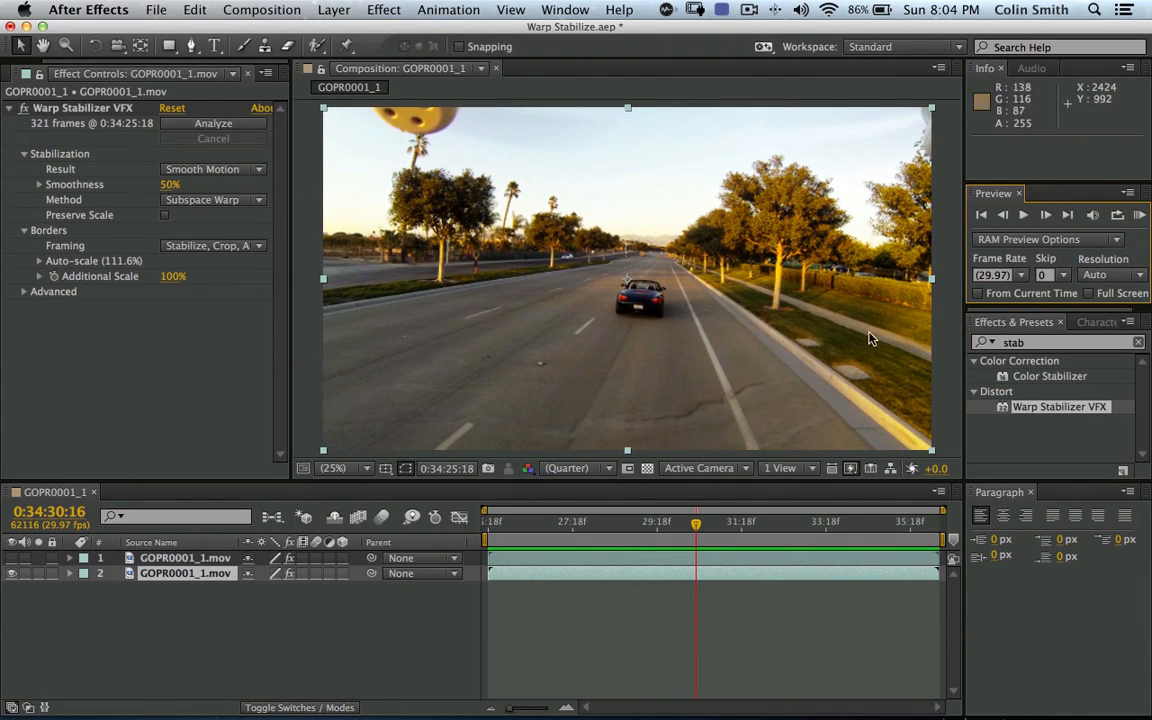
pyautogui.moveTo(875, 350)
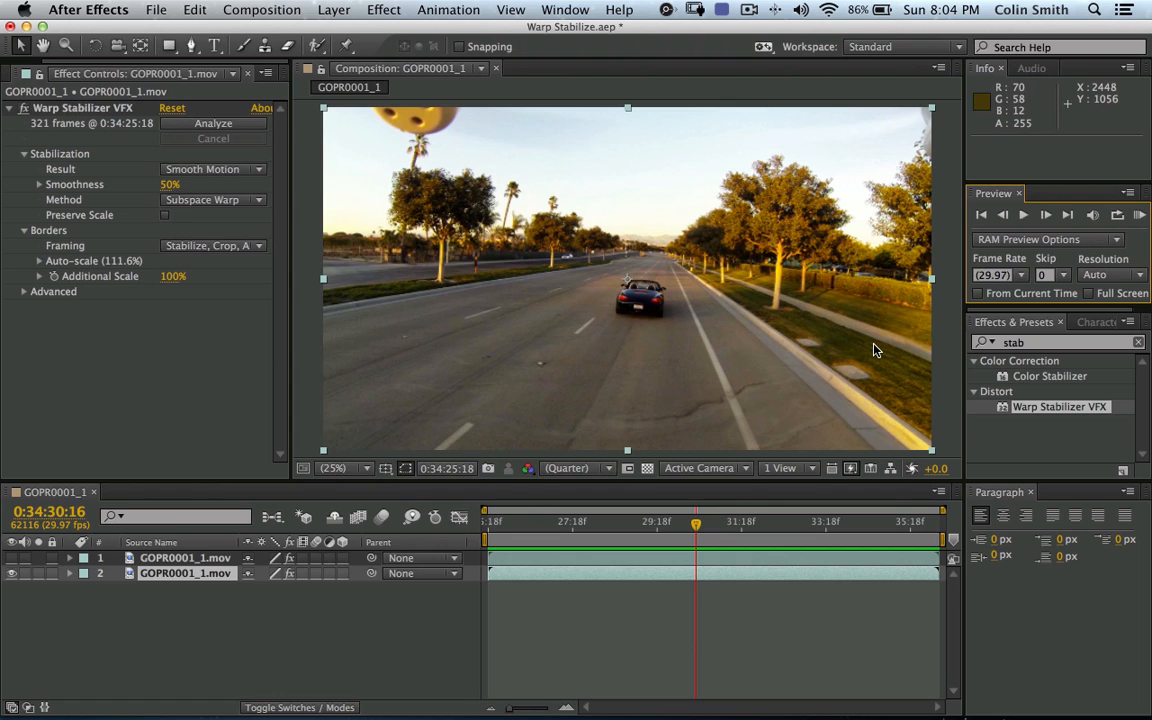
pyautogui.moveTo(80, 211)
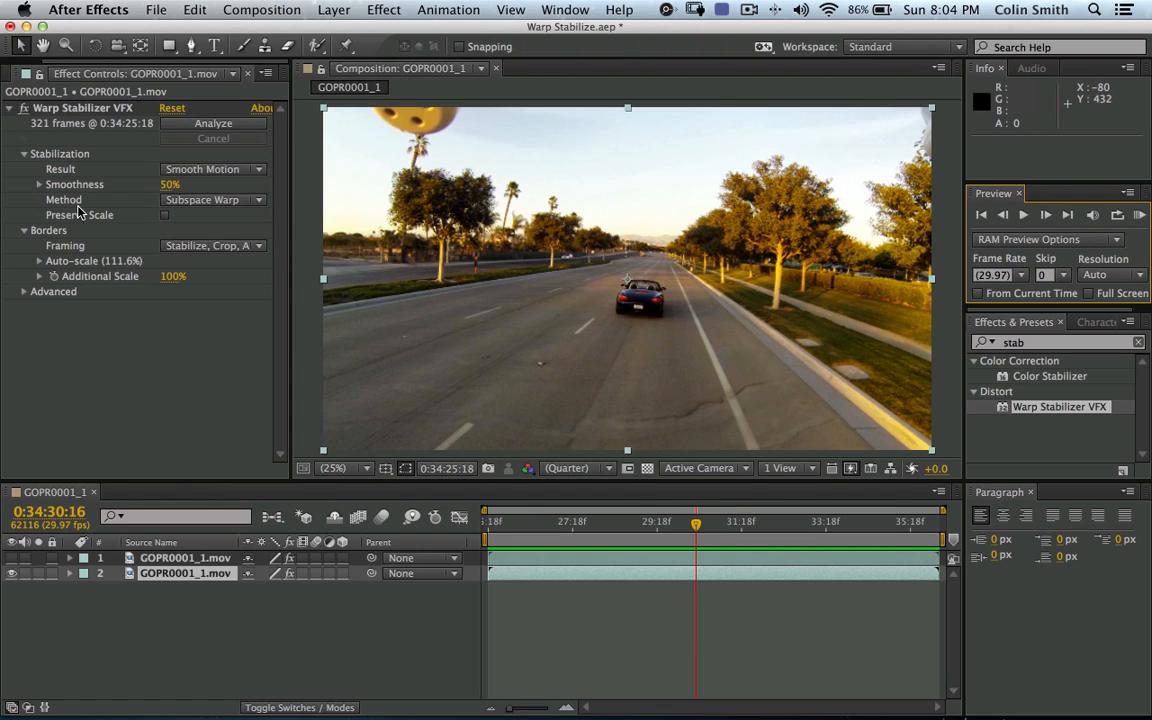
# Set the Warp Stabilizer method to Position, Scale, Rotation and scrub through the clip.
pyautogui.click(213, 199)
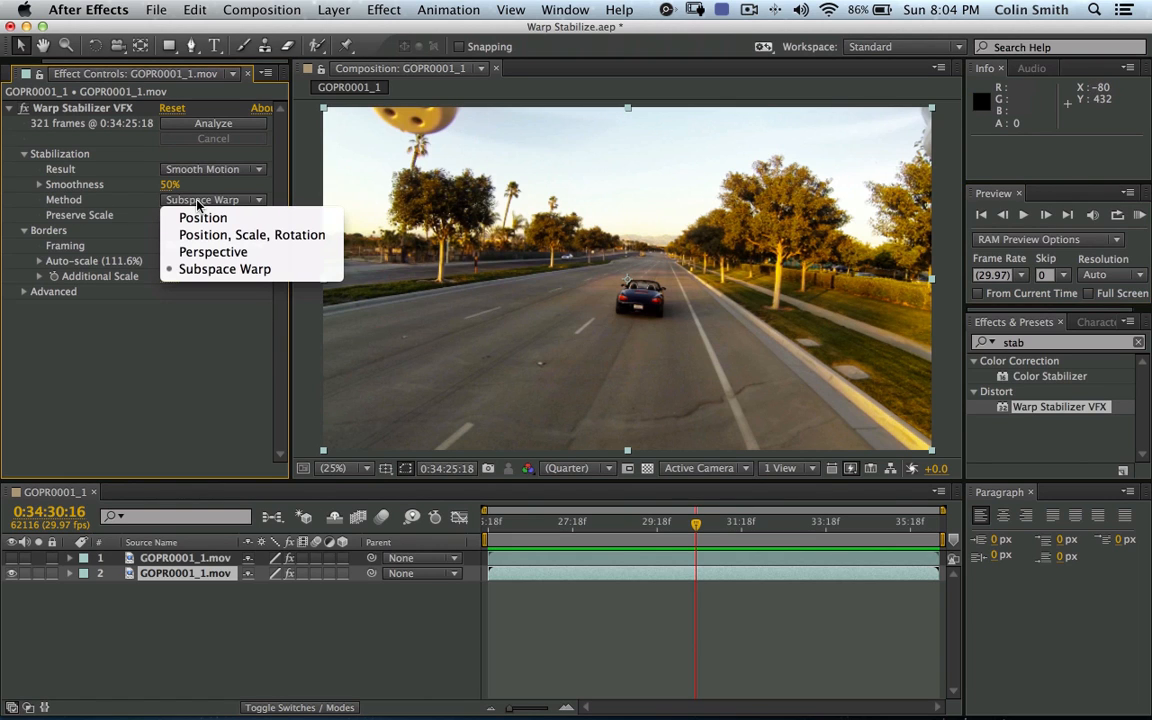
pyautogui.moveTo(250, 234)
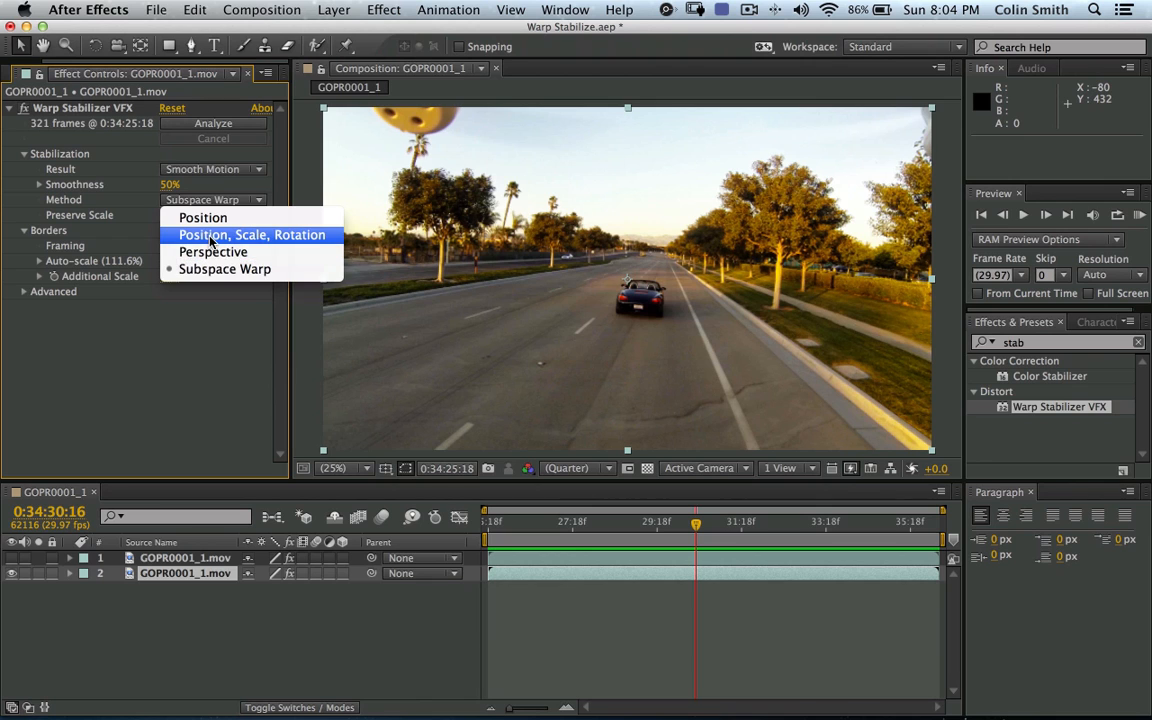
pyautogui.click(253, 234)
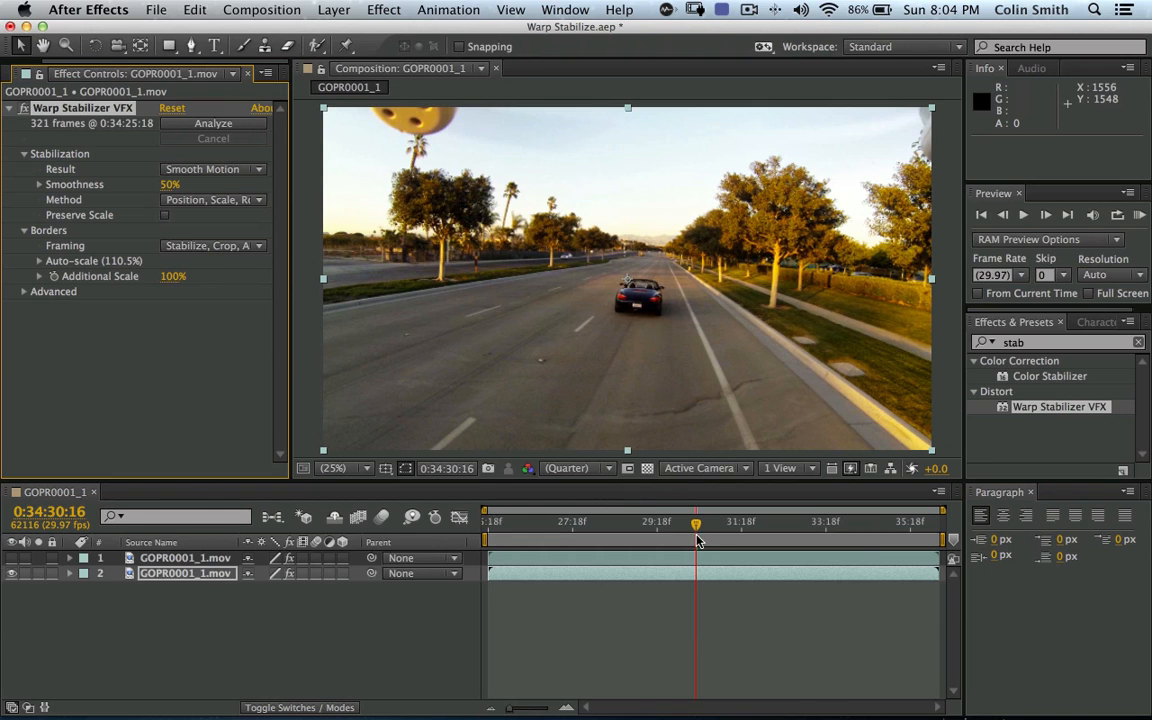
pyautogui.moveTo(696, 522); pyautogui.dragTo(535, 522)
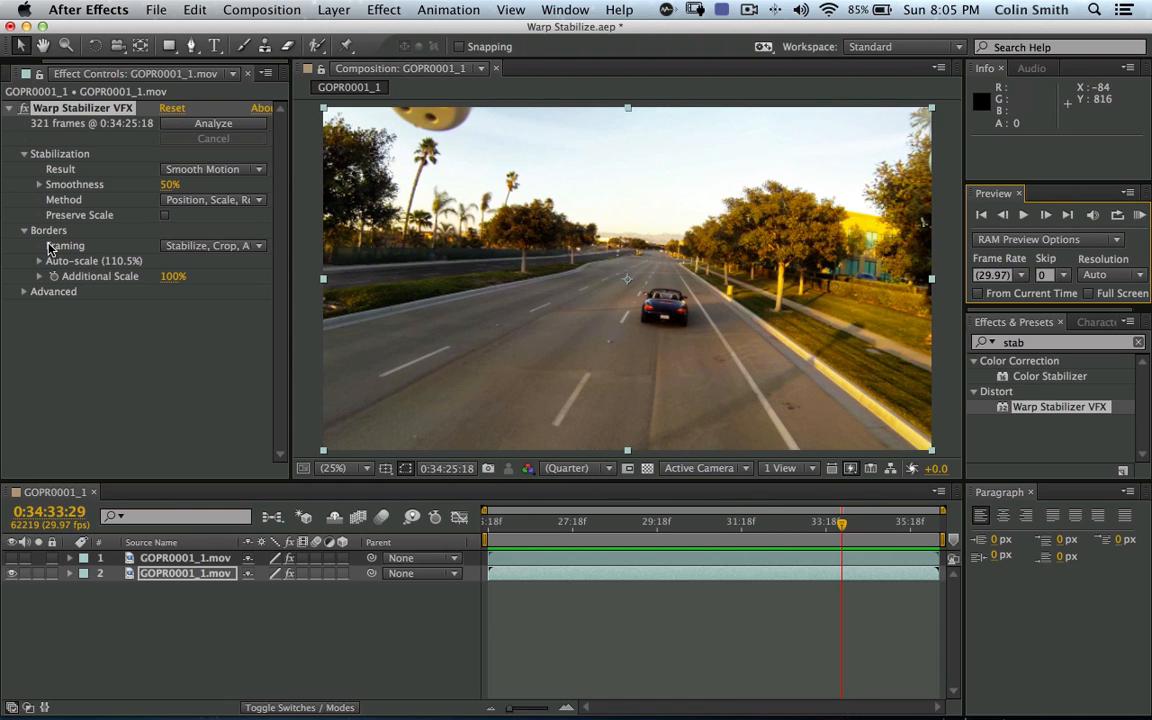
# Switch Warp Stabilizer framing to Stabilize, Crop, disabling auto-scale at 100%.
pyautogui.click(210, 245)
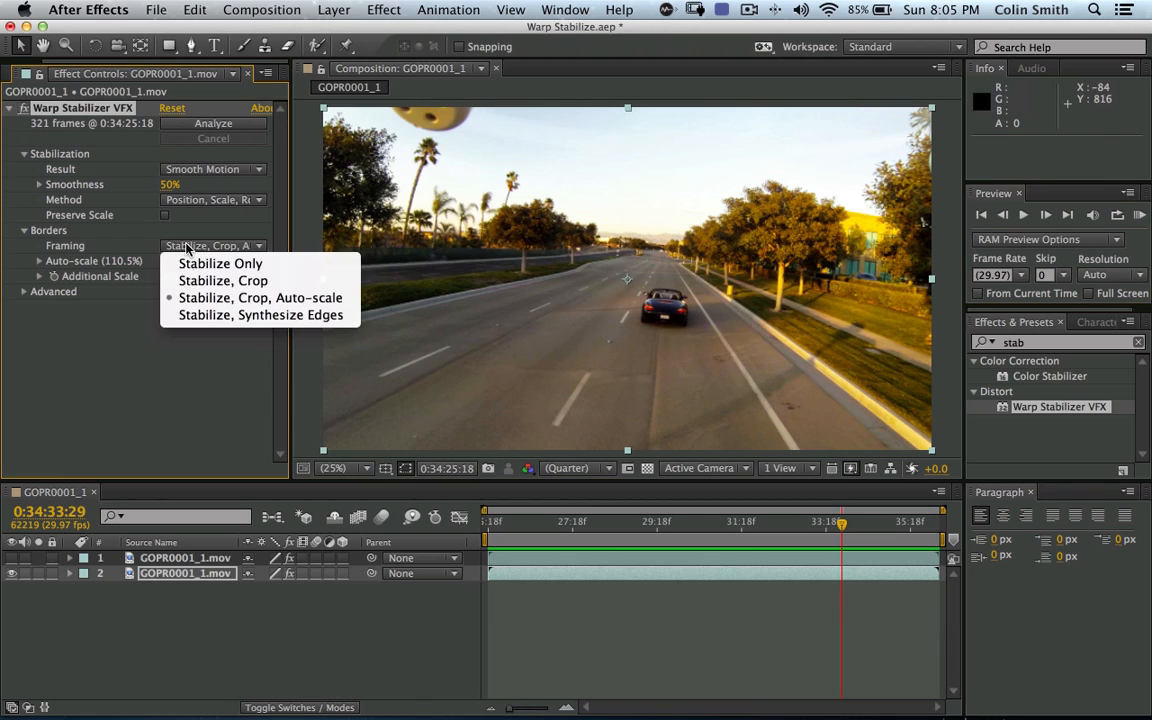
pyautogui.moveTo(260, 297)
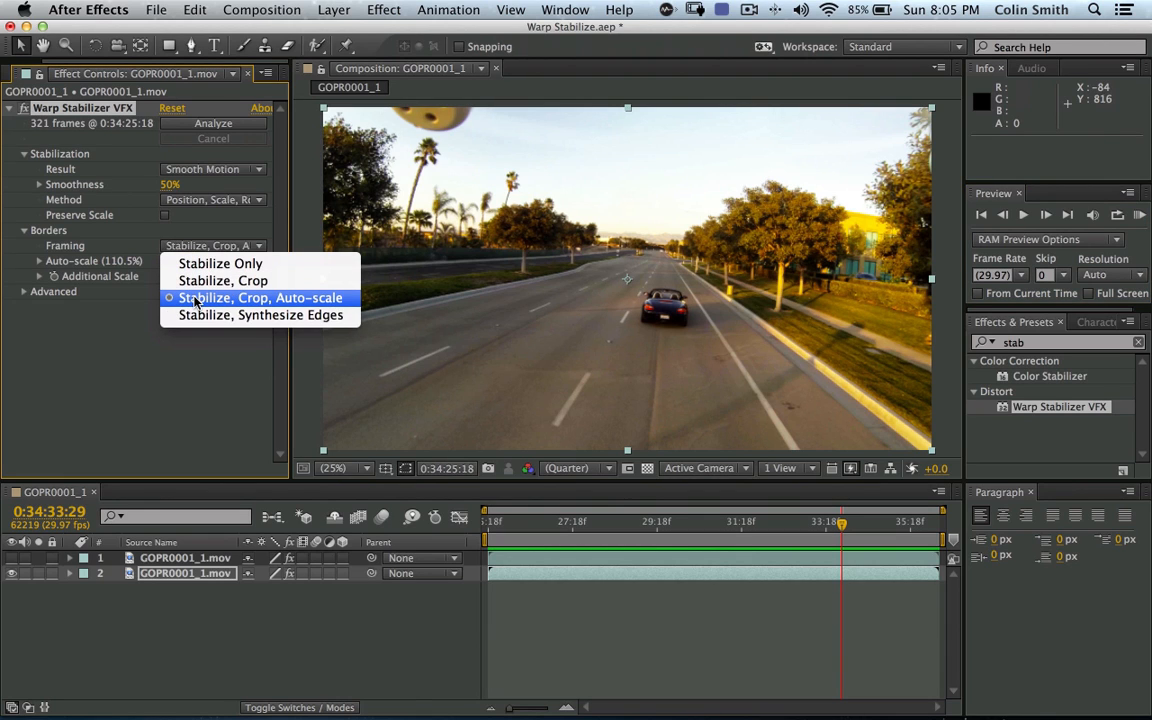
pyautogui.click(261, 297)
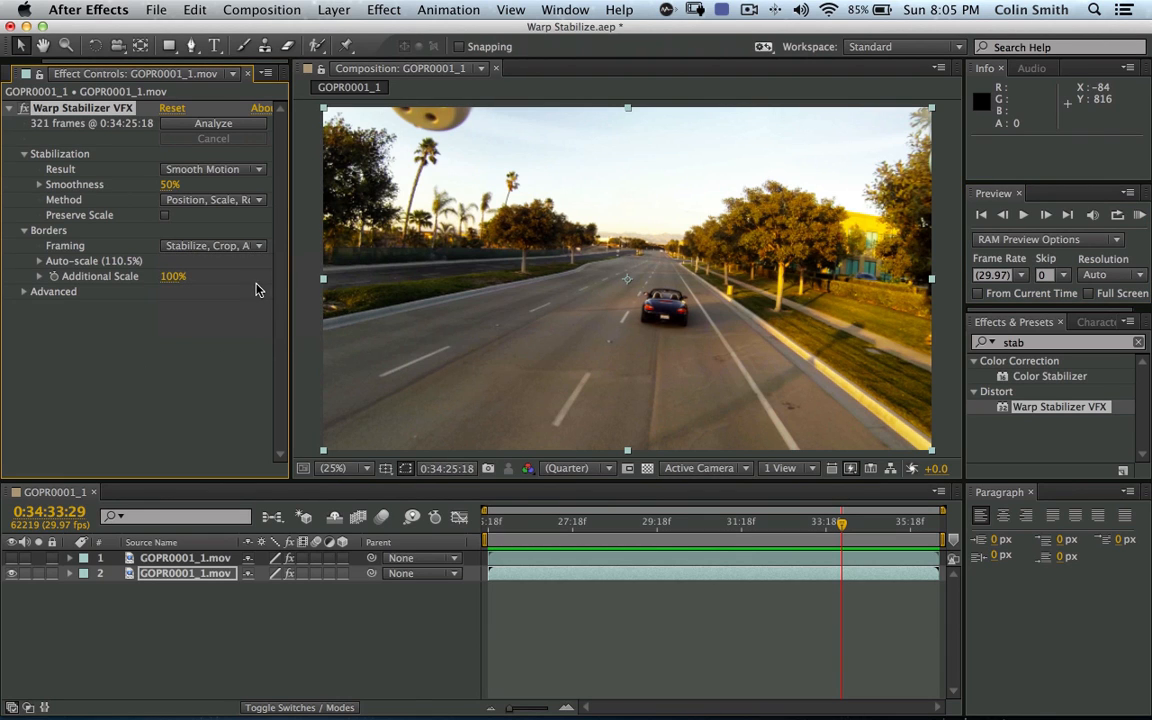
pyautogui.moveTo(119, 338)
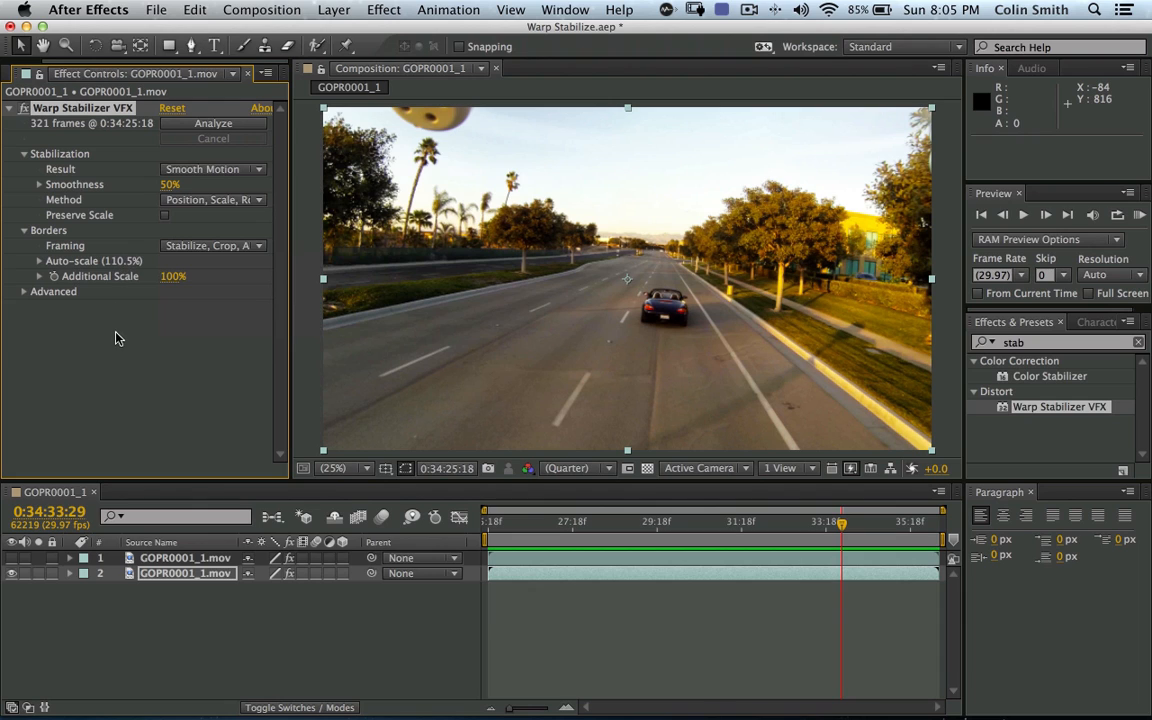
pyautogui.click(210, 245)
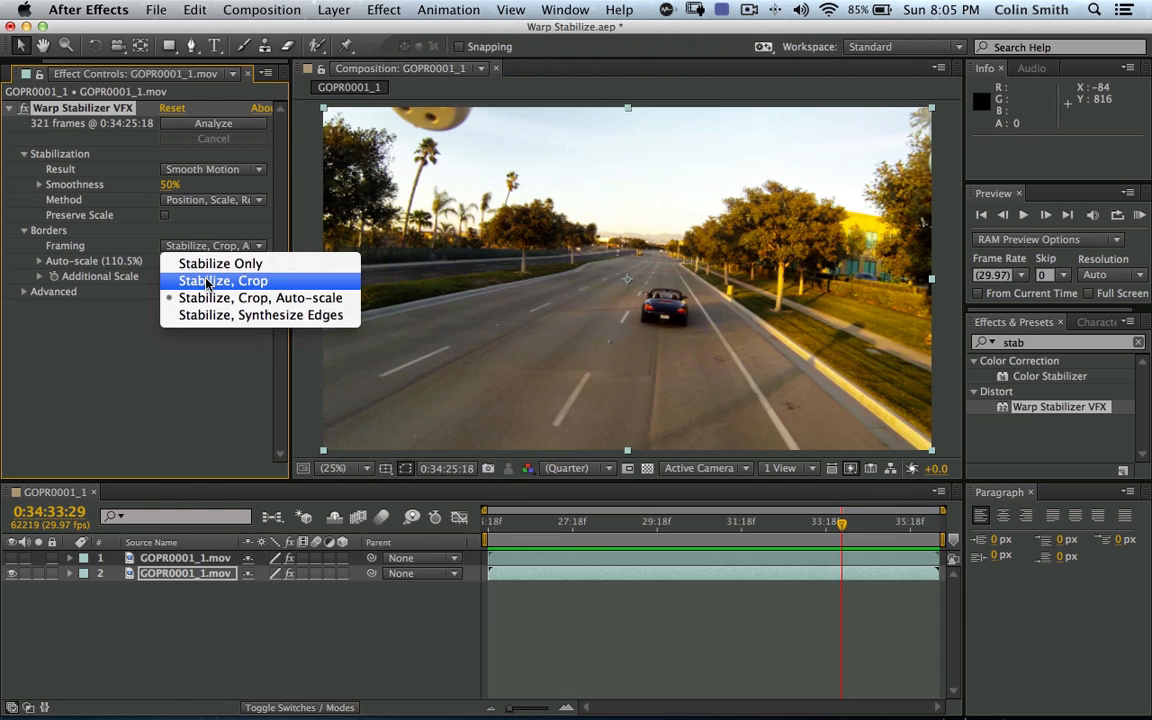
pyautogui.click(223, 280)
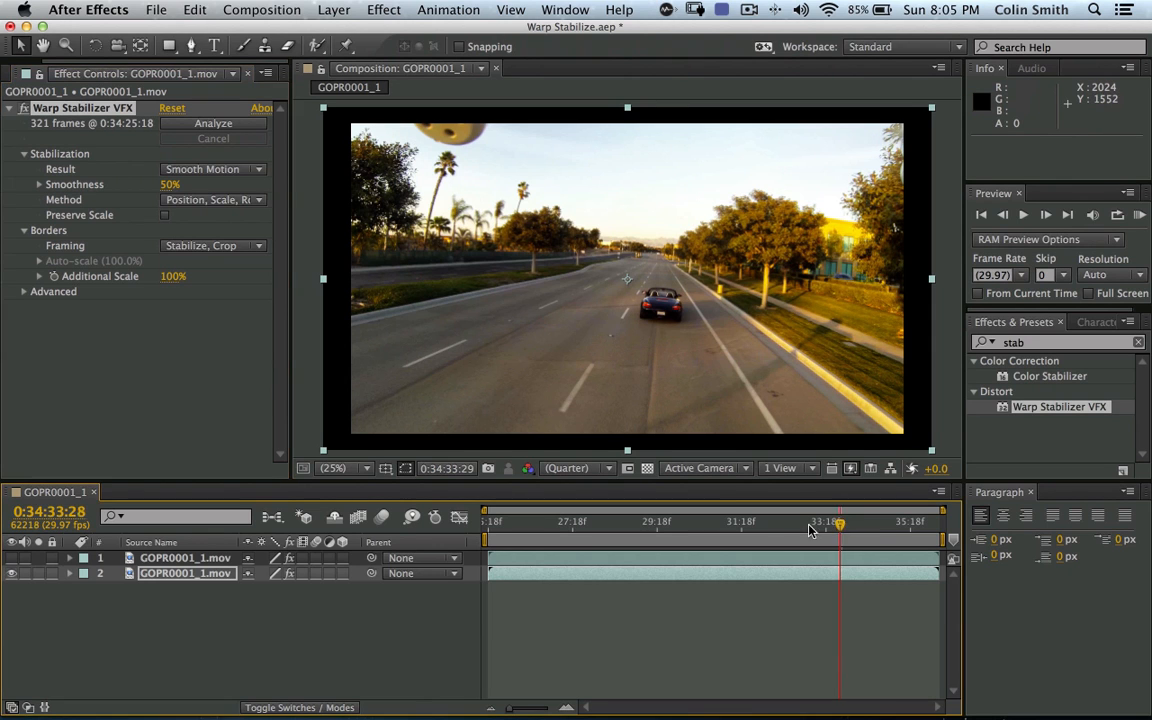
pyautogui.click(490, 521)
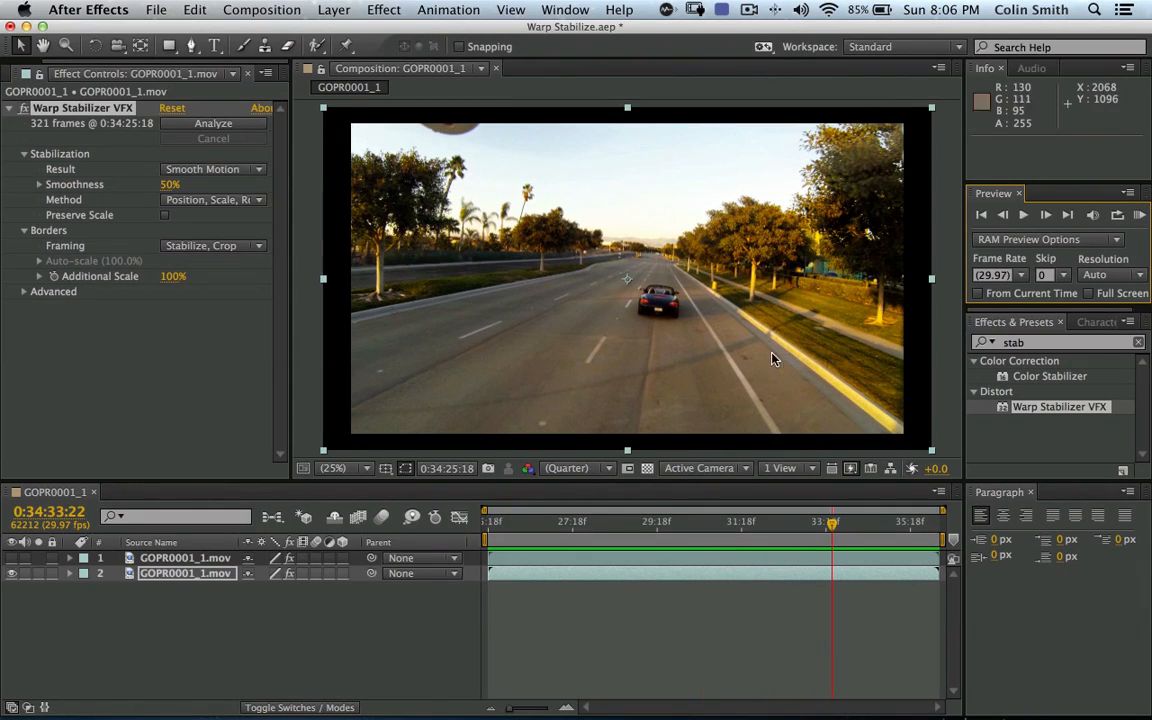
pyautogui.moveTo(600, 308)
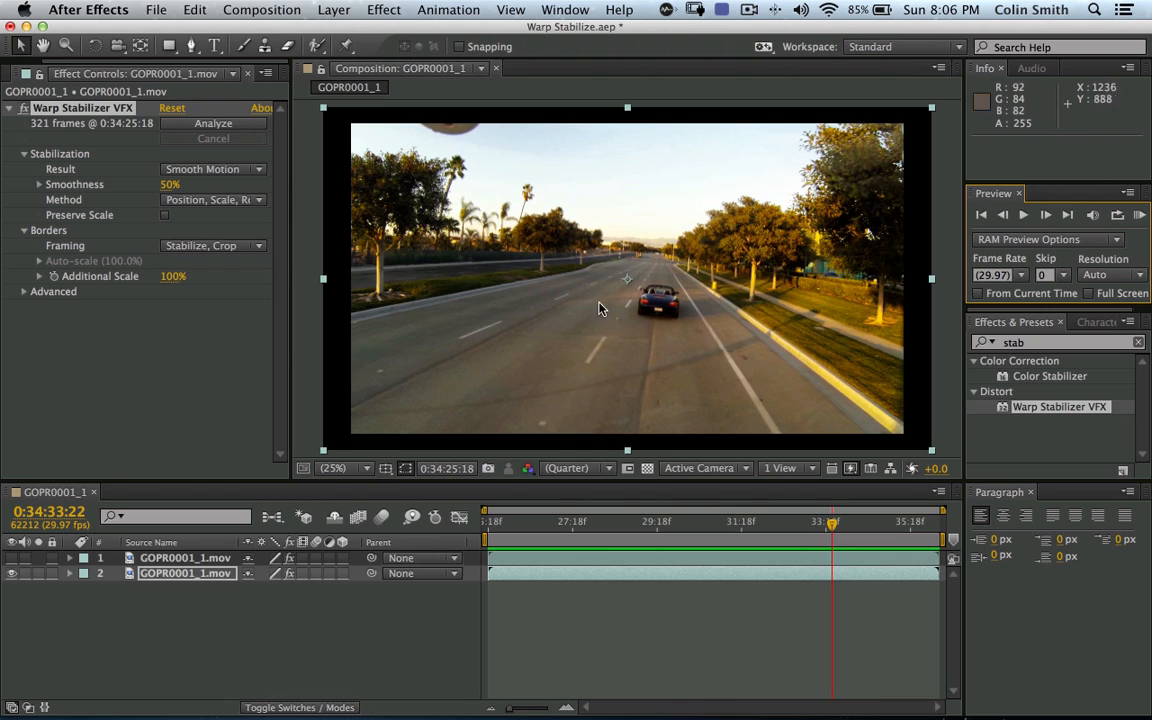
pyautogui.moveTo(390, 430)
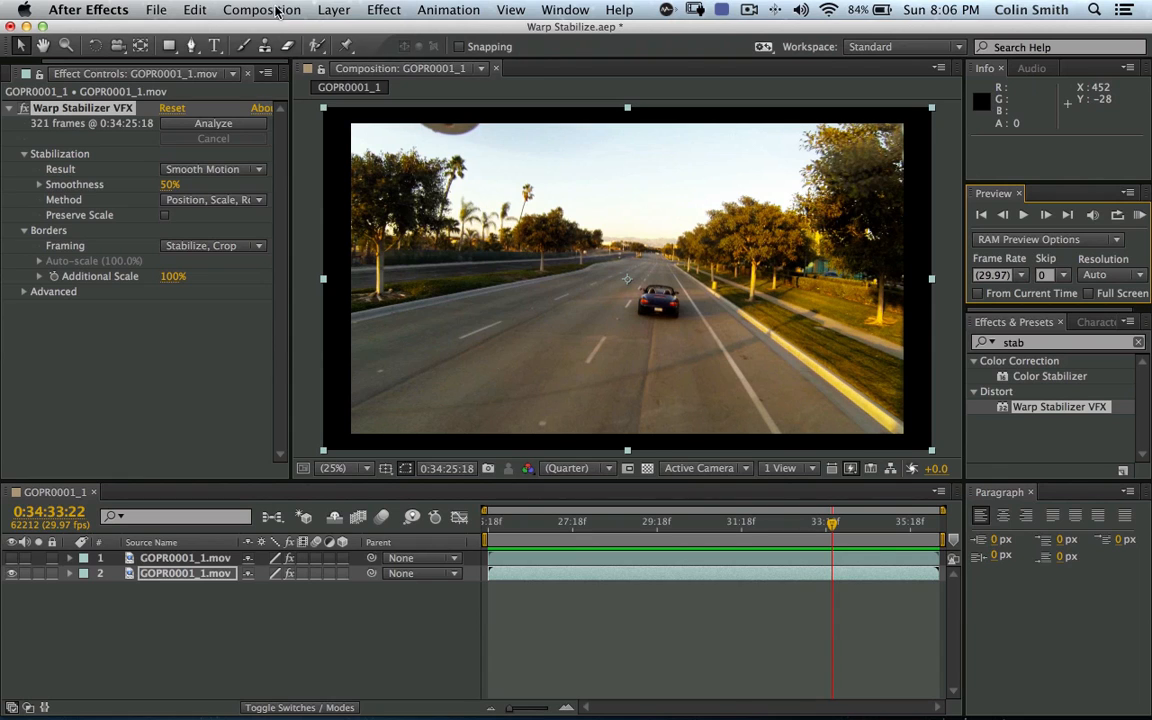
# Set the composition width to 1920 in Composition Settings, giving 1920 × 1082.
pyautogui.click(261, 9)
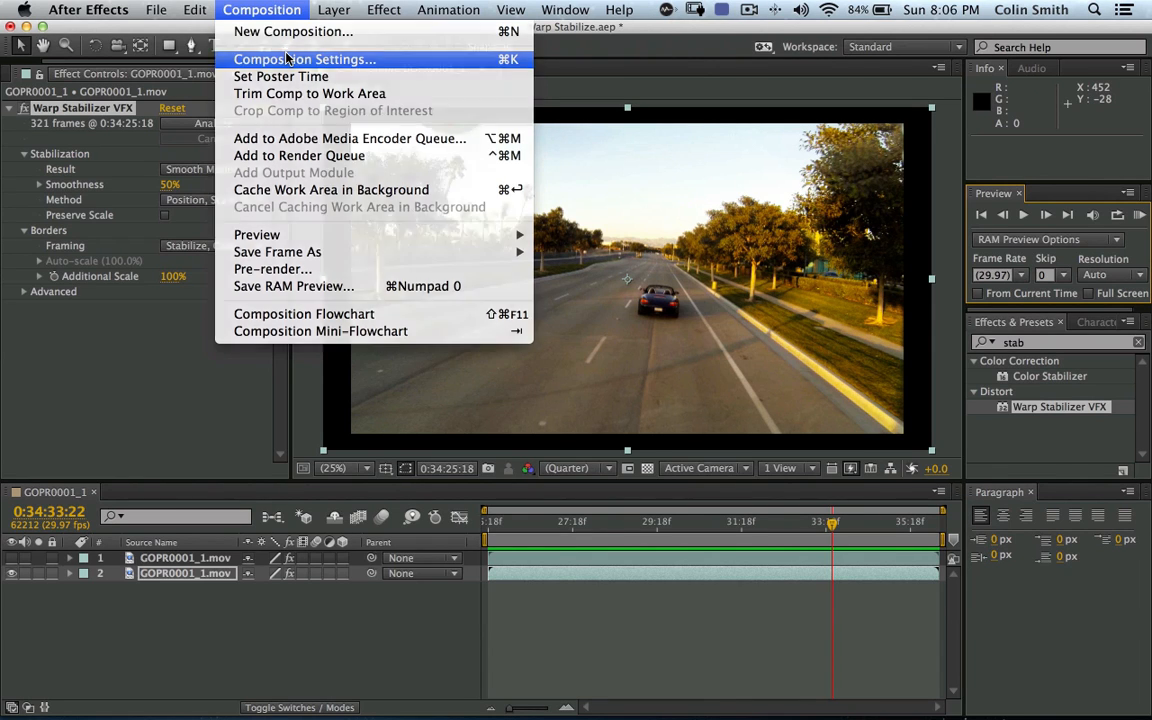
pyautogui.click(305, 59)
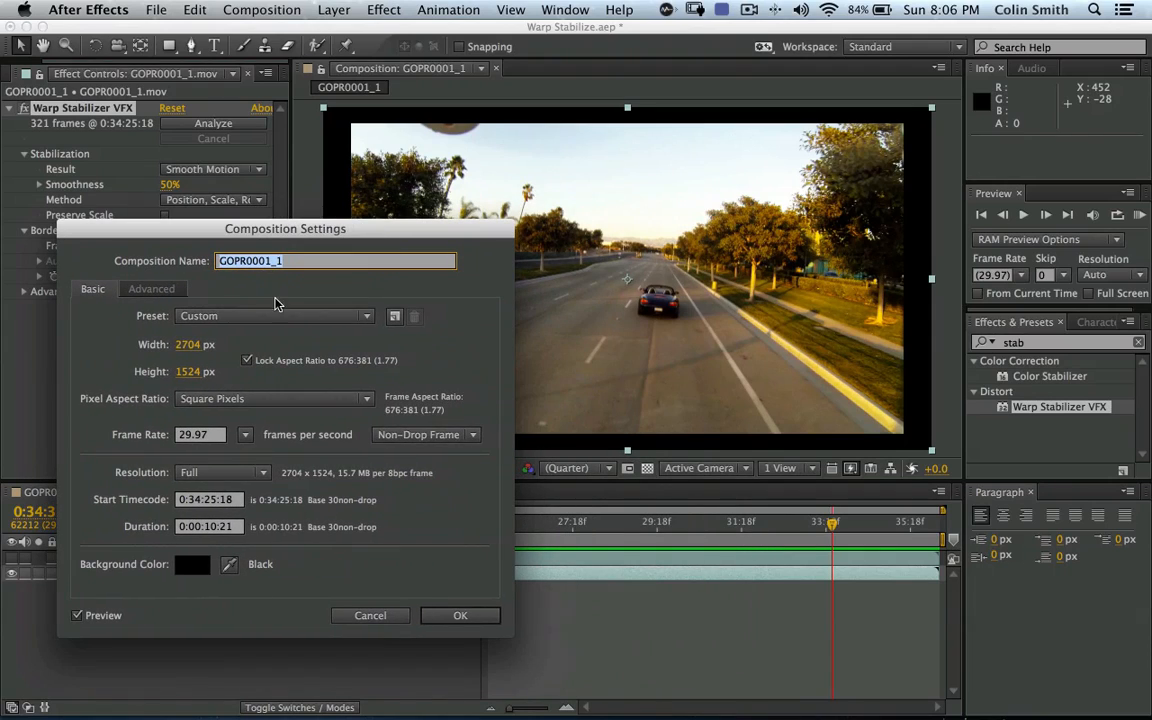
pyautogui.moveTo(770, 240)
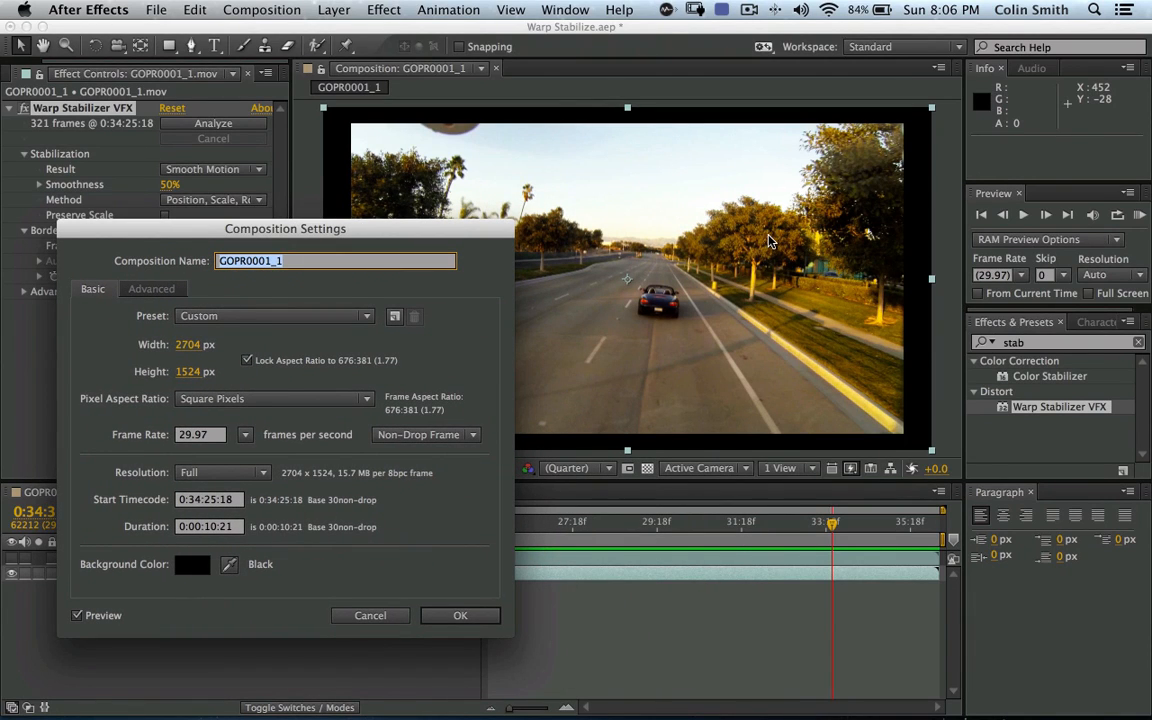
pyautogui.moveTo(905, 420)
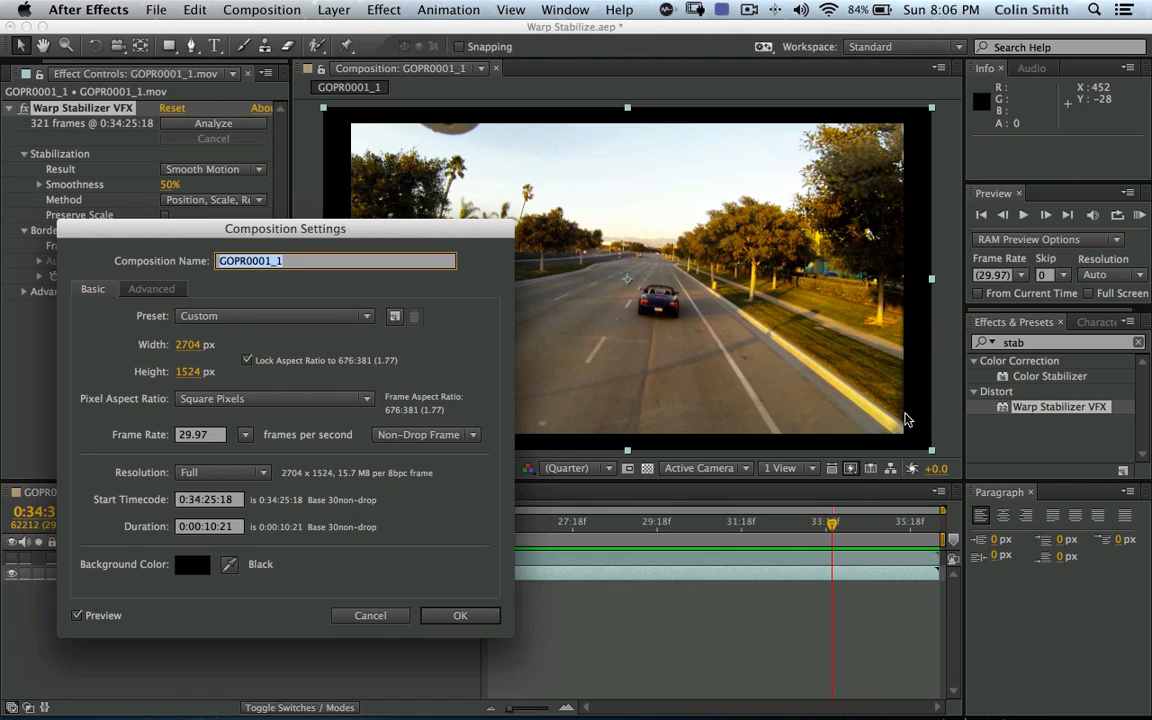
pyautogui.moveTo(653, 212)
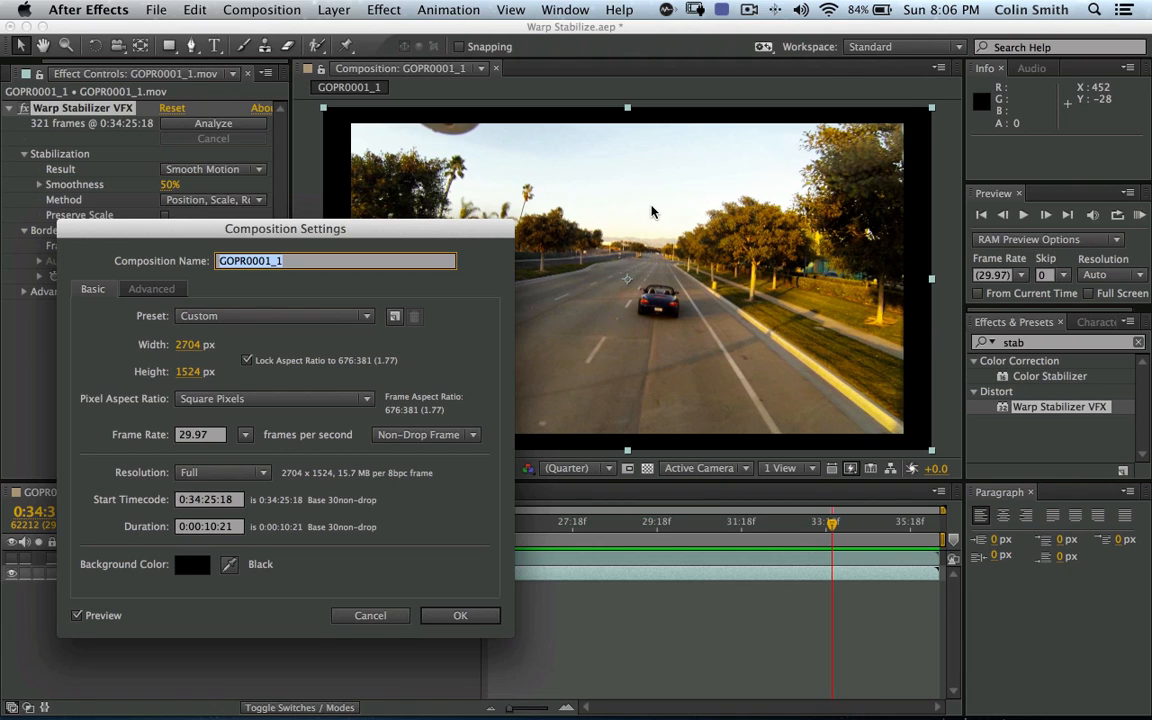
pyautogui.moveTo(465, 224)
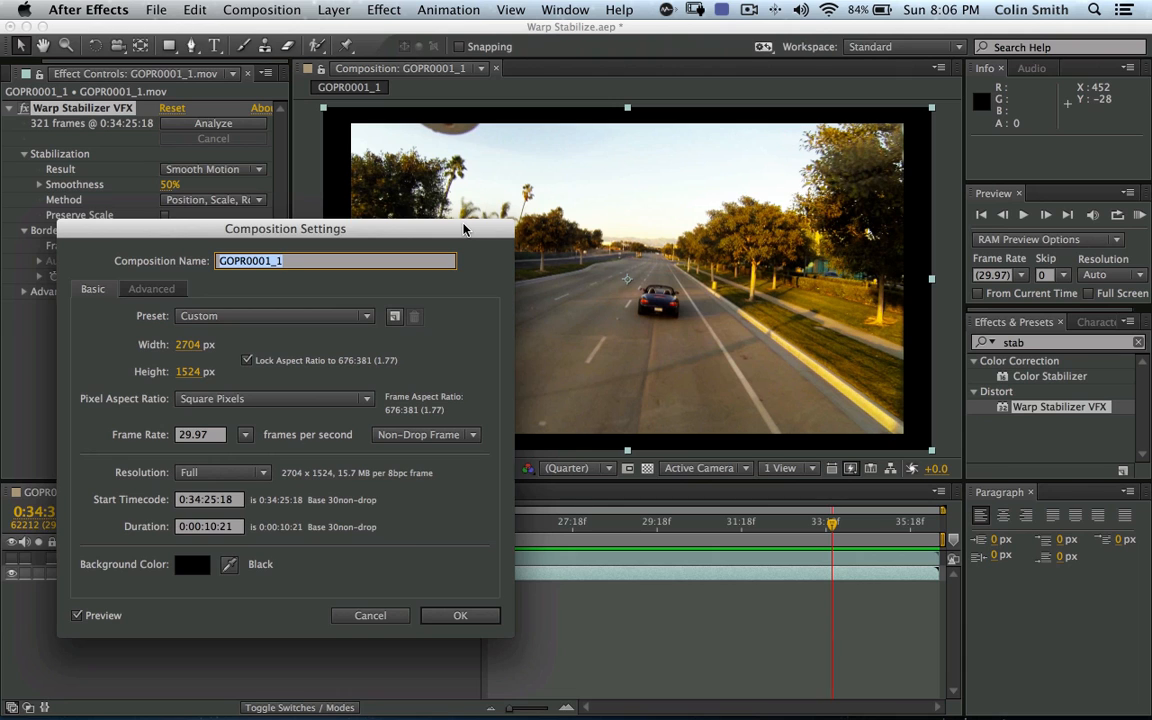
pyautogui.moveTo(285, 228); pyautogui.dragTo(240, 239)
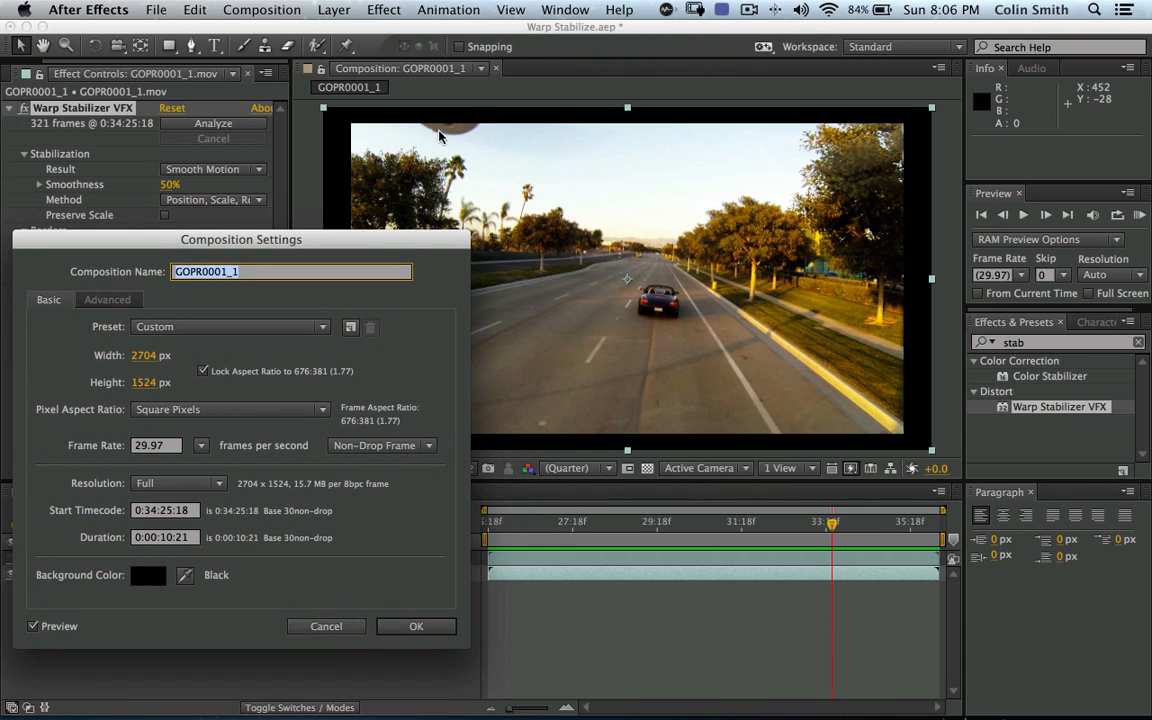
pyautogui.moveTo(240, 239); pyautogui.dragTo(357, 217)
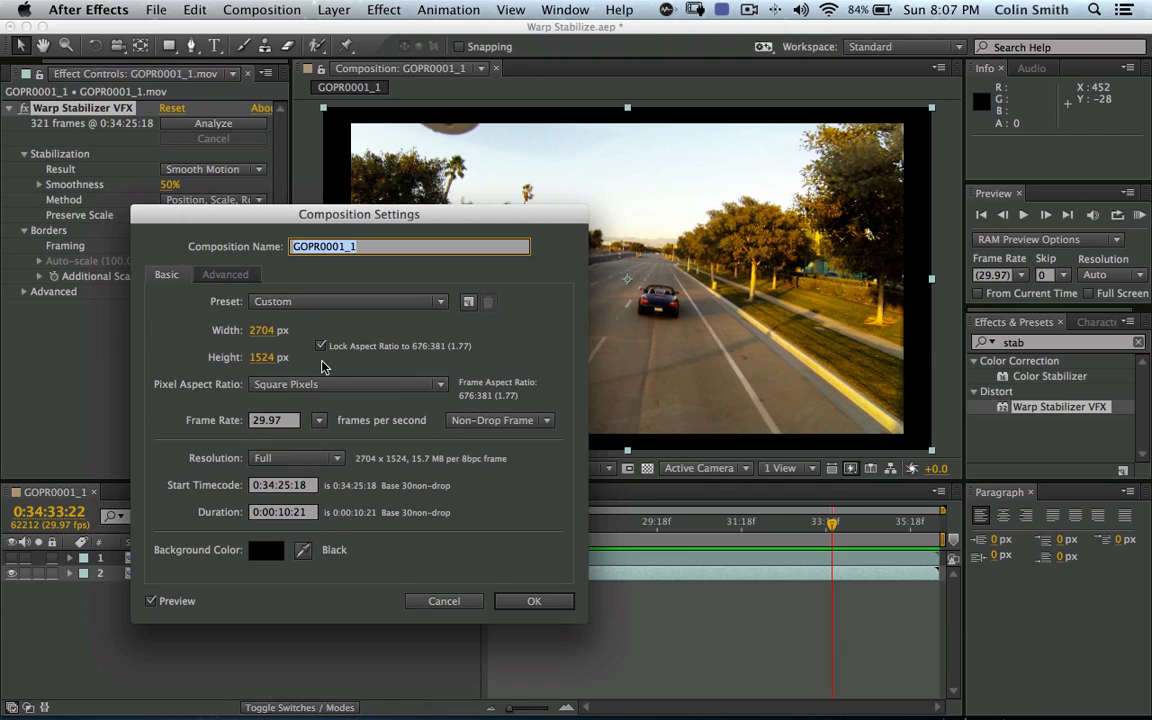
pyautogui.moveTo(421, 360)
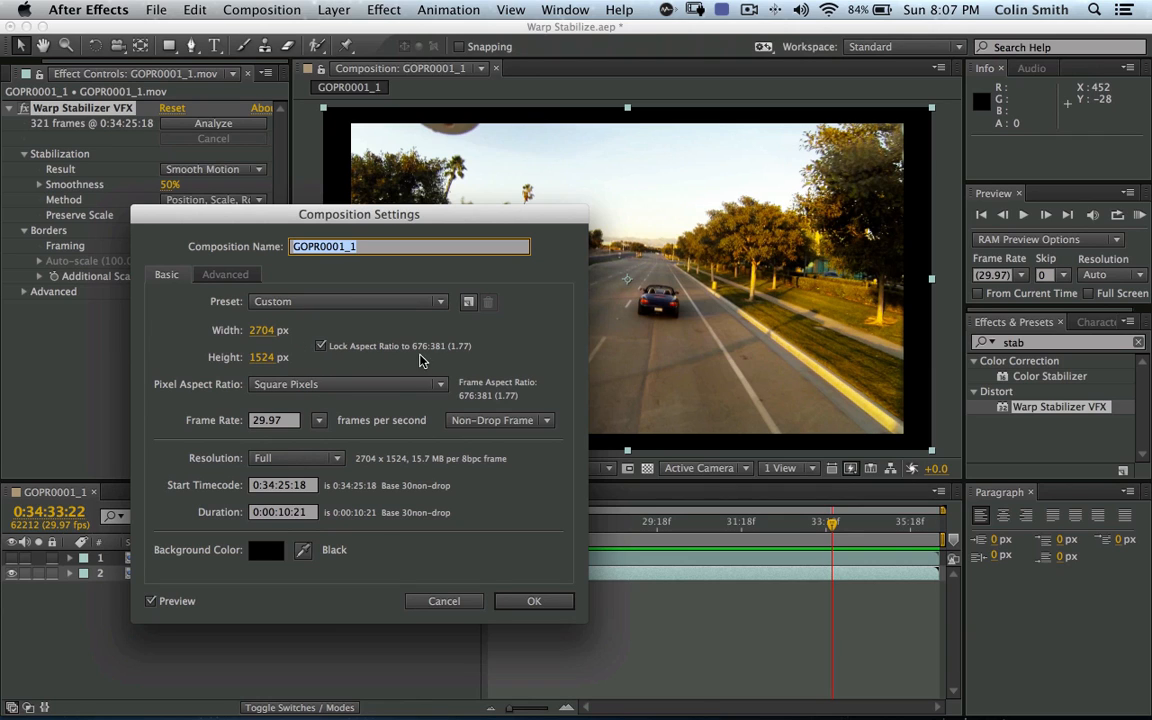
pyautogui.click(275, 330)
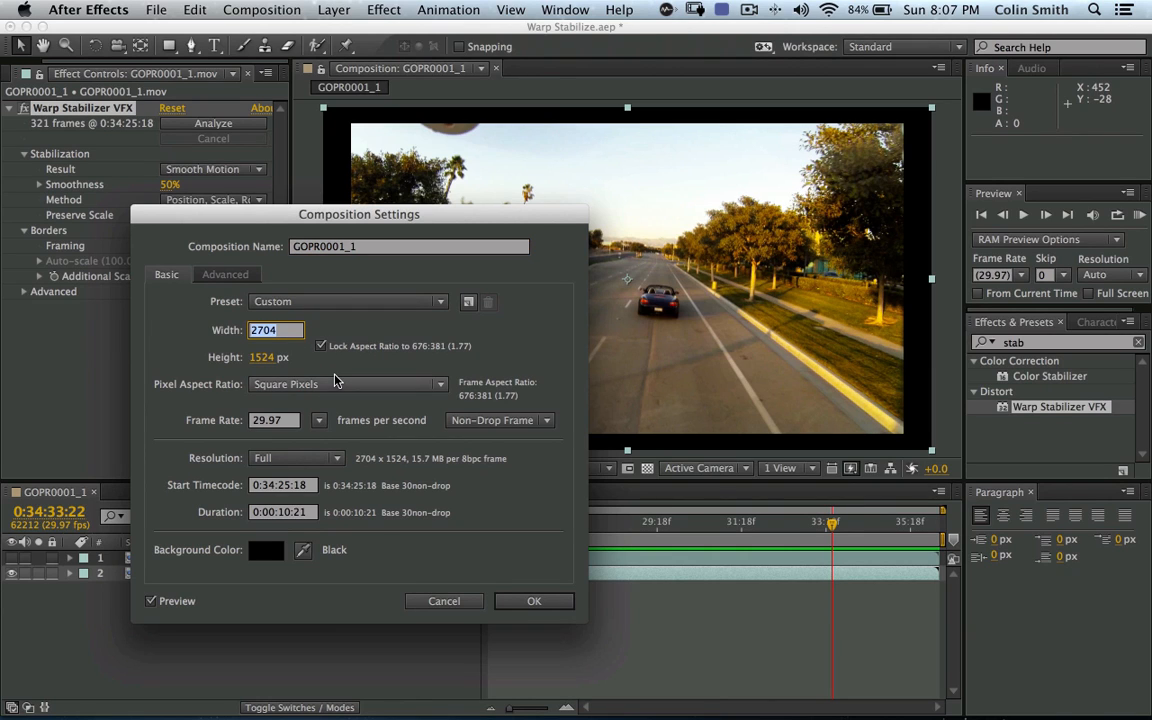
pyautogui.write('19')
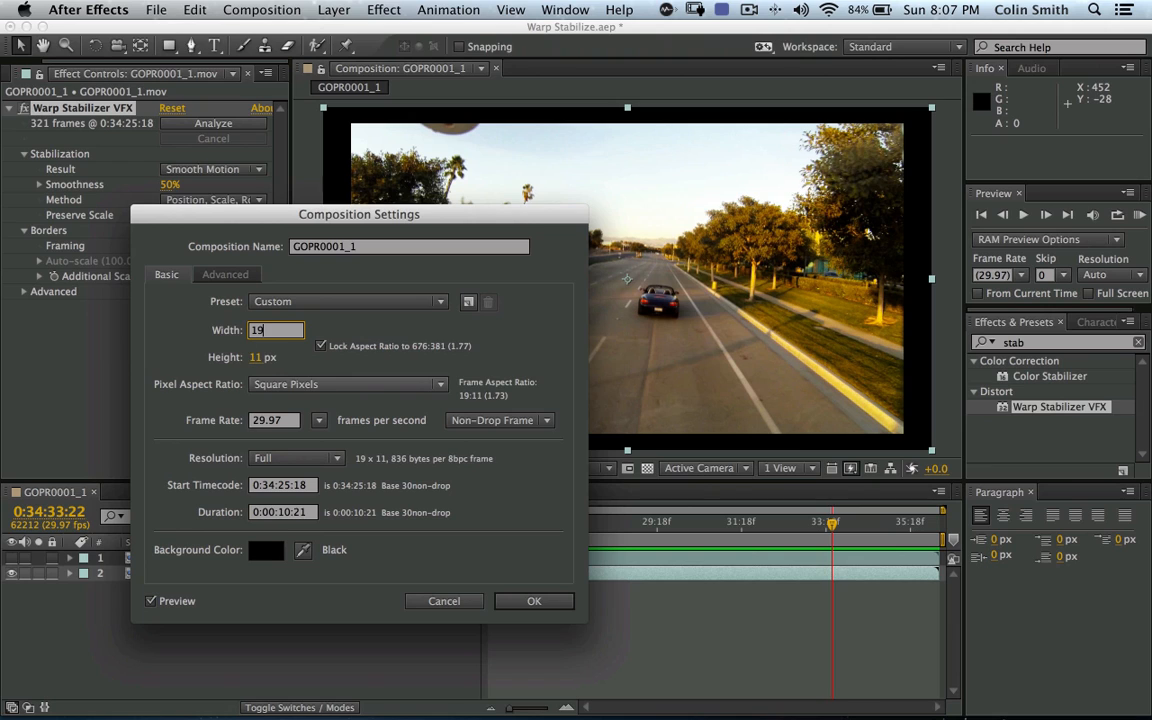
pyautogui.write('1920')
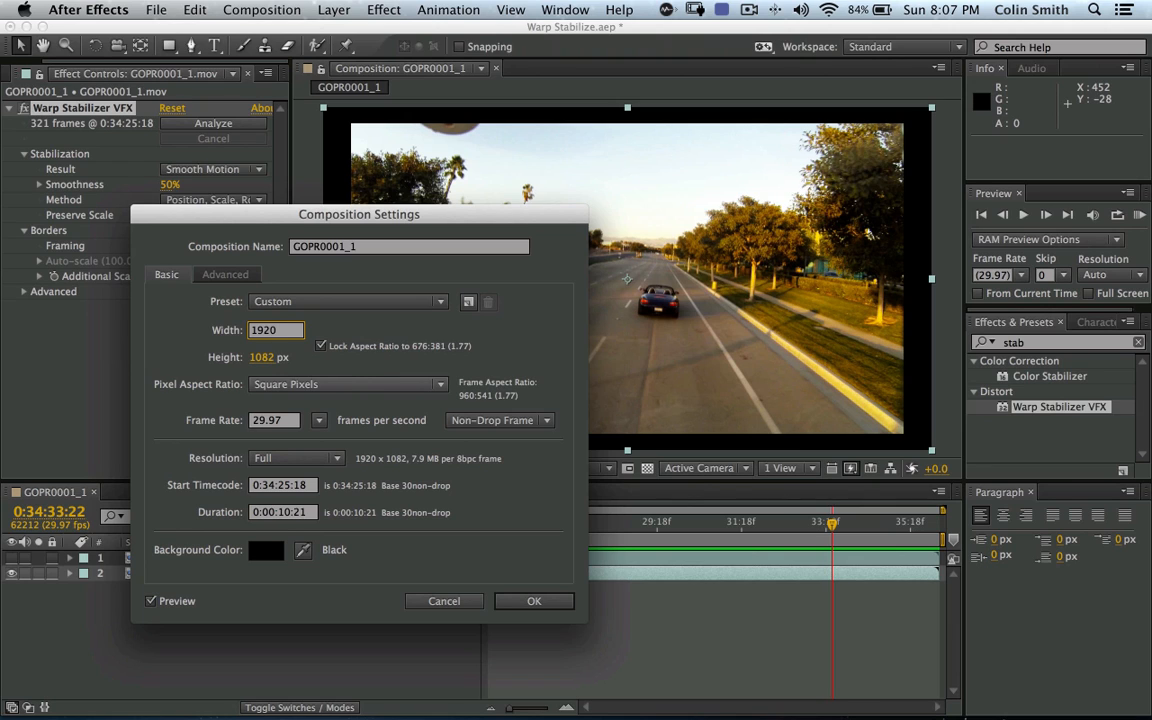
pyautogui.click(276, 330)
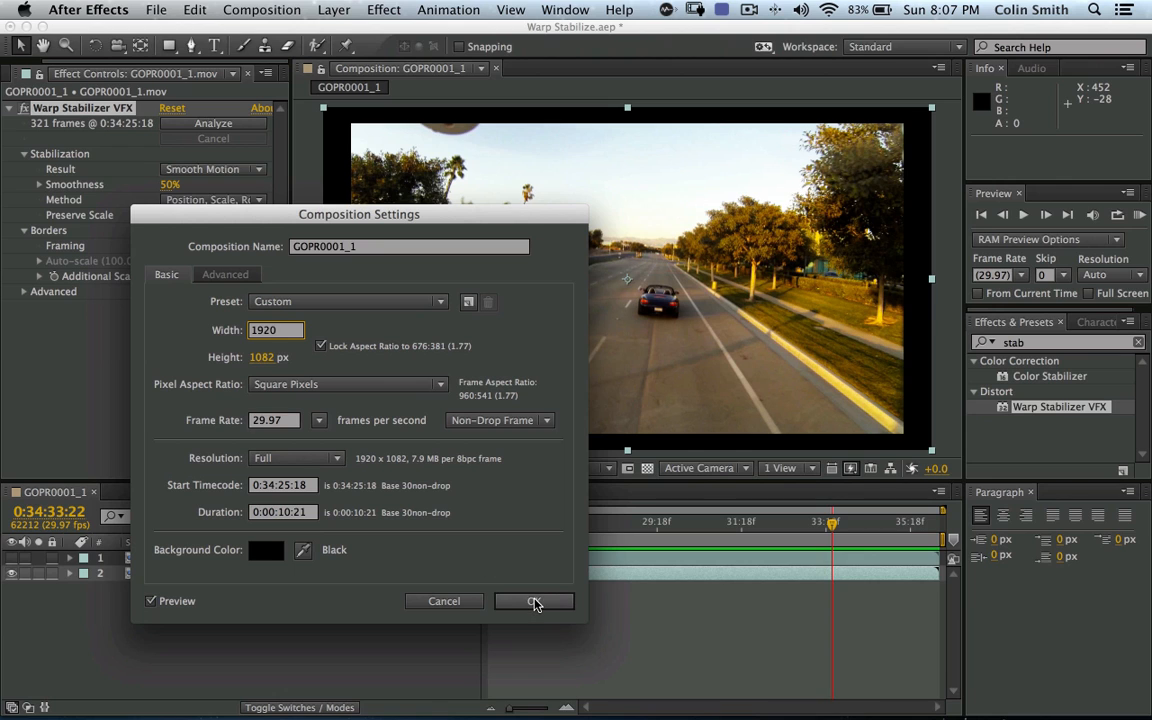
pyautogui.click(534, 601)
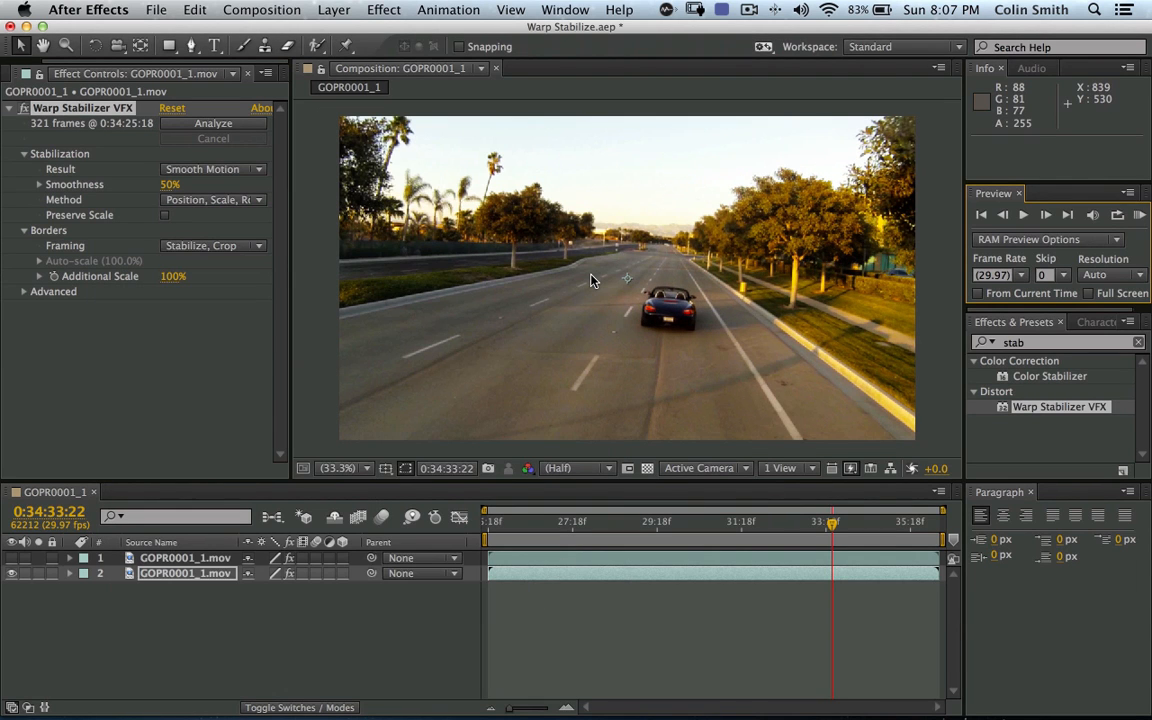
pyautogui.moveTo(595, 277)
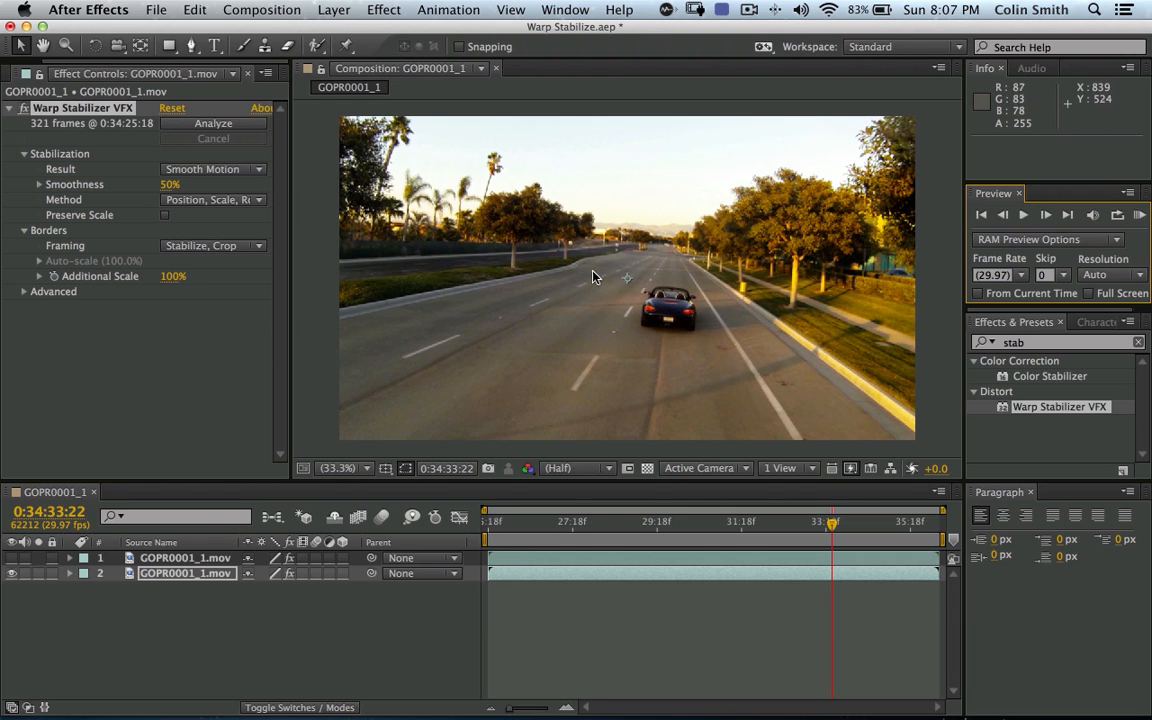
pyautogui.moveTo(662, 290)
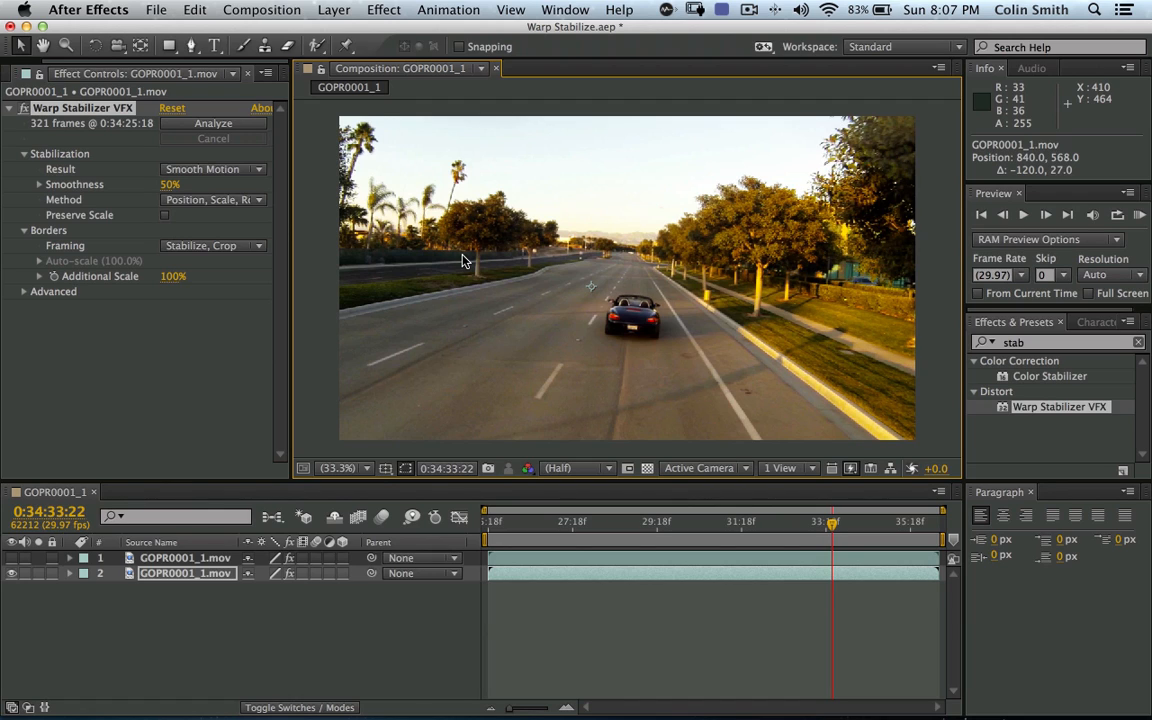
pyautogui.moveTo(455, 250)
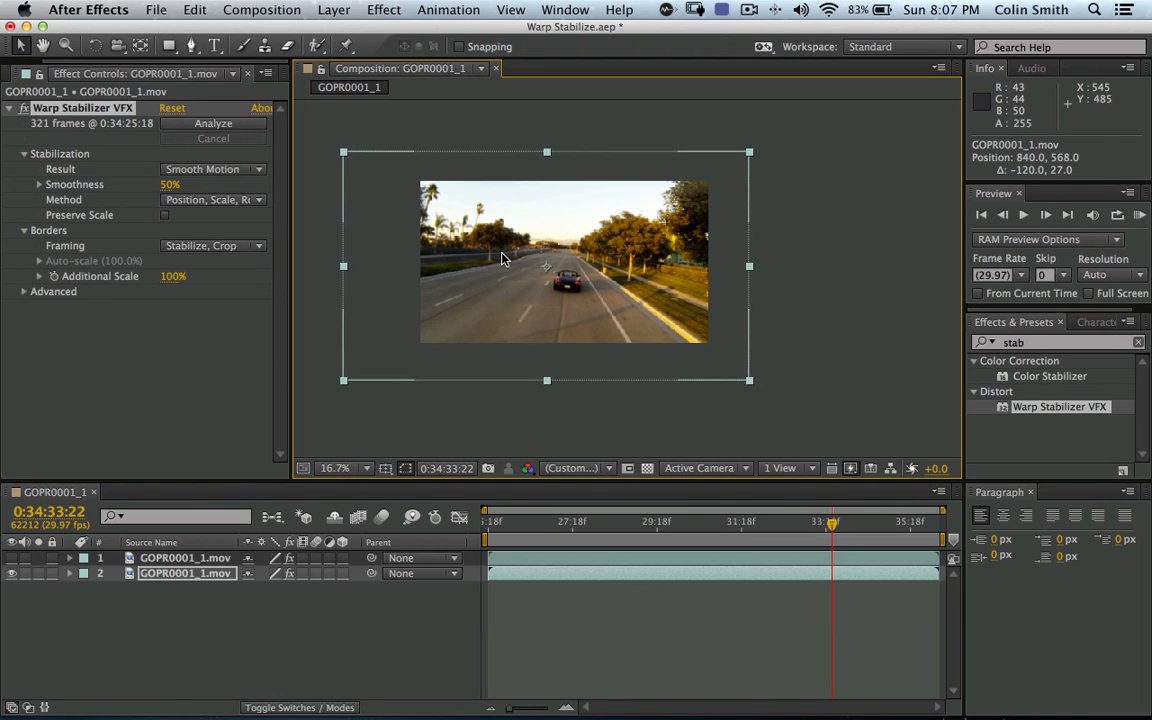
pyautogui.moveTo(625, 252)
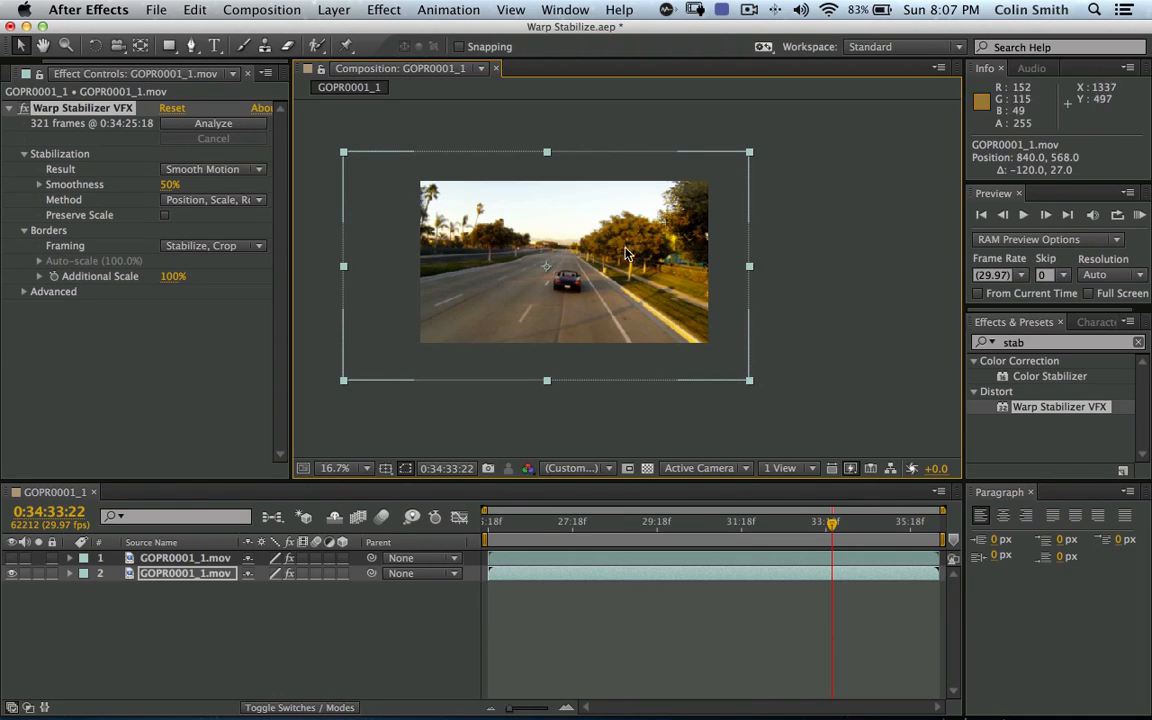
pyautogui.moveTo(500, 355)
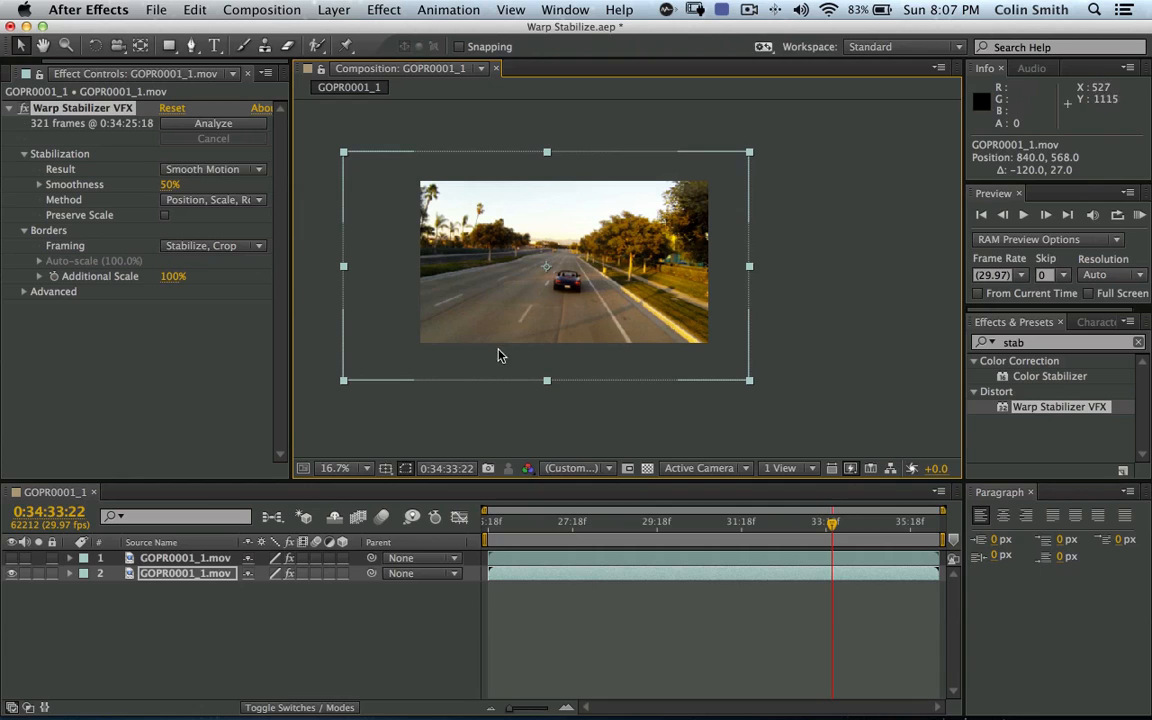
# Zoom the viewer to 25% and scale the stabilized layer down toward the composition bounds.
pyautogui.click(343, 468)
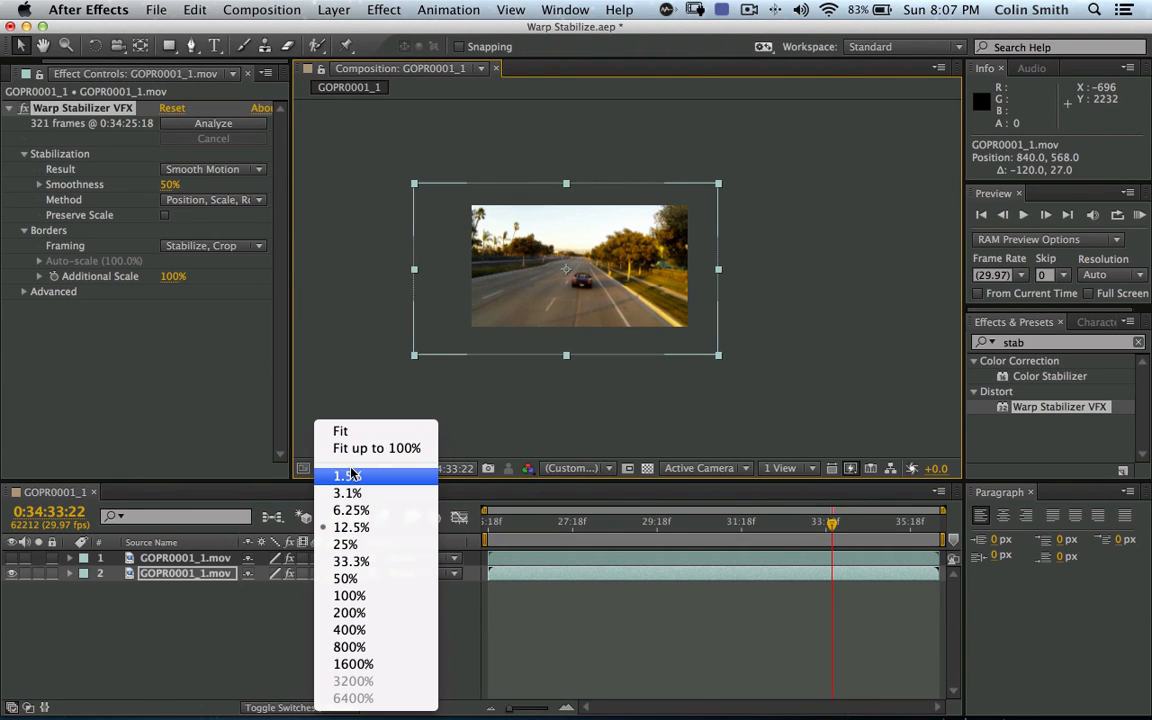
pyautogui.click(345, 543)
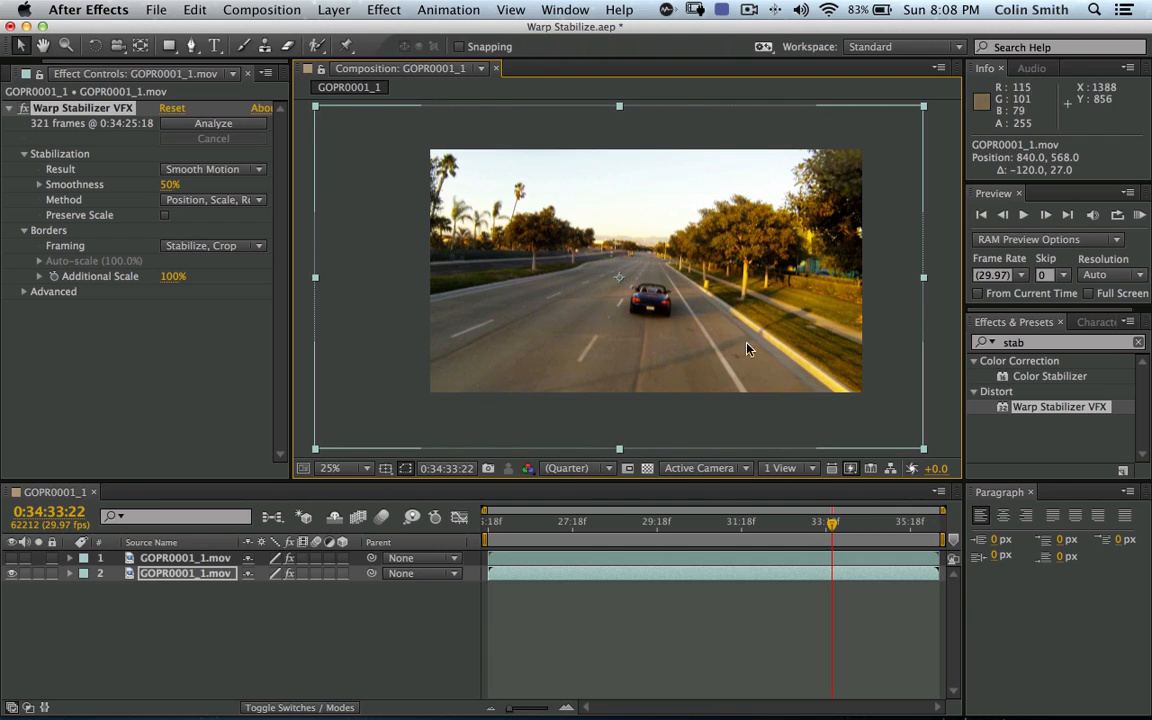
pyautogui.moveTo(925, 452)
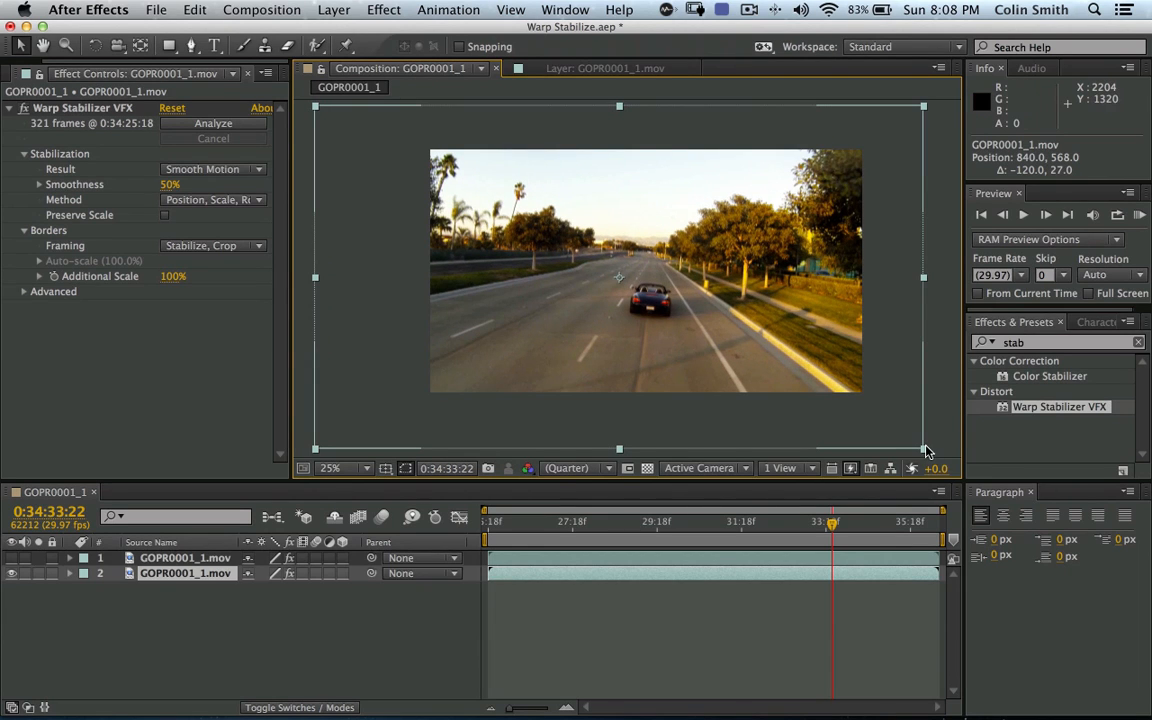
pyautogui.moveTo(923, 448); pyautogui.dragTo(883, 427)
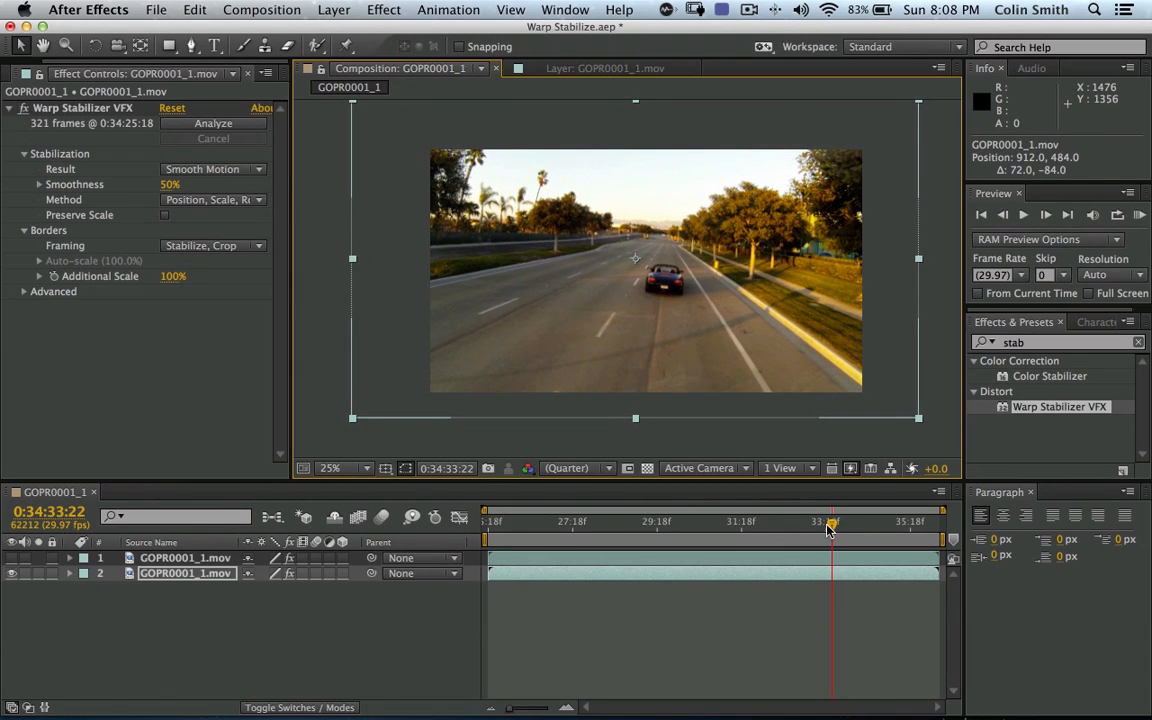
# Scrub the timeline to check the stabilized footage near the clip's end.
pyautogui.moveTo(830, 522); pyautogui.dragTo(540, 522)
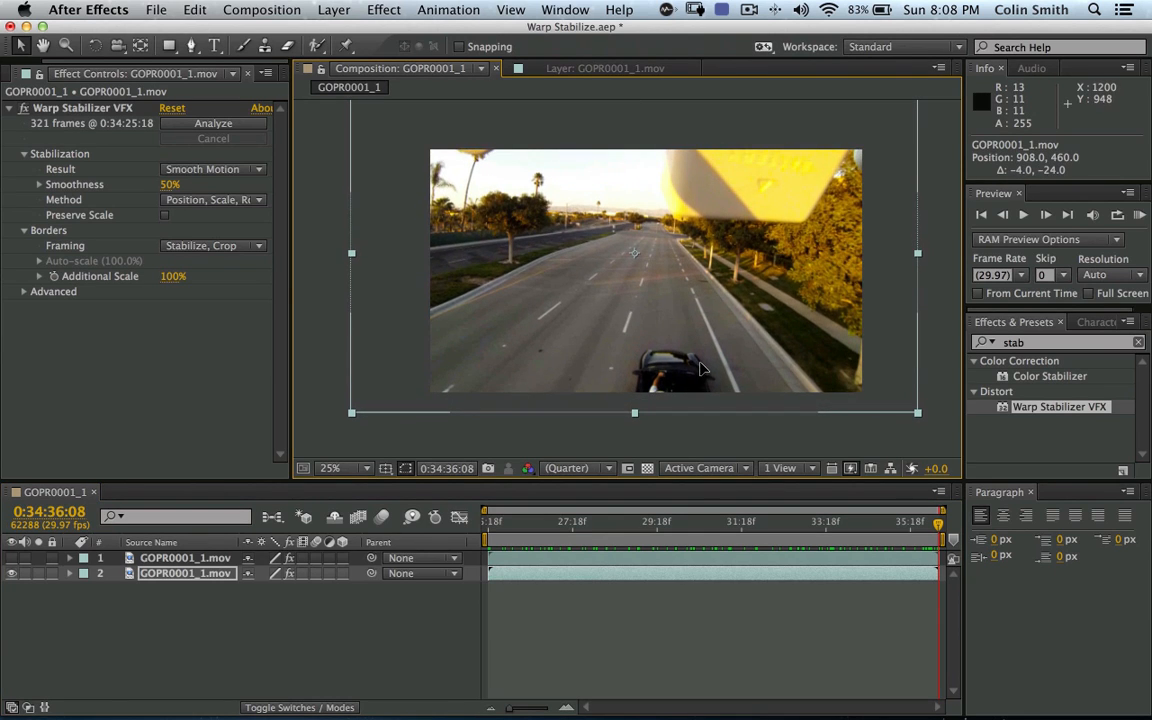
pyautogui.moveTo(687, 194)
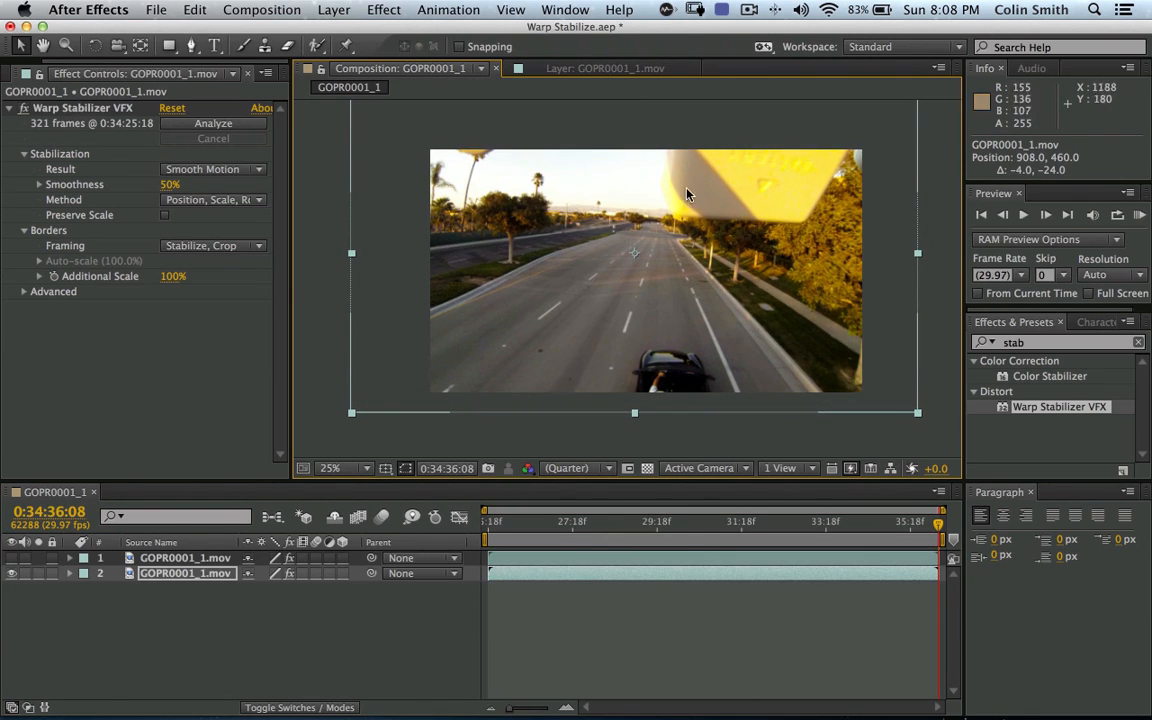
pyautogui.moveTo(783, 509)
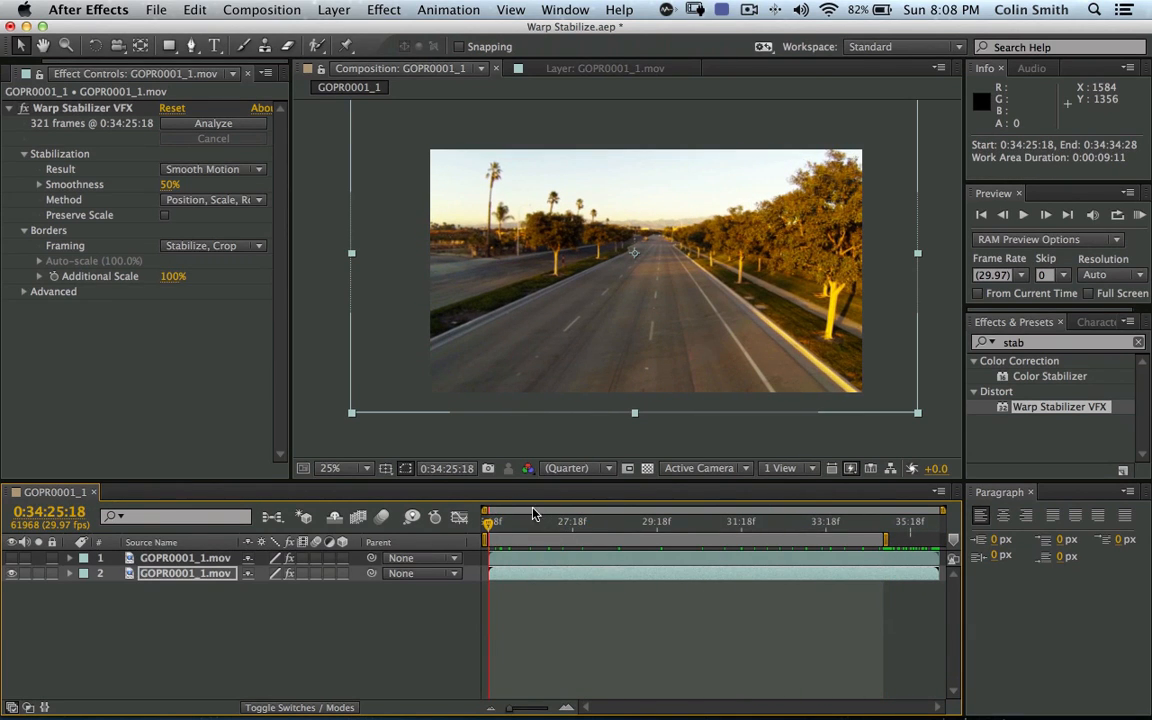
# Set viewer magnification to Fit up to 100% and RAM preview the work area.
pyautogui.click(330, 468)
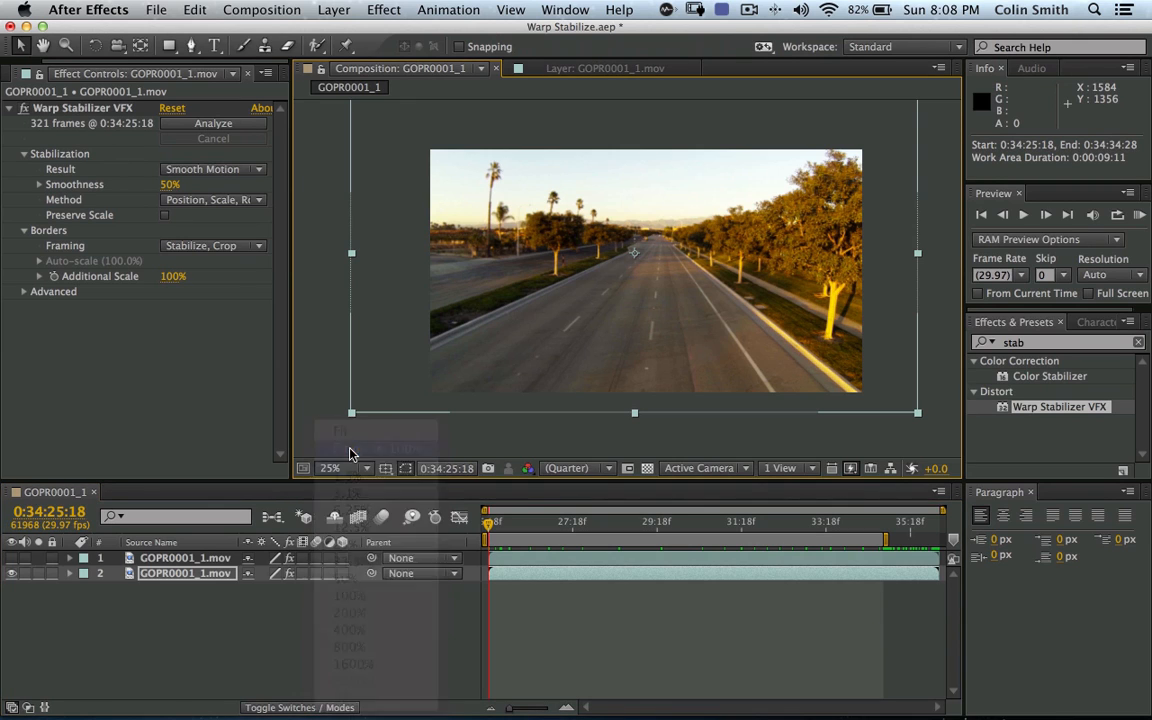
pyautogui.click(335, 468)
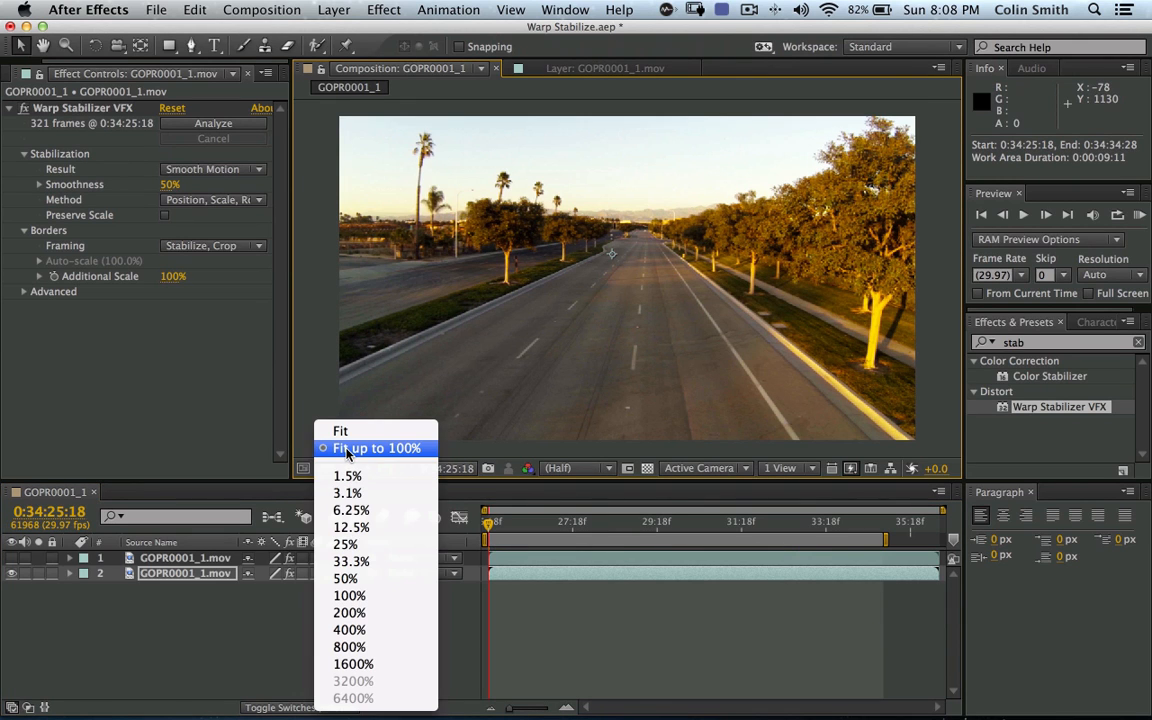
pyautogui.click(351, 561)
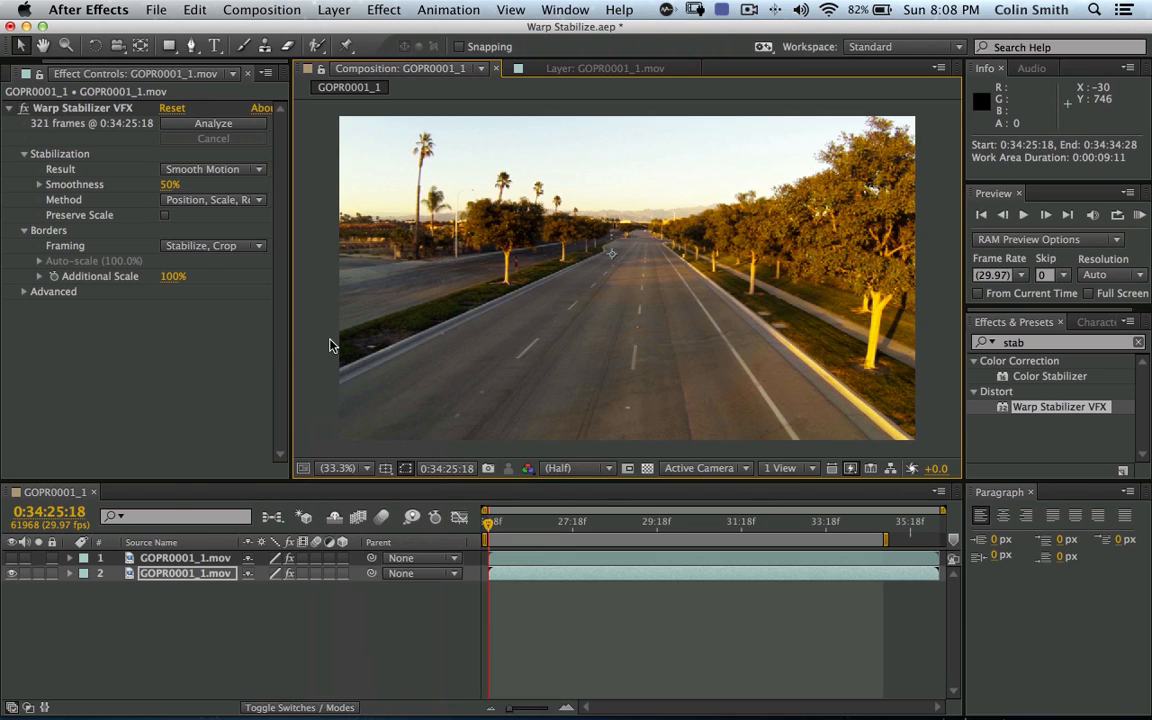
pyautogui.moveTo(960, 168)
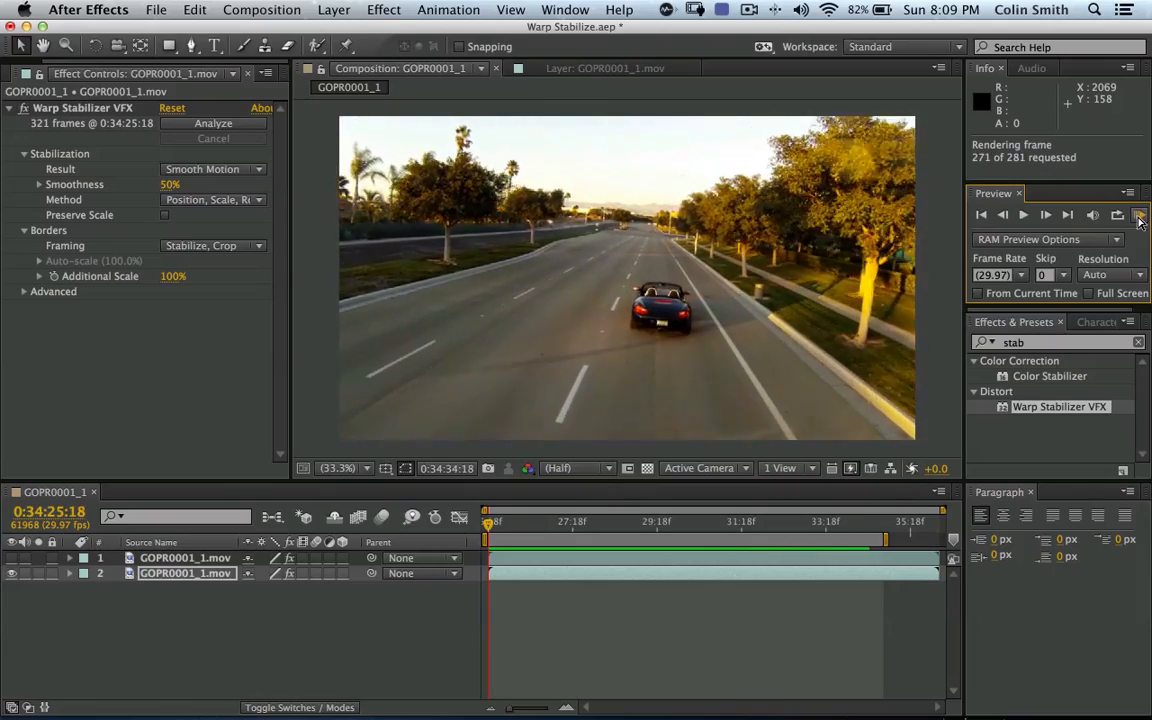
pyautogui.click(1023, 214)
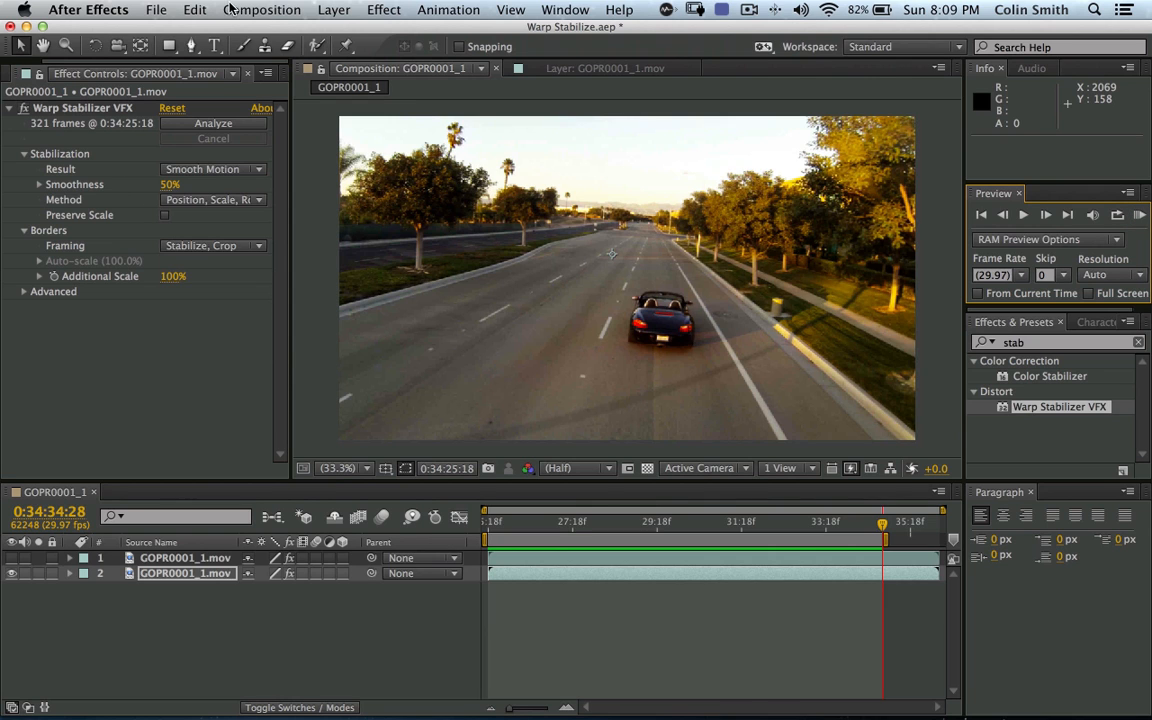
# Add the GOPR0001_1 composition to the Render Queue.
pyautogui.click(262, 9)
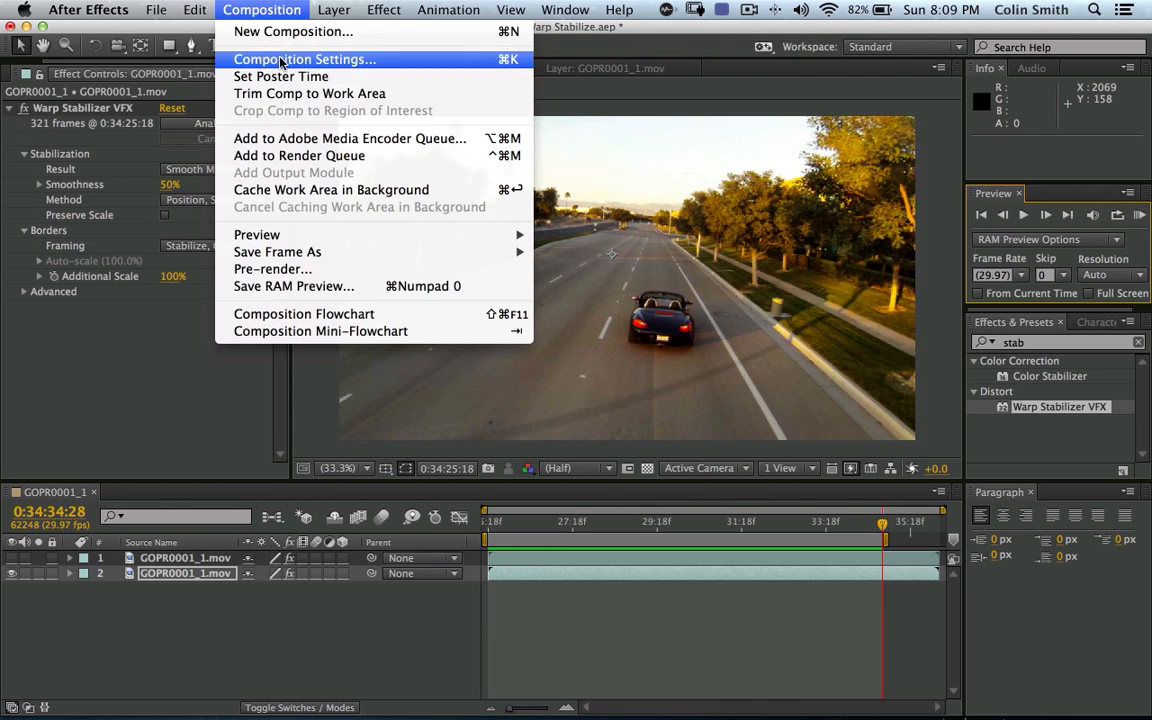
pyautogui.click(299, 155)
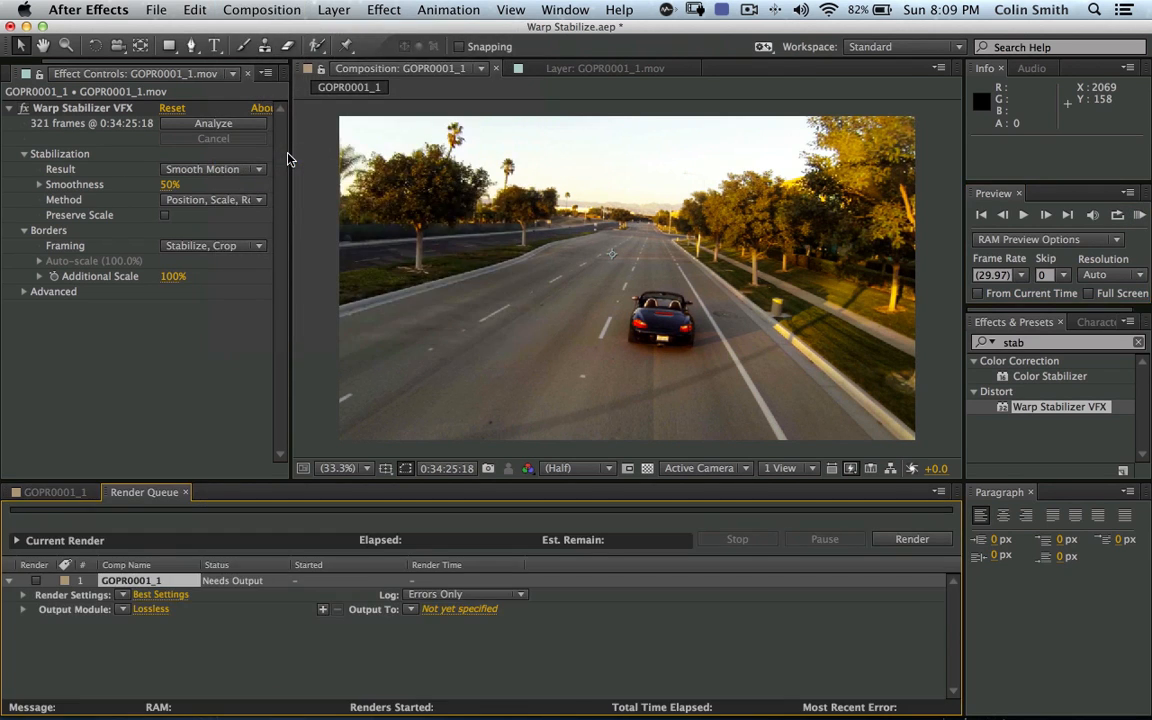
pyautogui.moveTo(170, 651)
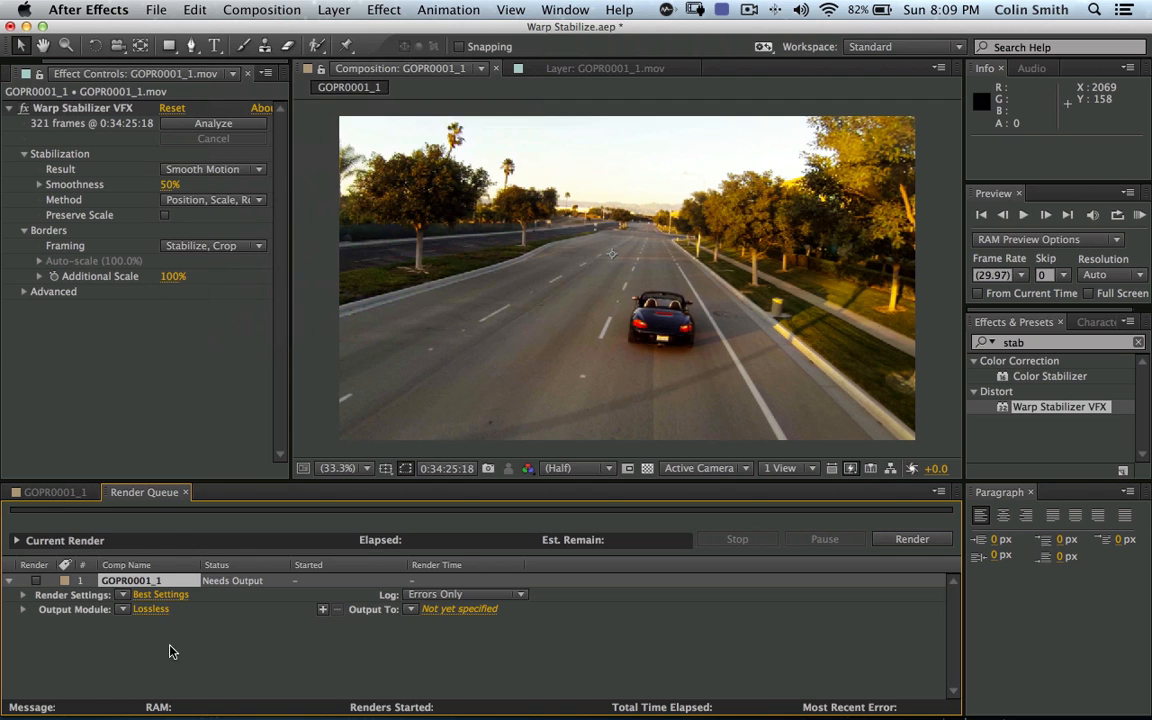
pyautogui.moveTo(197, 622)
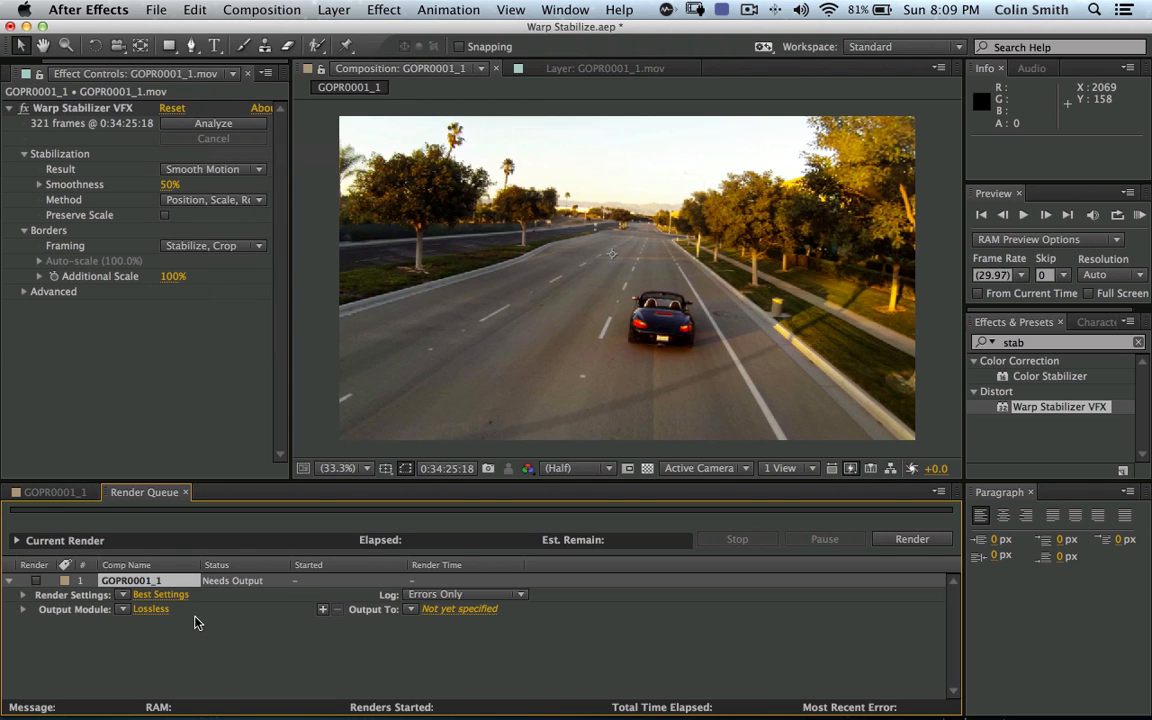
pyautogui.click(262, 9)
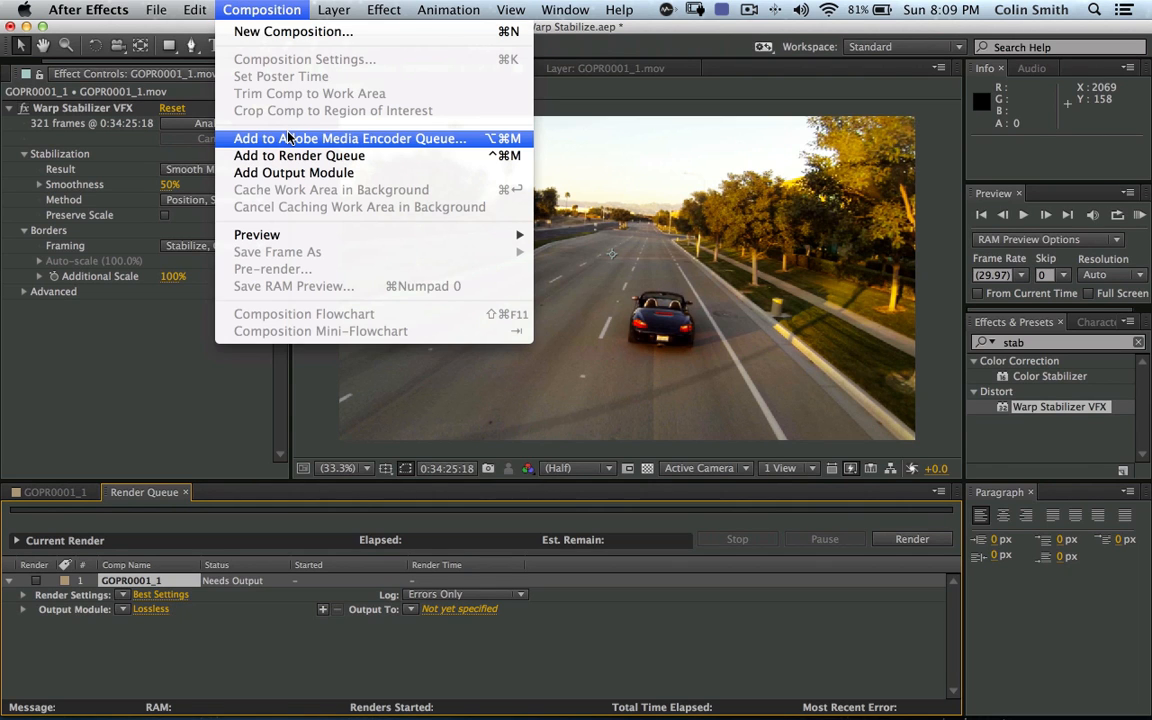
pyautogui.moveTo(309, 336)
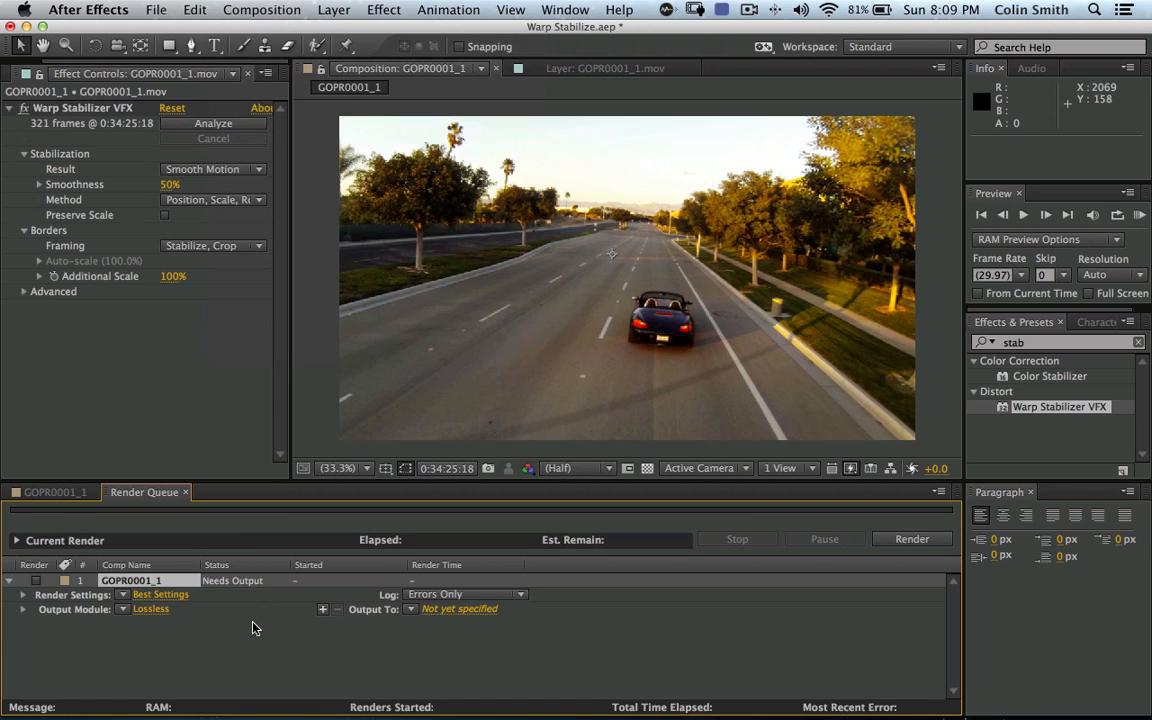
pyautogui.moveTo(193, 620)
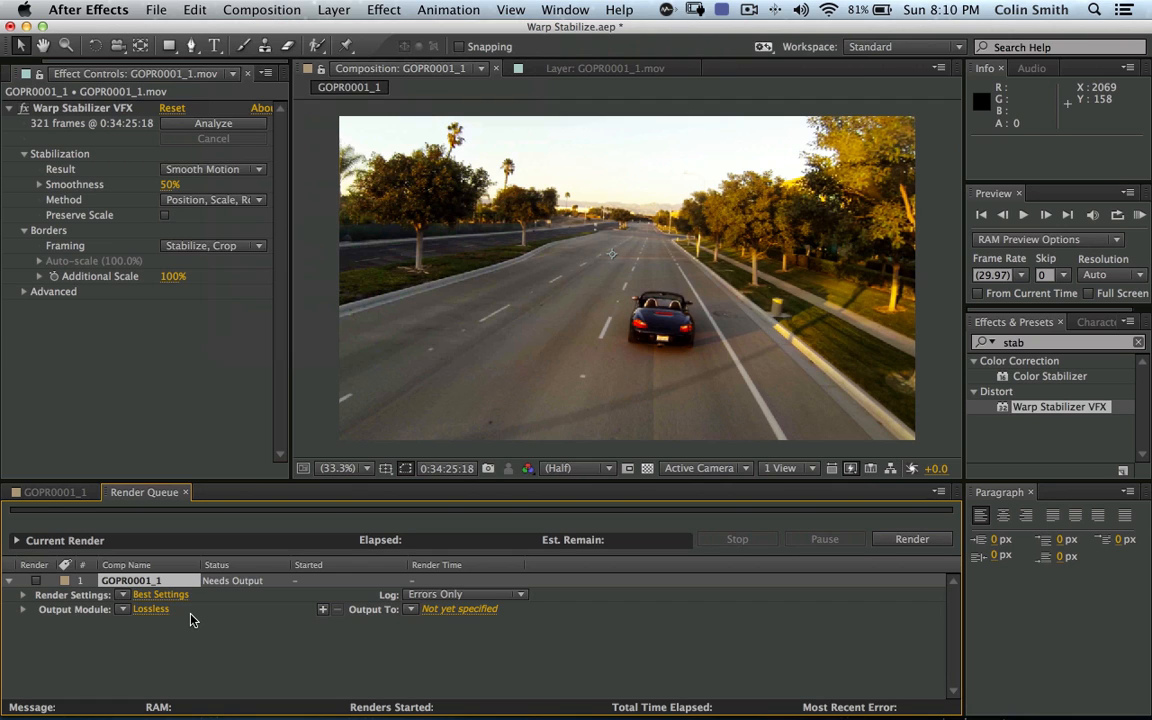
pyautogui.moveTo(105, 596)
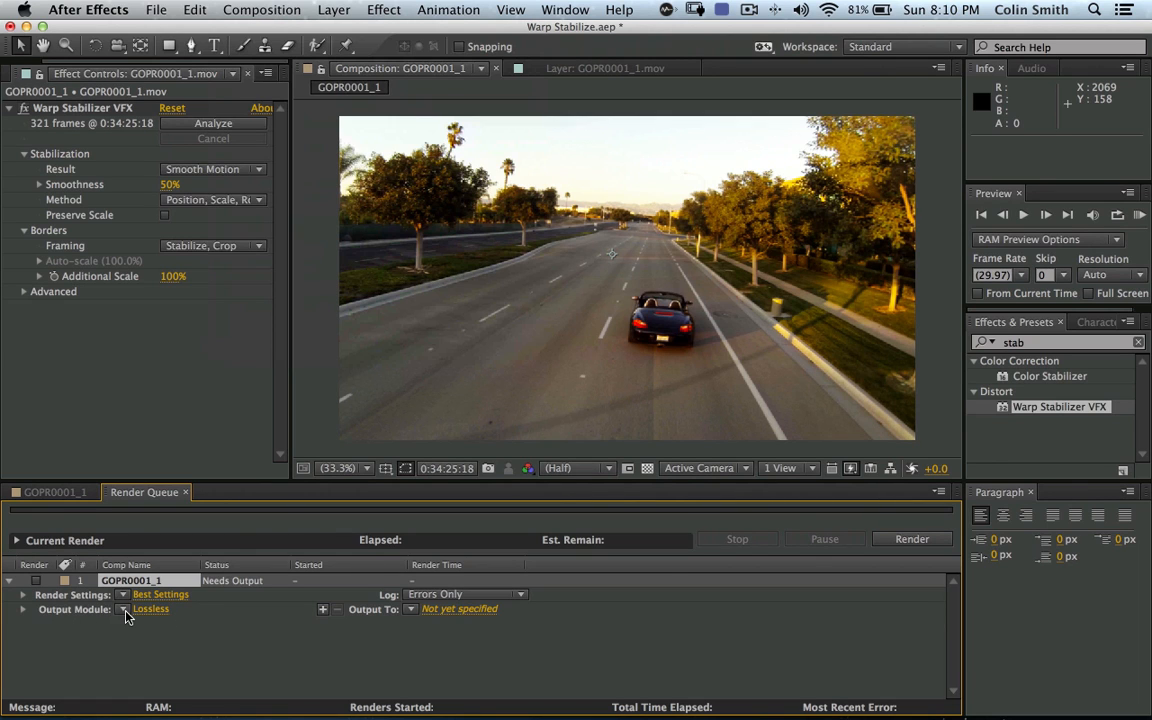
# Review the Lossless module's Color Management, leaving Preserve RGB off, then bring up the QuickTime format options.
pyautogui.click(124, 609)
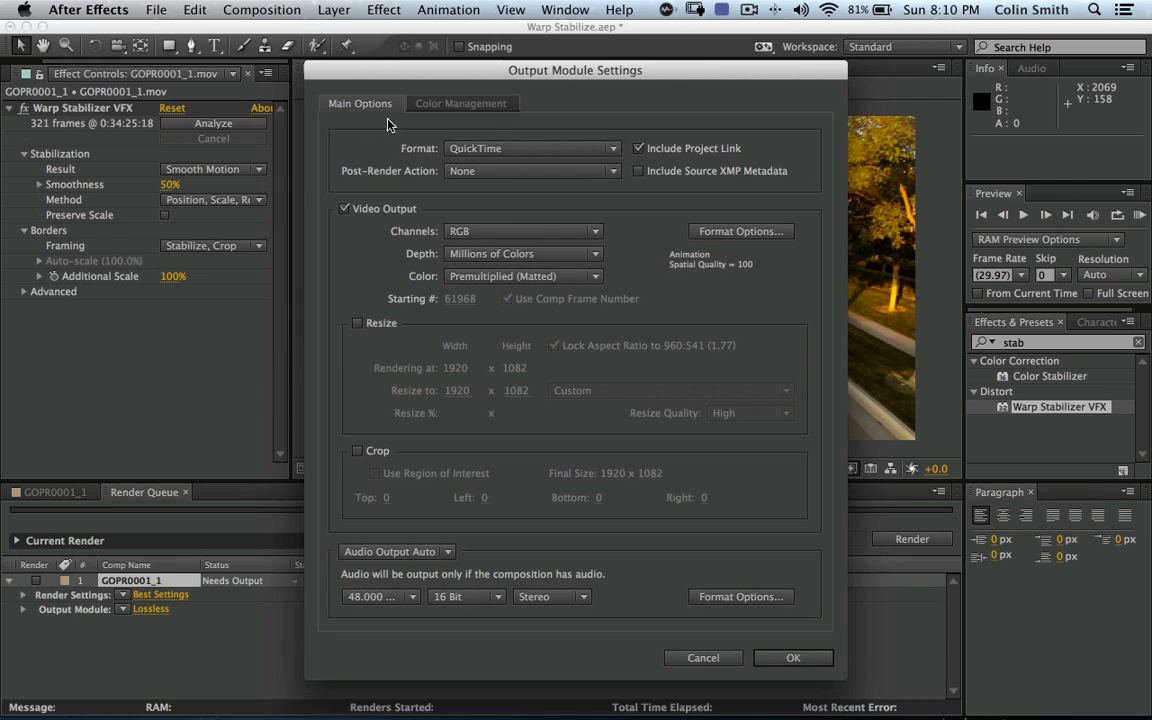
pyautogui.moveTo(570, 294)
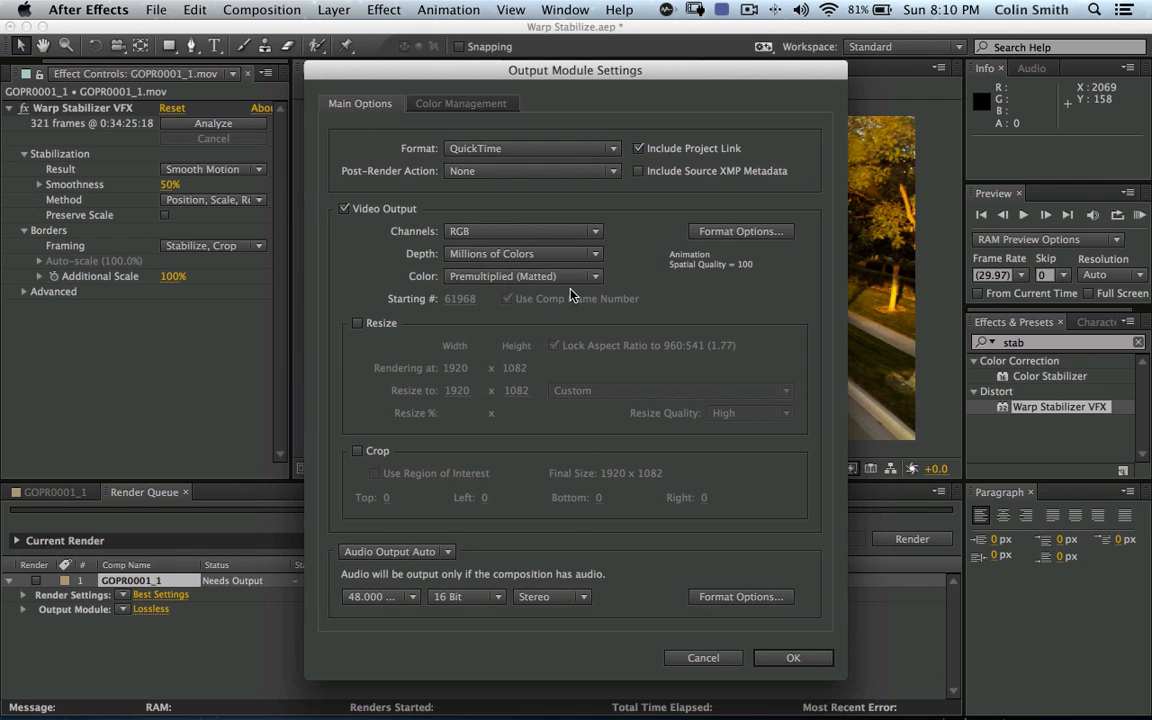
pyautogui.click(461, 103)
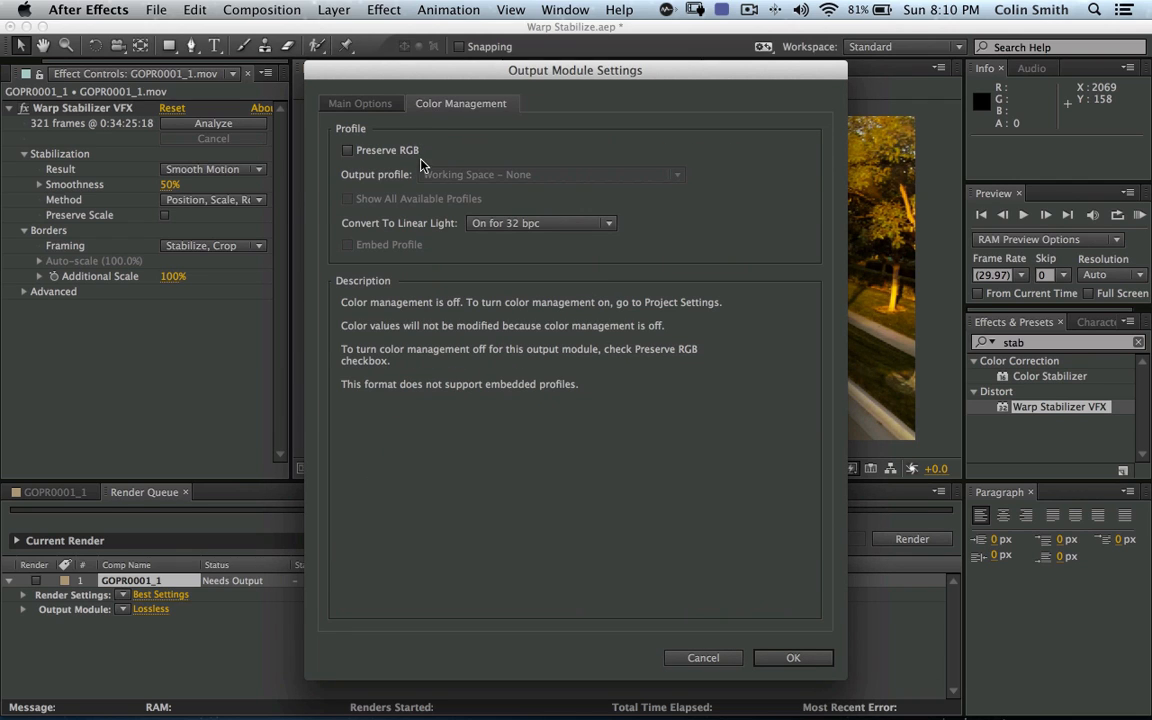
pyautogui.click(347, 150)
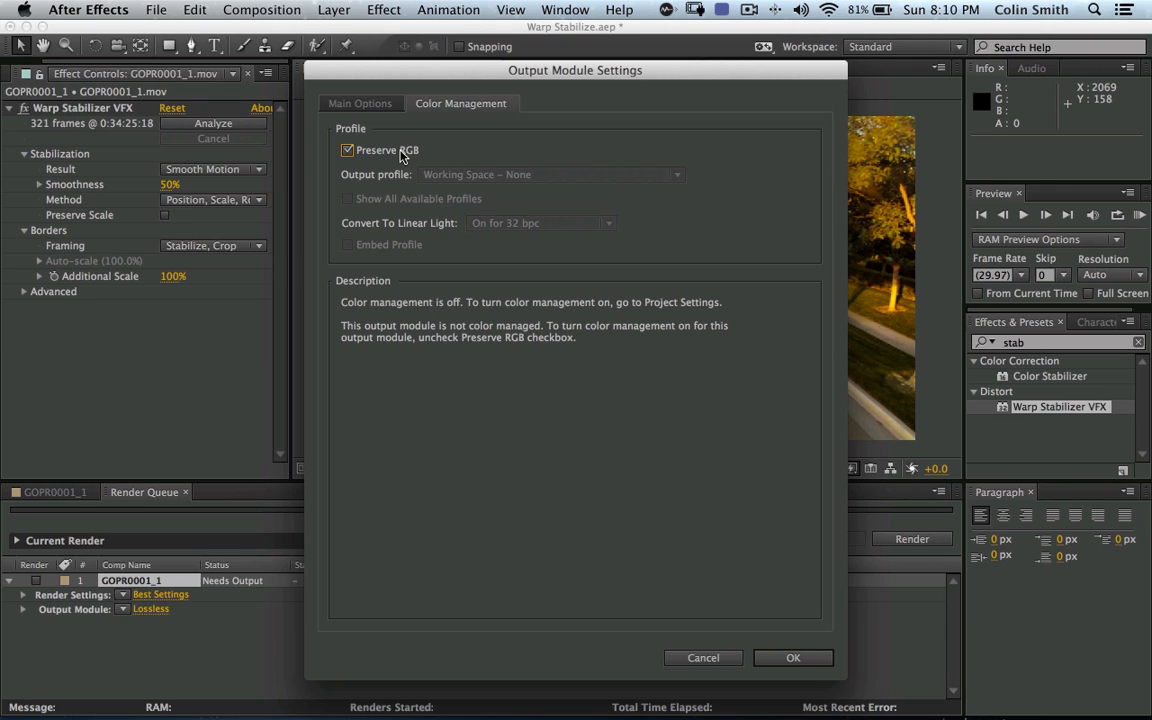
pyautogui.click(347, 150)
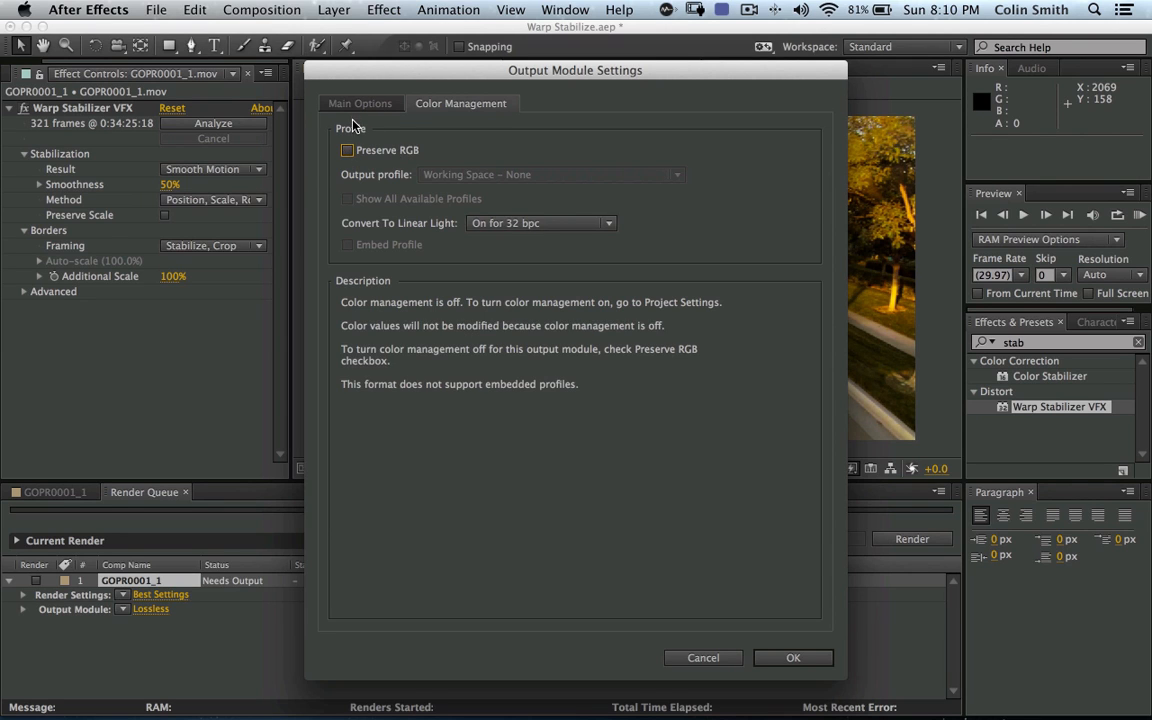
pyautogui.click(360, 103)
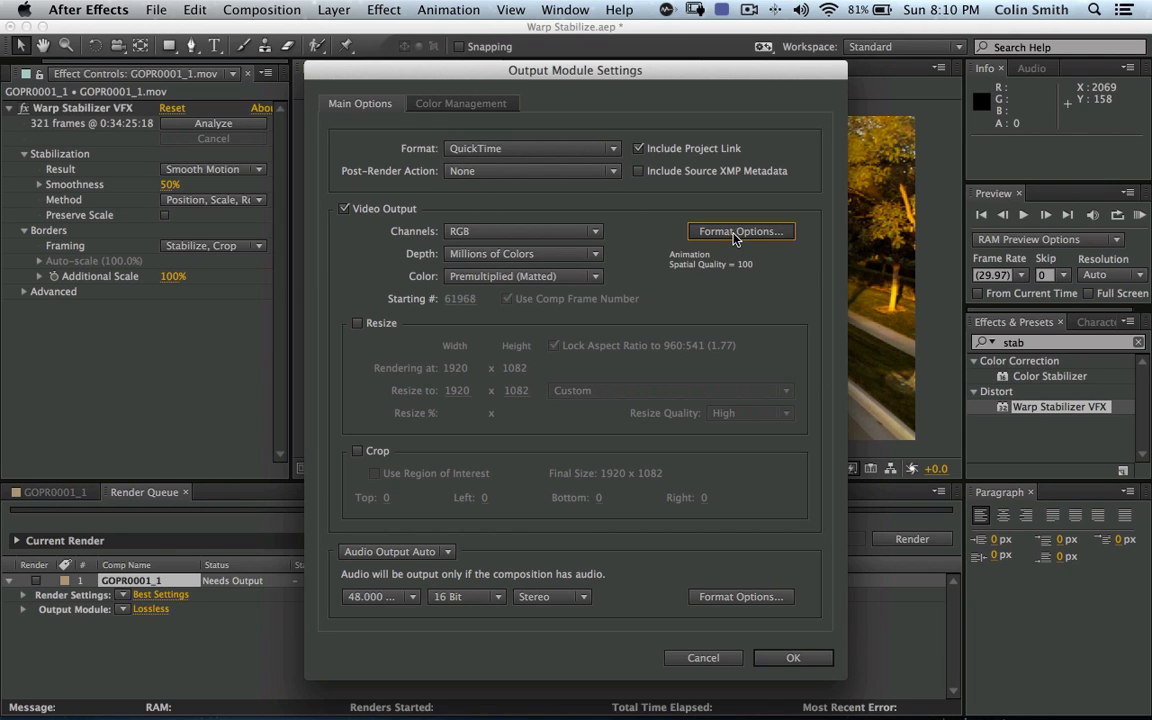
pyautogui.click(740, 231)
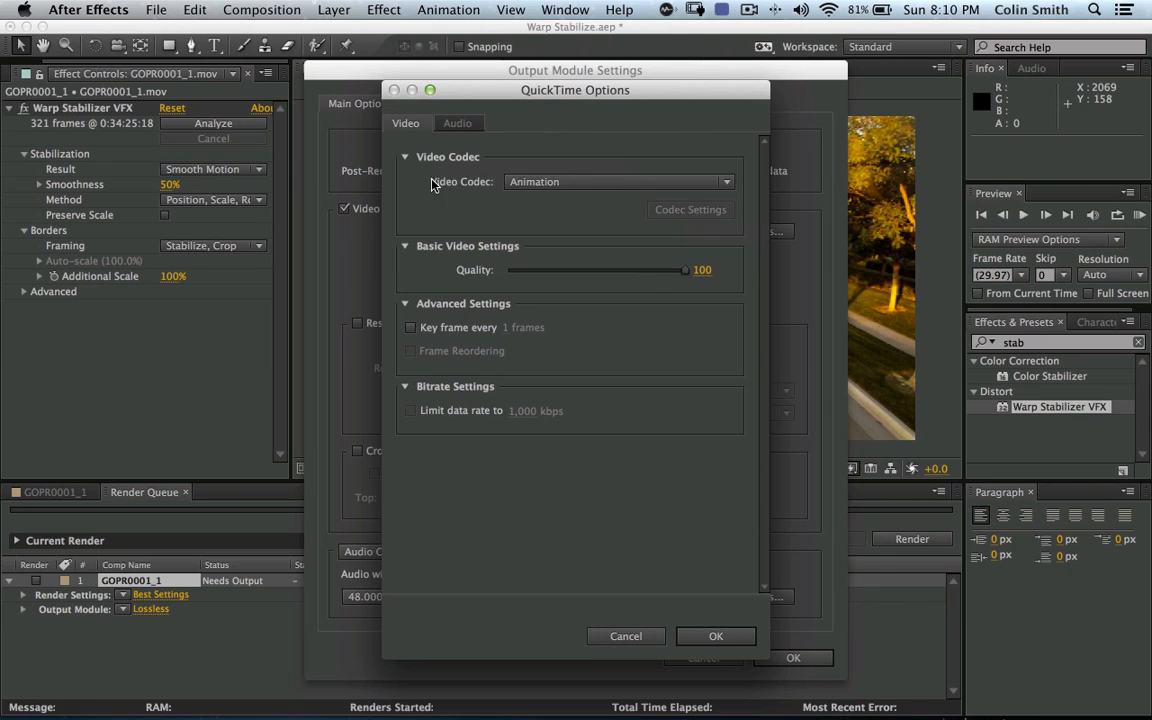
# Browse the QuickTime video codecs and keep Animation at quality 100.
pyautogui.click(618, 181)
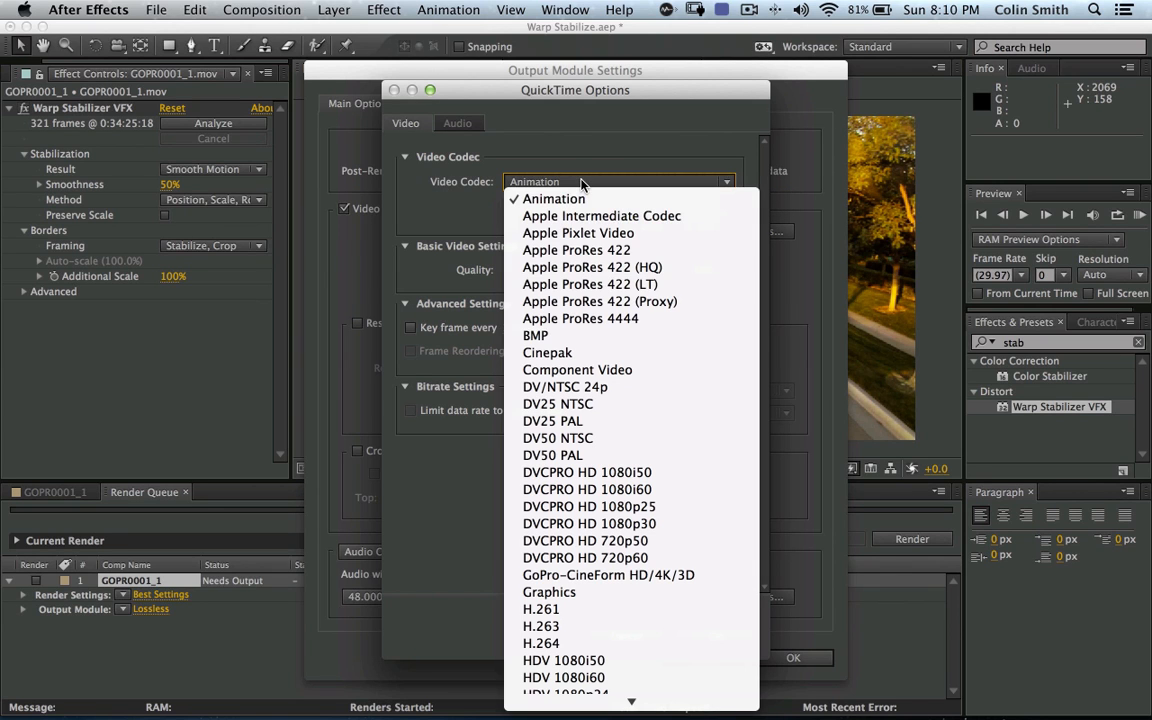
pyautogui.moveTo(585, 193)
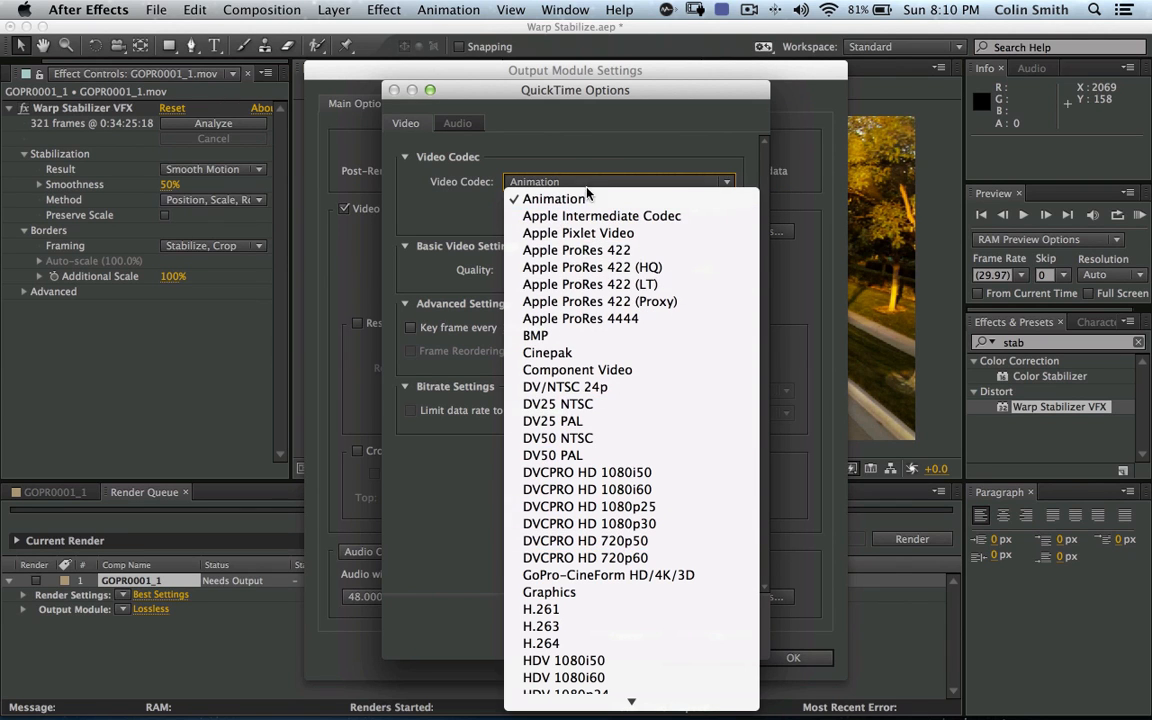
pyautogui.moveTo(591, 267)
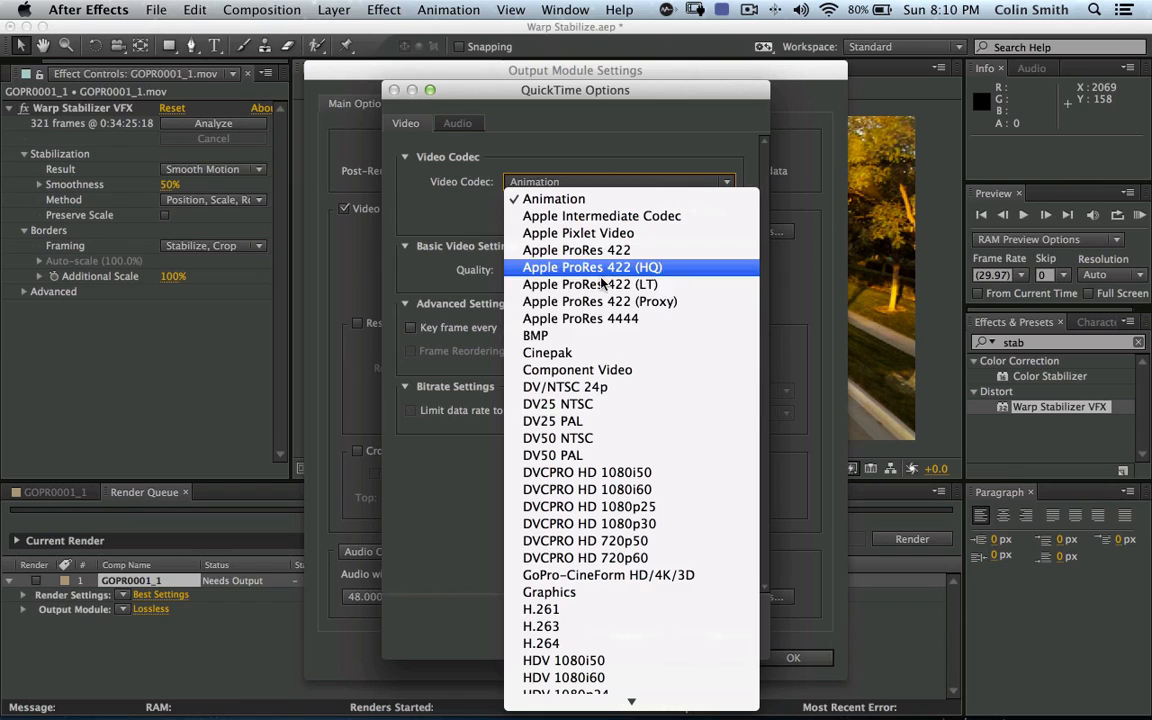
pyautogui.moveTo(590, 284)
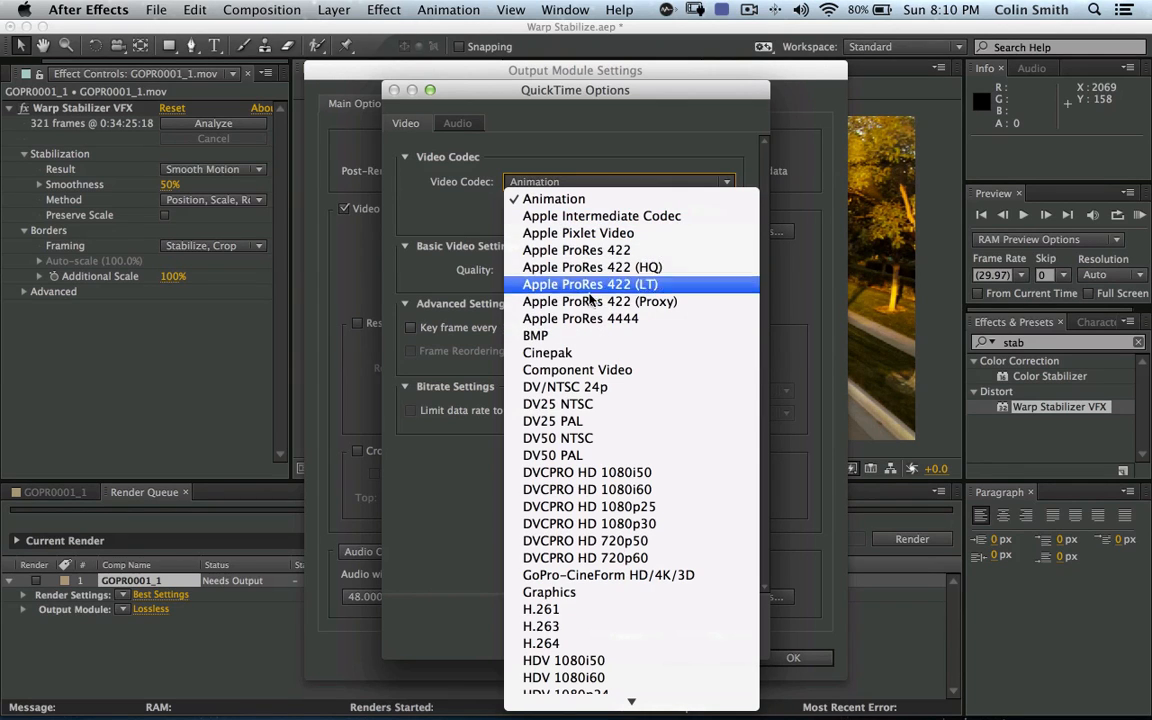
pyautogui.moveTo(554, 198)
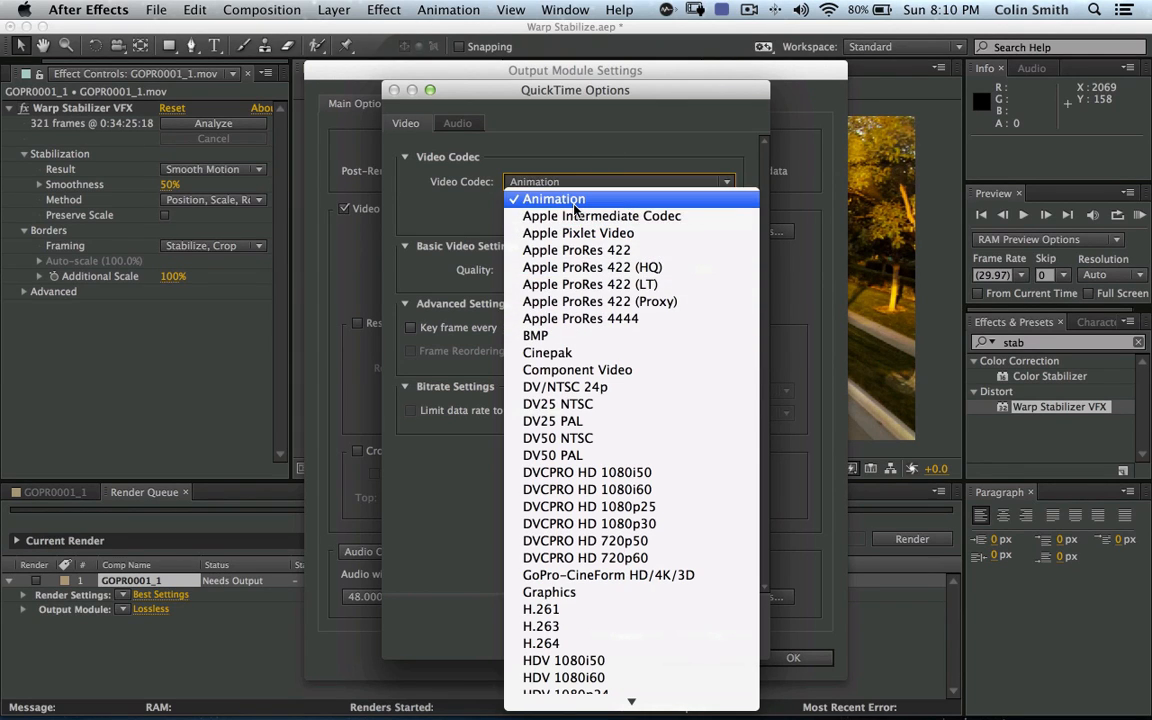
pyautogui.click(554, 198)
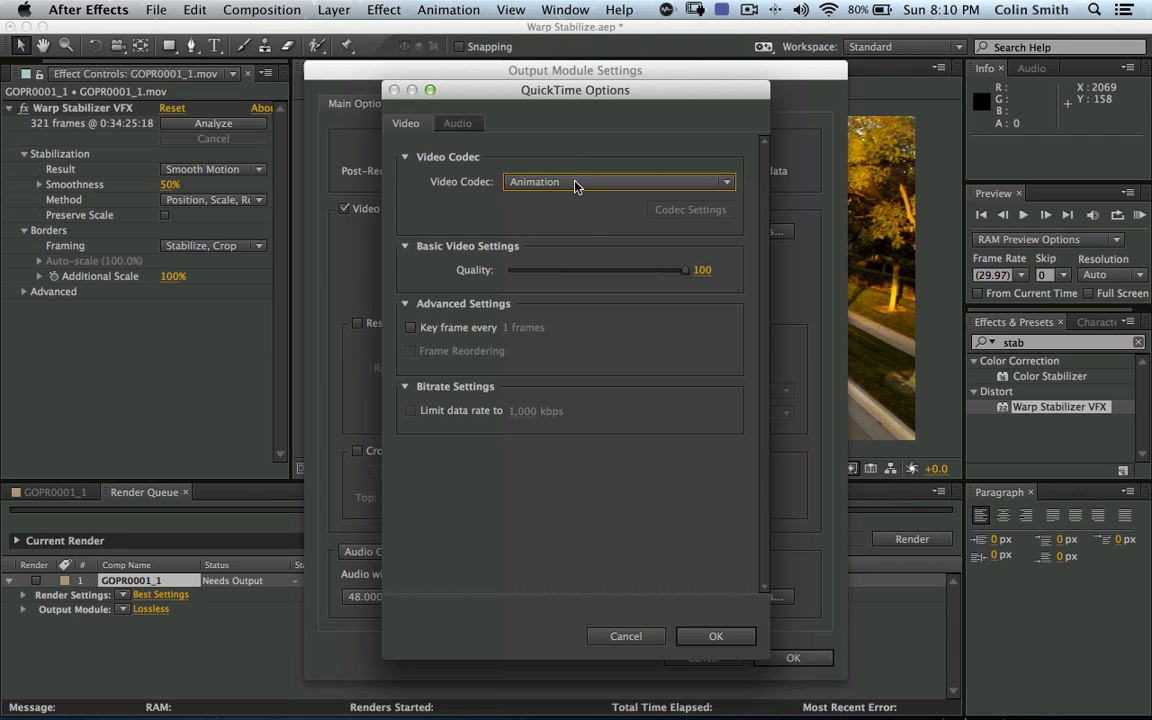
pyautogui.moveTo(555, 185)
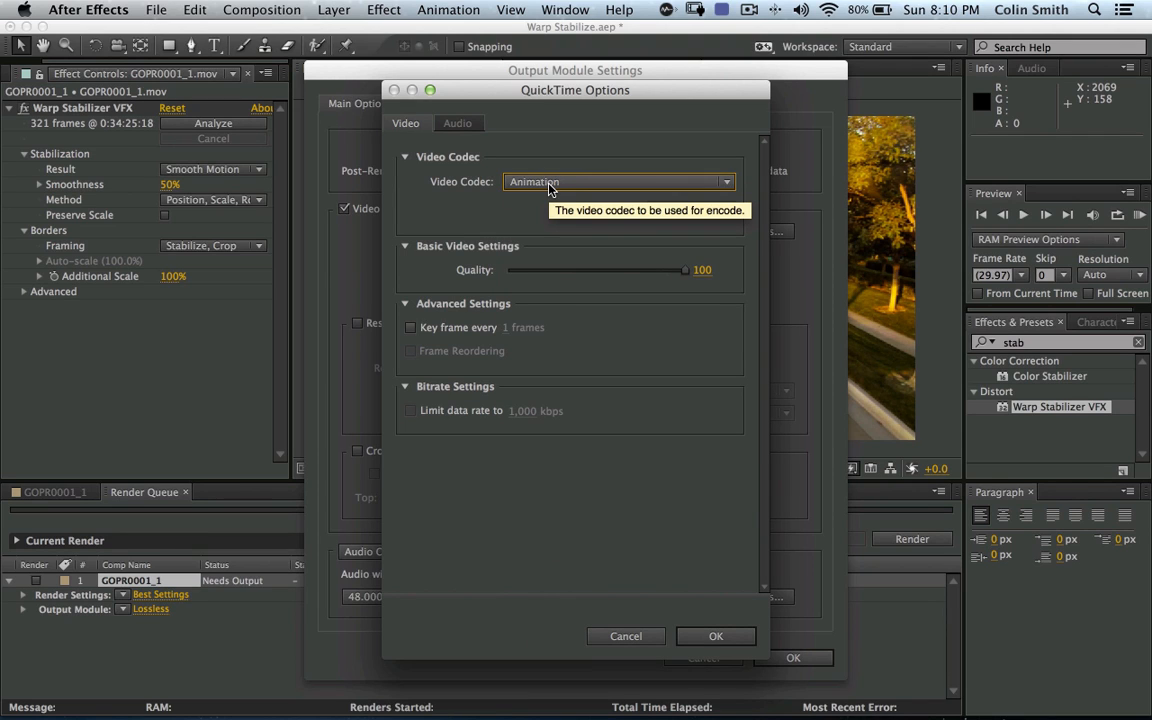
pyautogui.moveTo(500, 305)
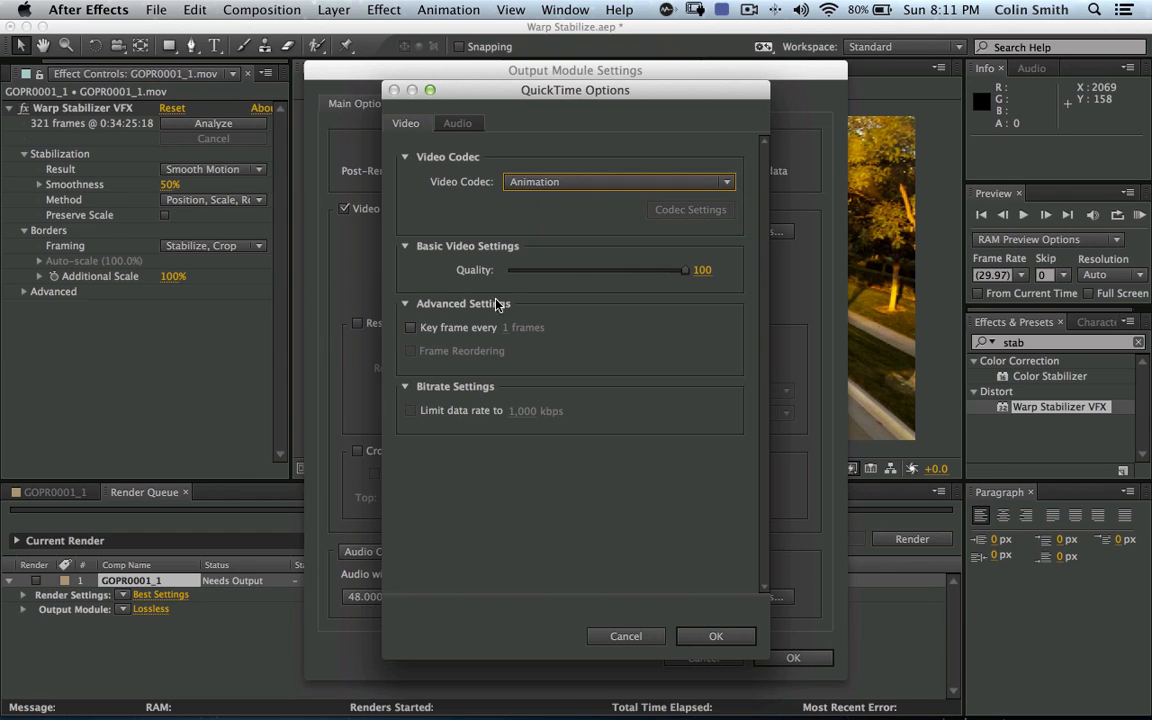
pyautogui.moveTo(530, 347)
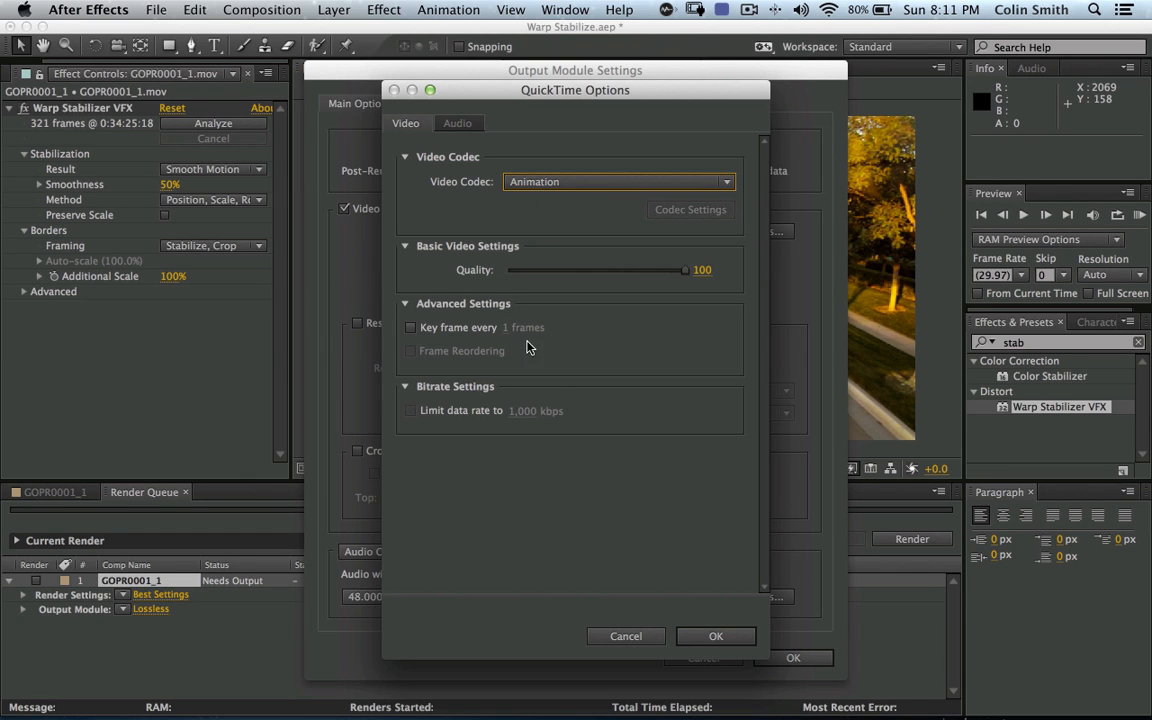
# Check the QuickTime audio codec list, keeping Uncompressed as the audio codec.
pyautogui.click(457, 123)
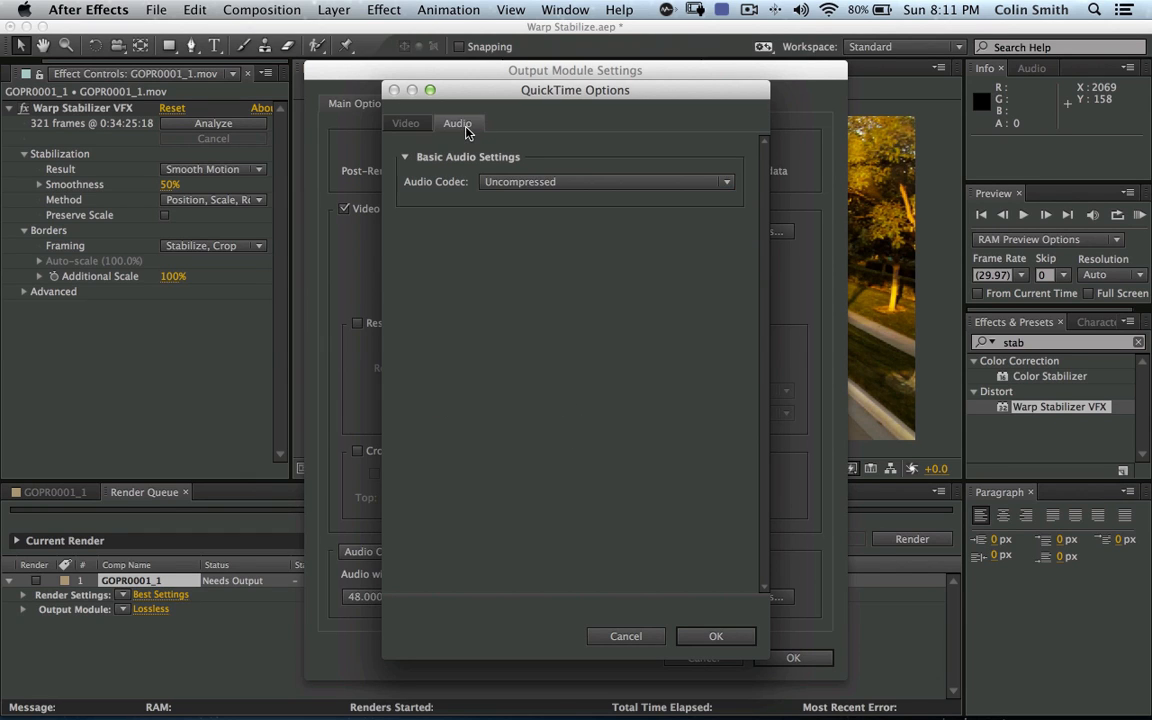
pyautogui.click(605, 181)
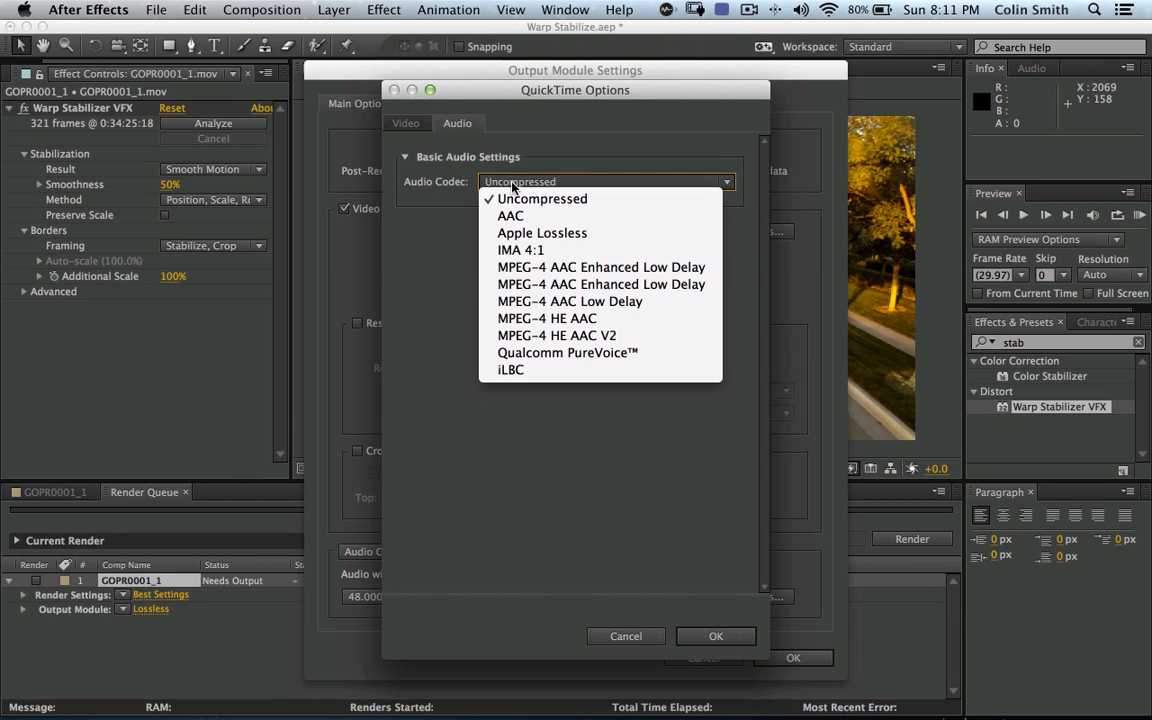
pyautogui.moveTo(542, 232)
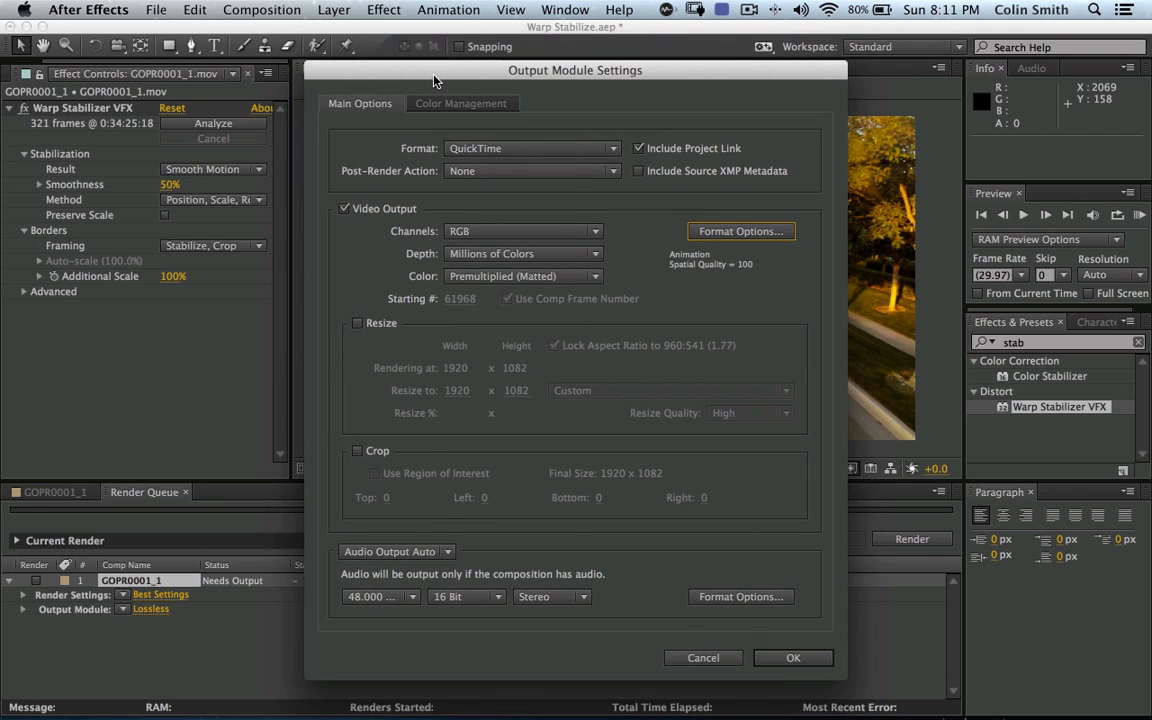
pyautogui.moveTo(482, 137)
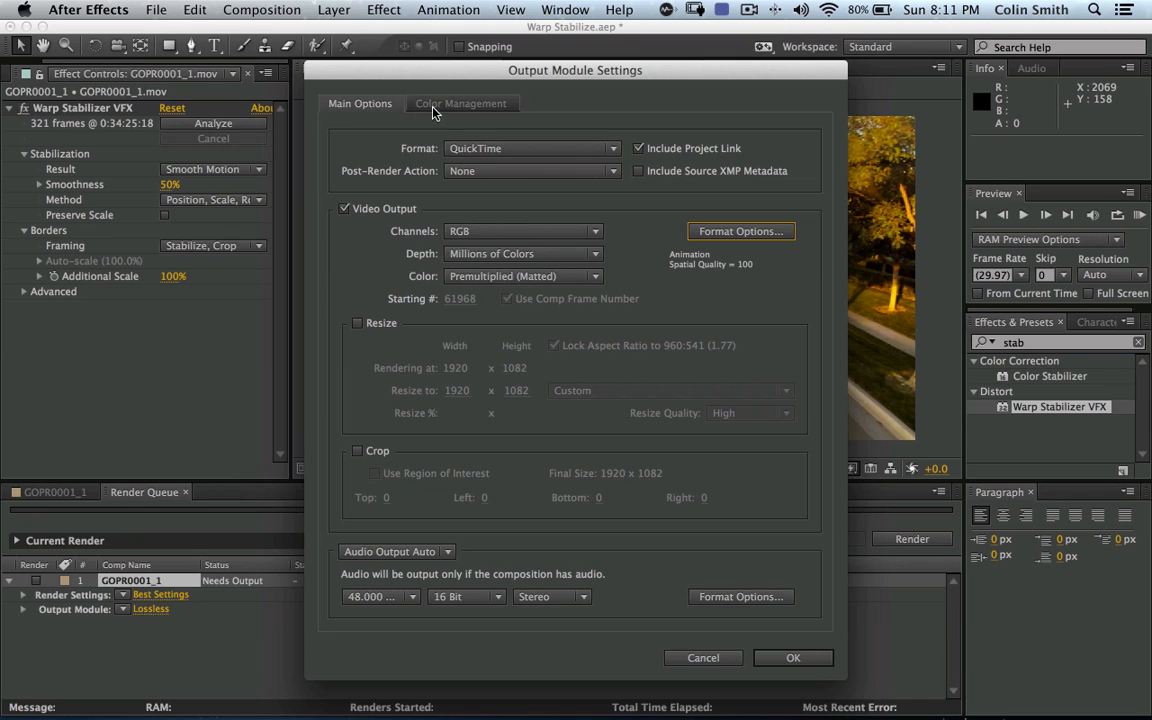
pyautogui.moveTo(434, 110)
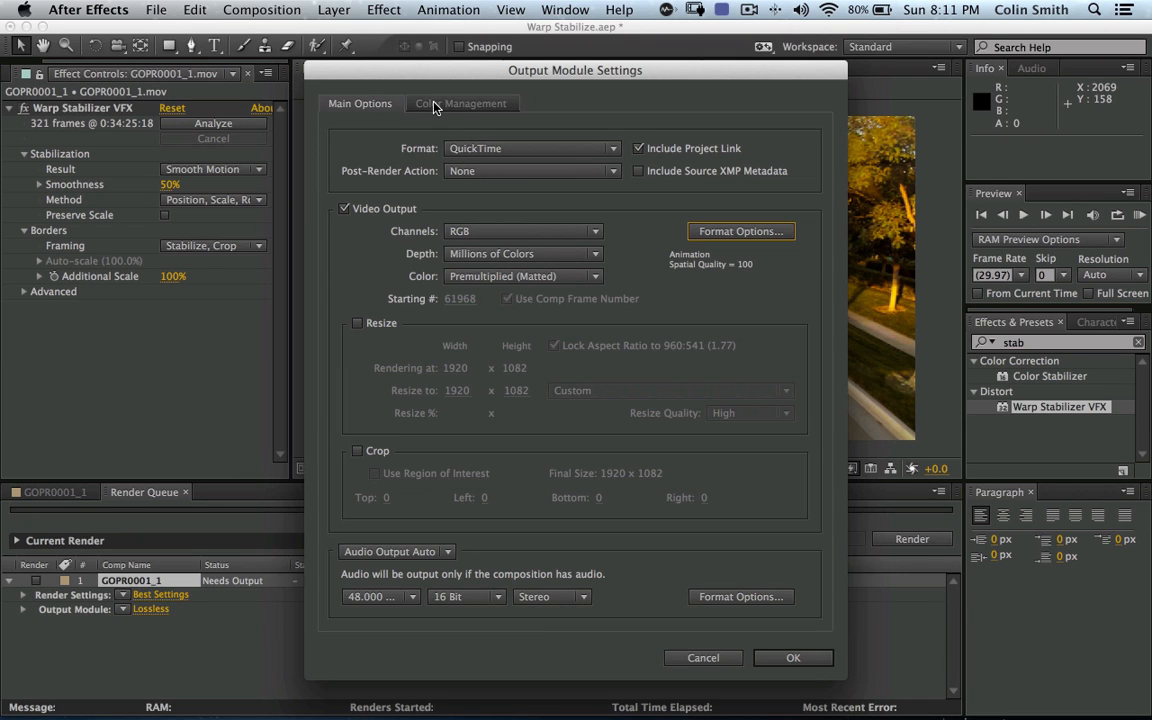
pyautogui.moveTo(443, 107)
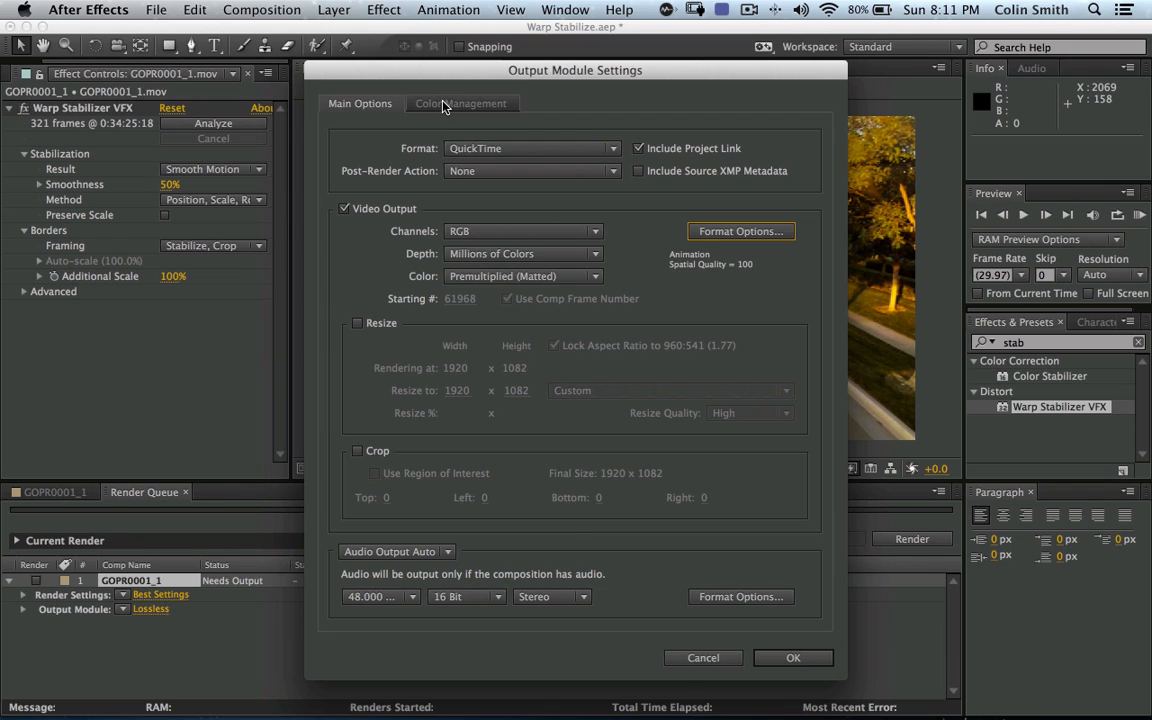
pyautogui.moveTo(444, 110)
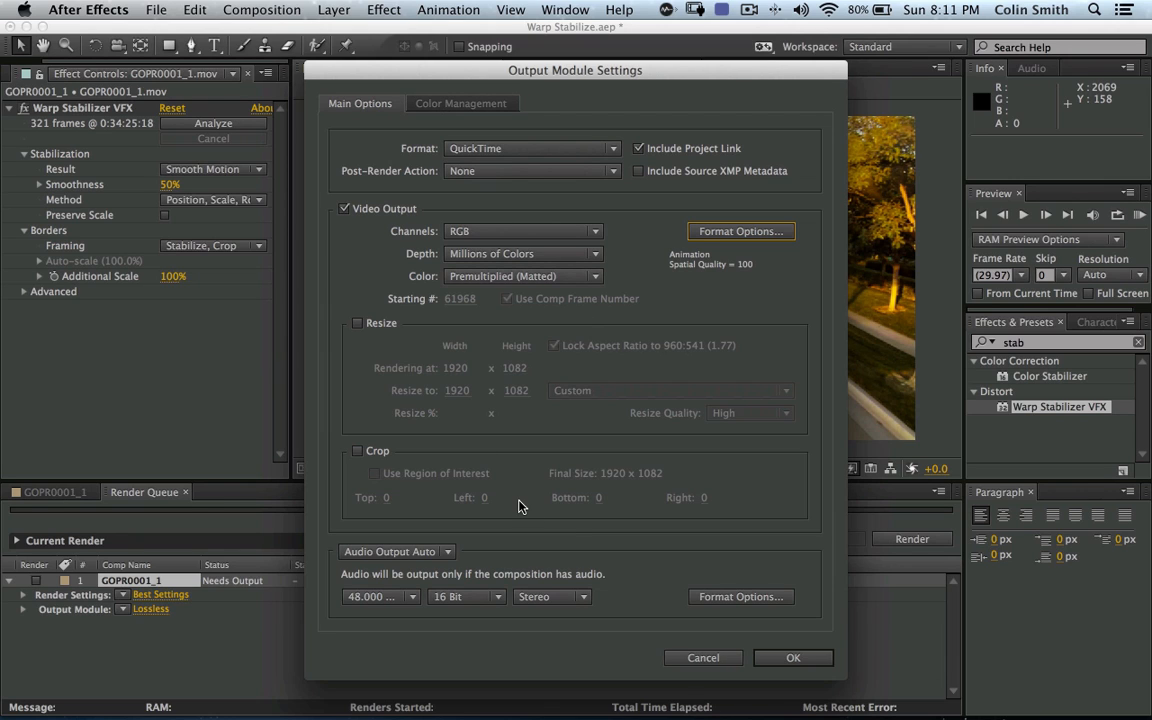
pyautogui.moveTo(413, 356)
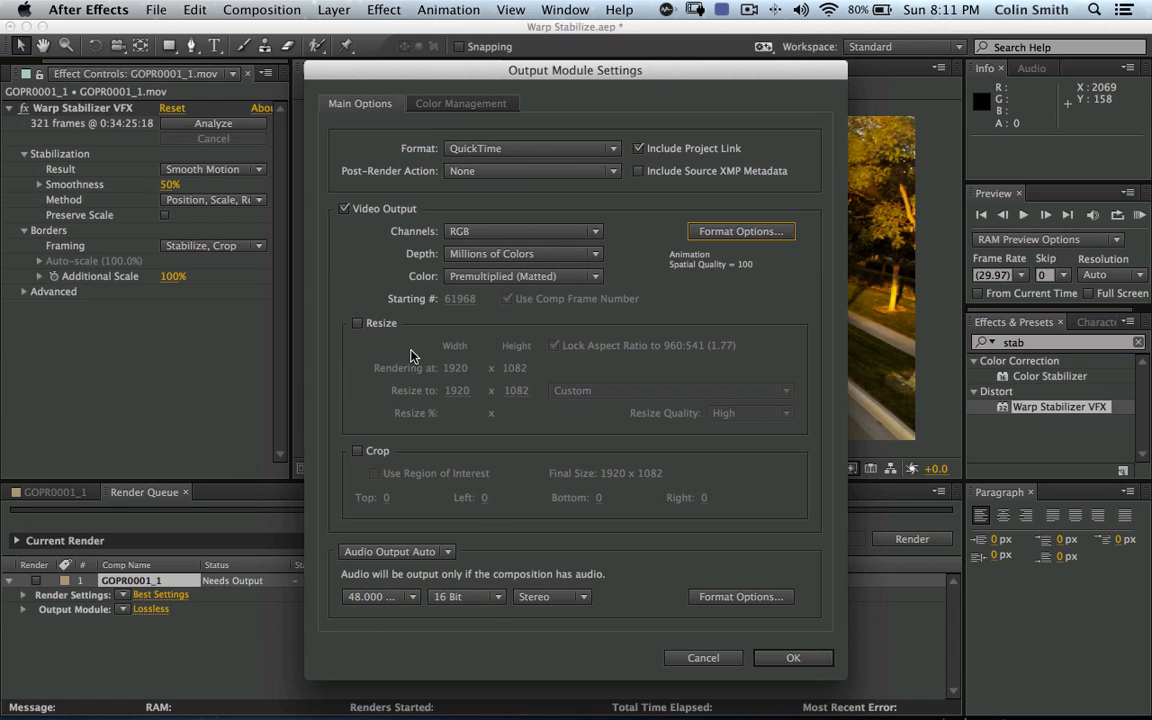
pyautogui.moveTo(430, 376)
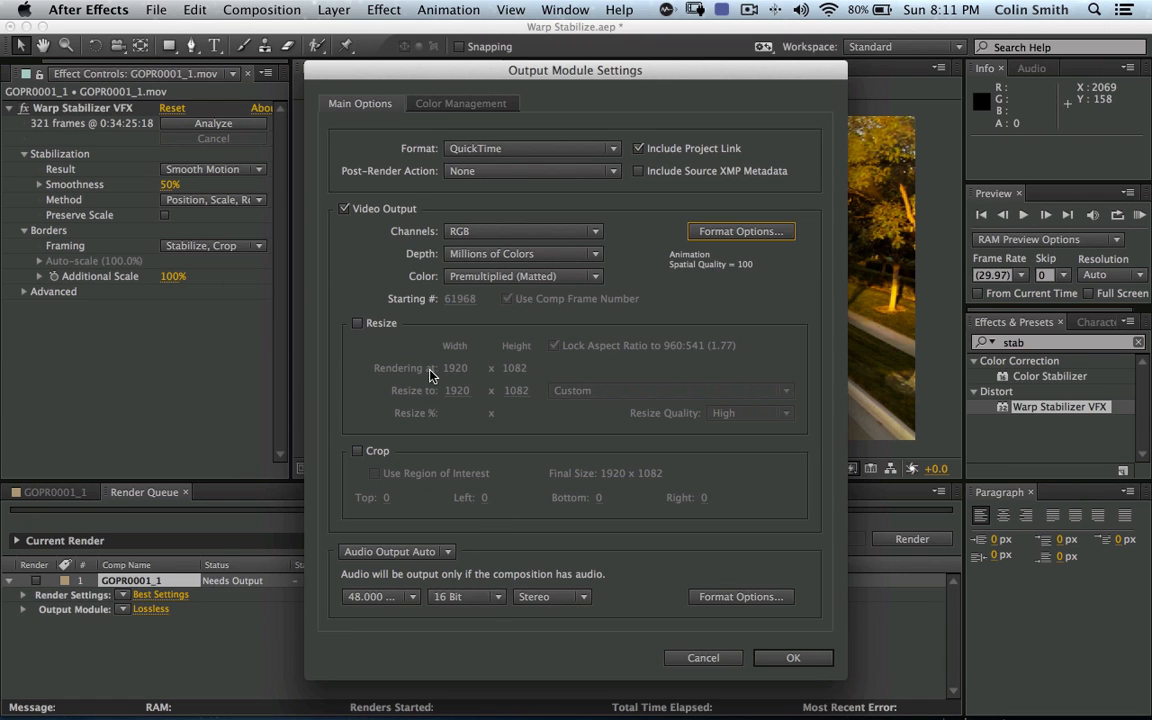
pyautogui.moveTo(510, 448)
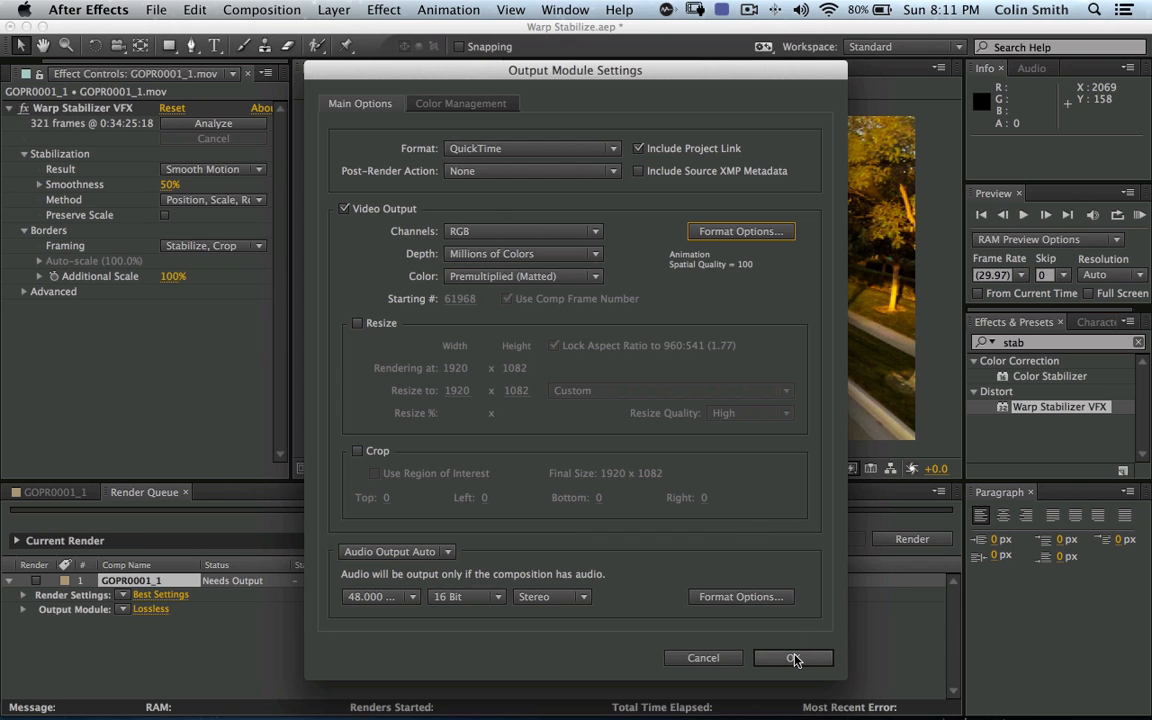
# Confirm the custom QuickTime output module and name the output movie 'uncompressed stab'.
pyautogui.click(793, 657)
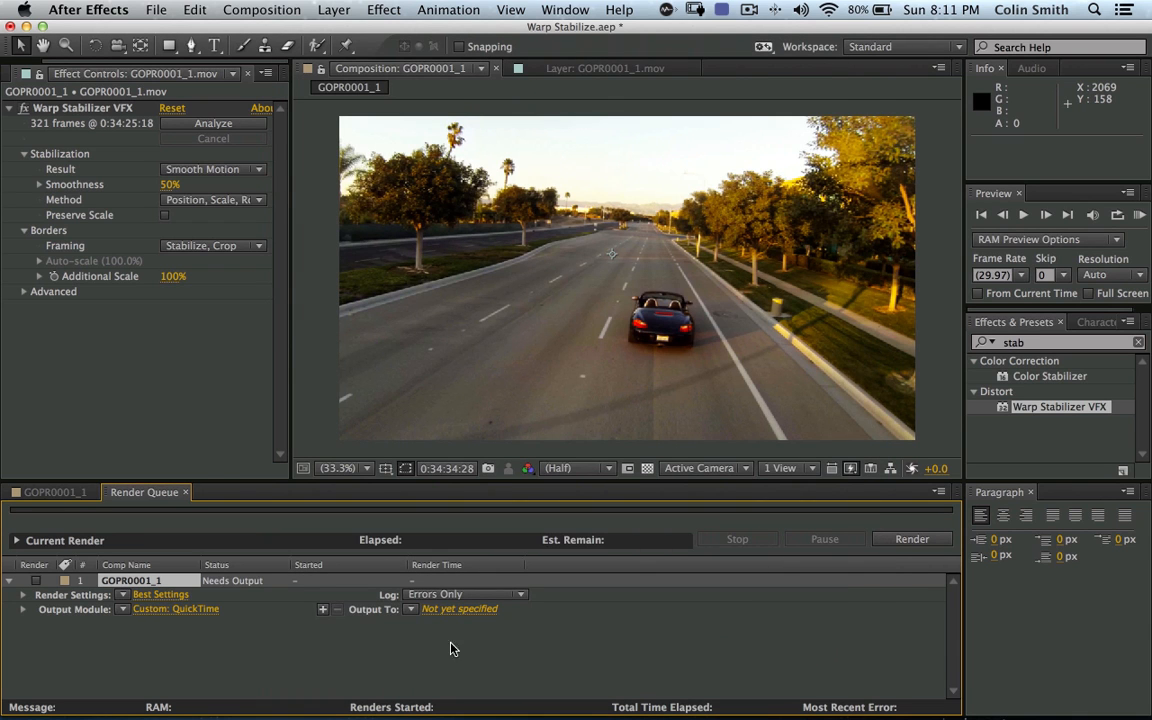
pyautogui.click(459, 609)
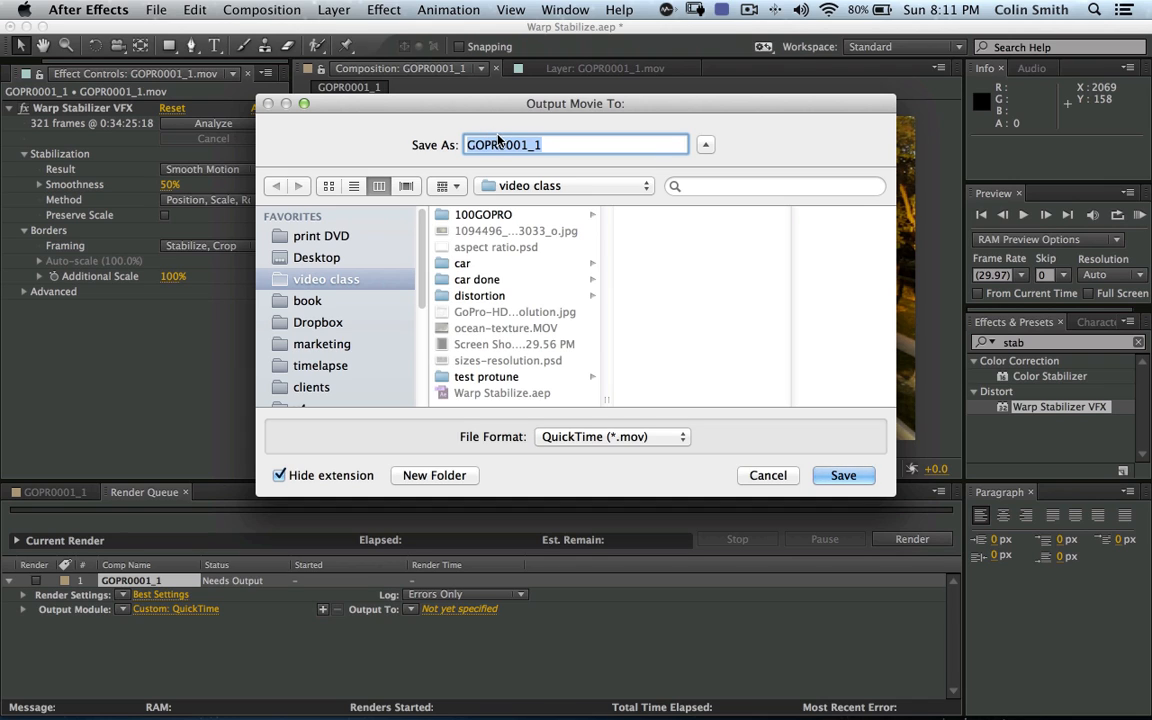
pyautogui.write('un')
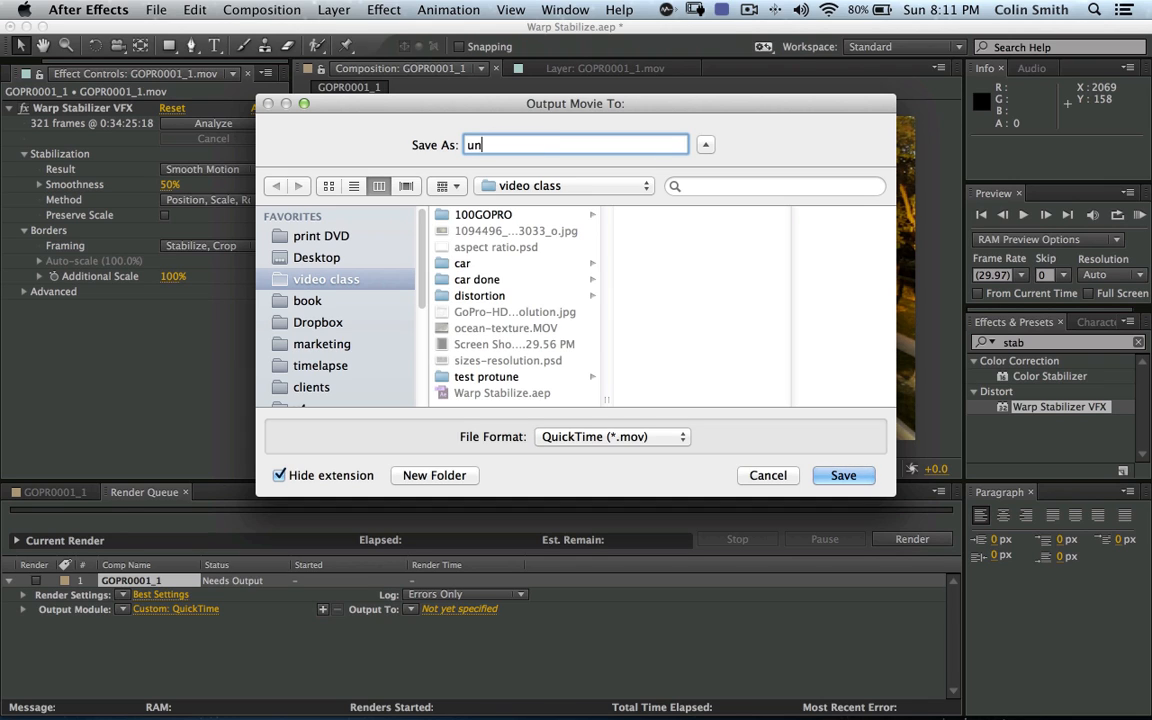
pyautogui.write('comnpe')
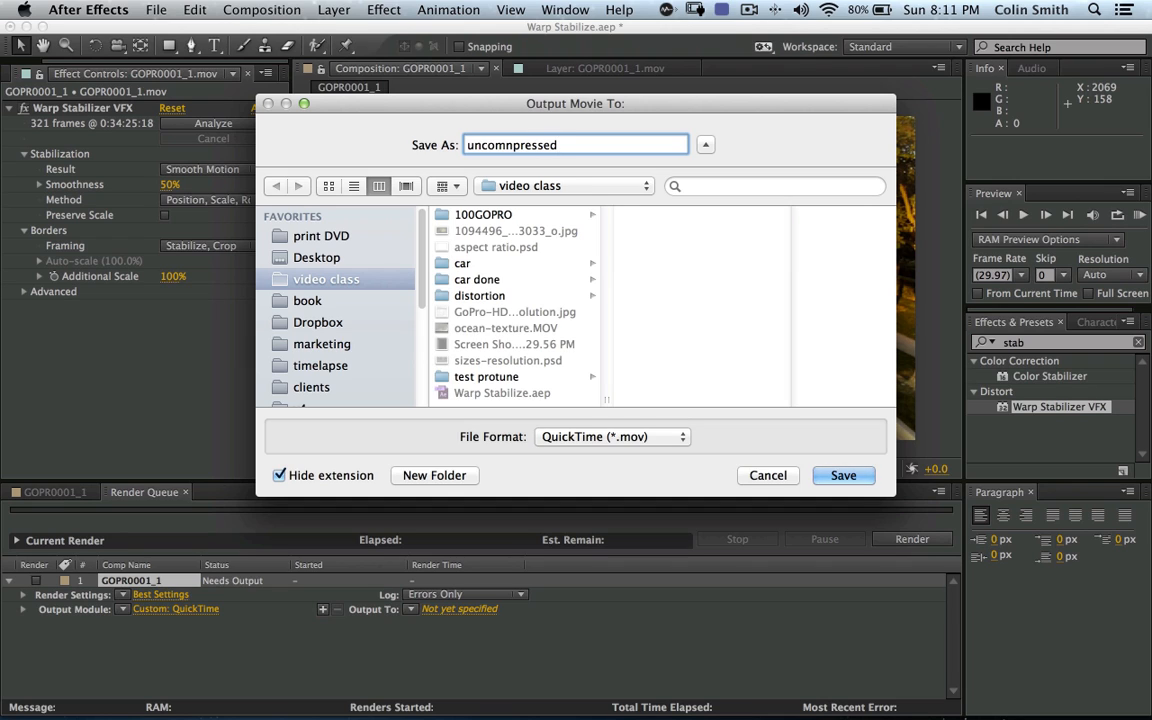
pyautogui.write('stab')
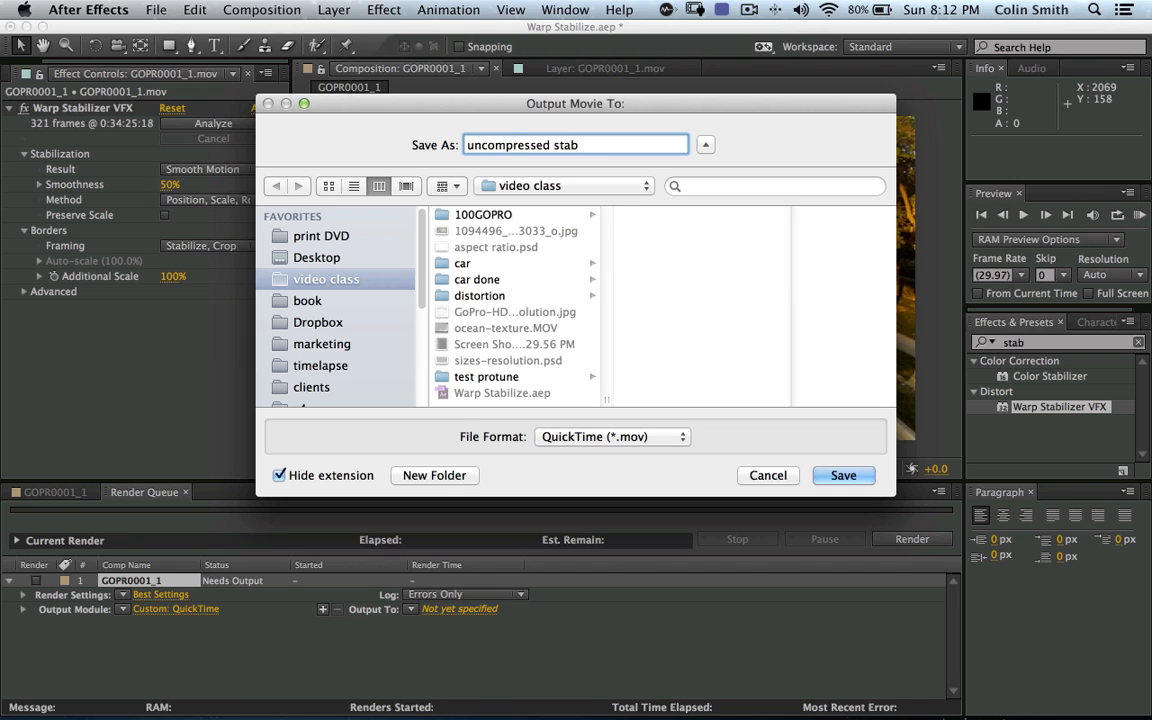
pyautogui.moveTo(505, 248)
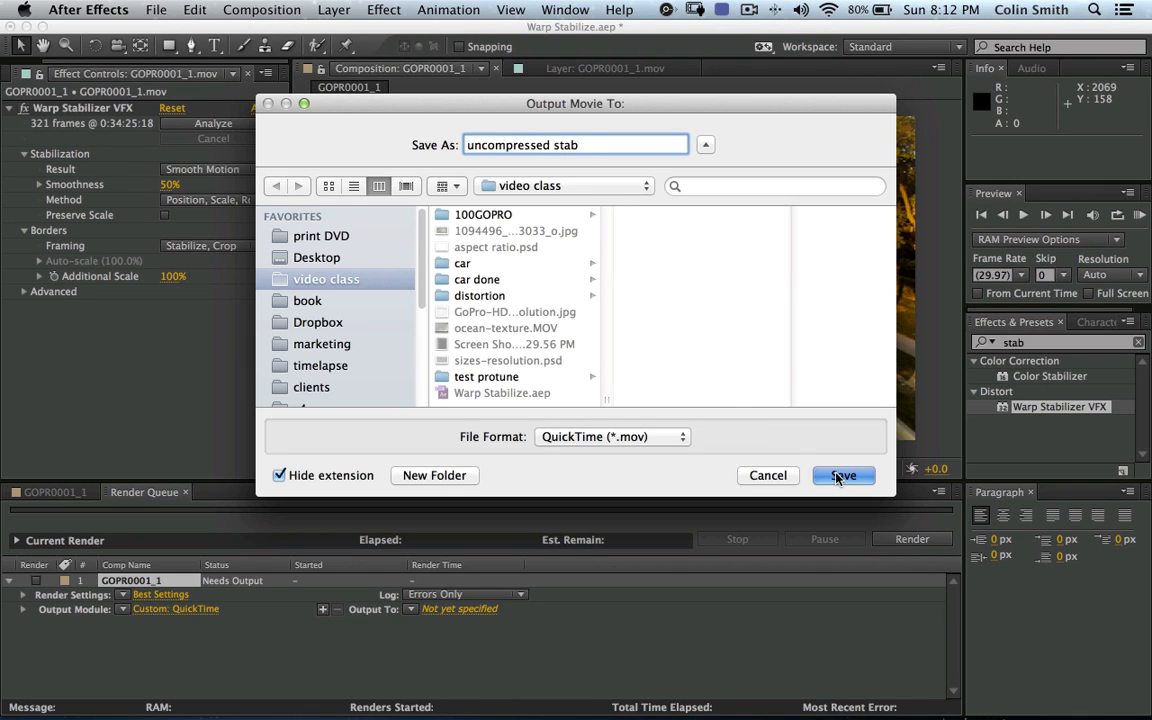
# Save the output as uncompressed stab.mov in the video class folder.
pyautogui.click(843, 475)
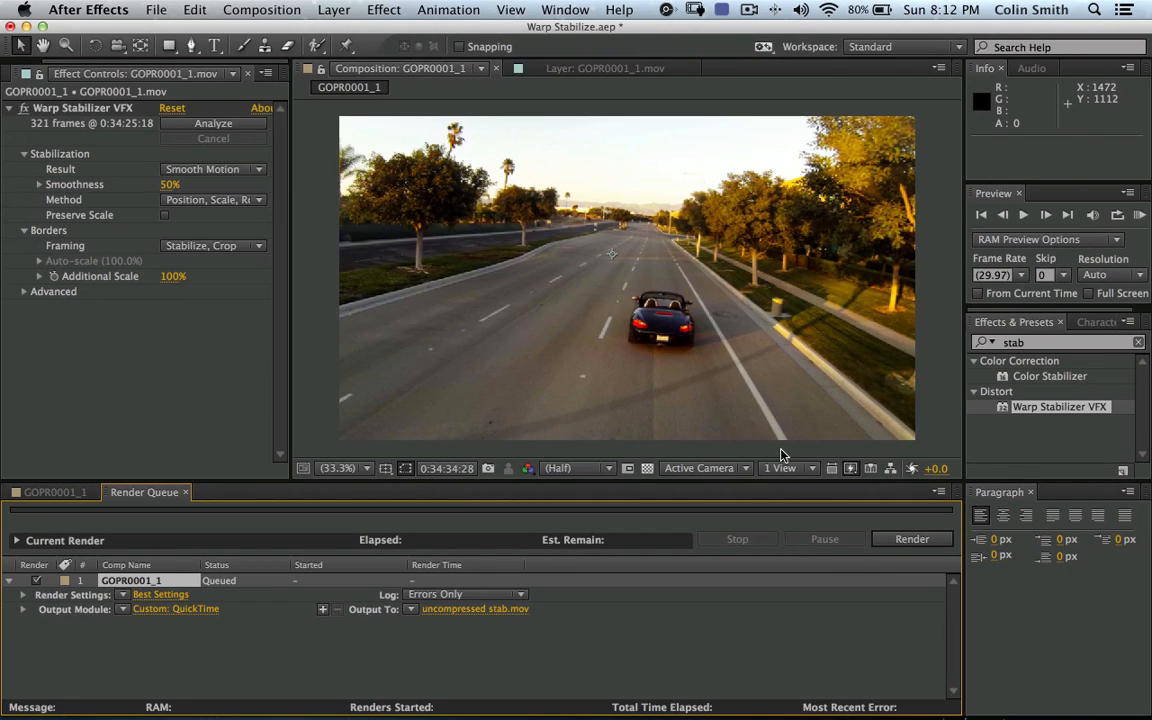
pyautogui.moveTo(281, 569)
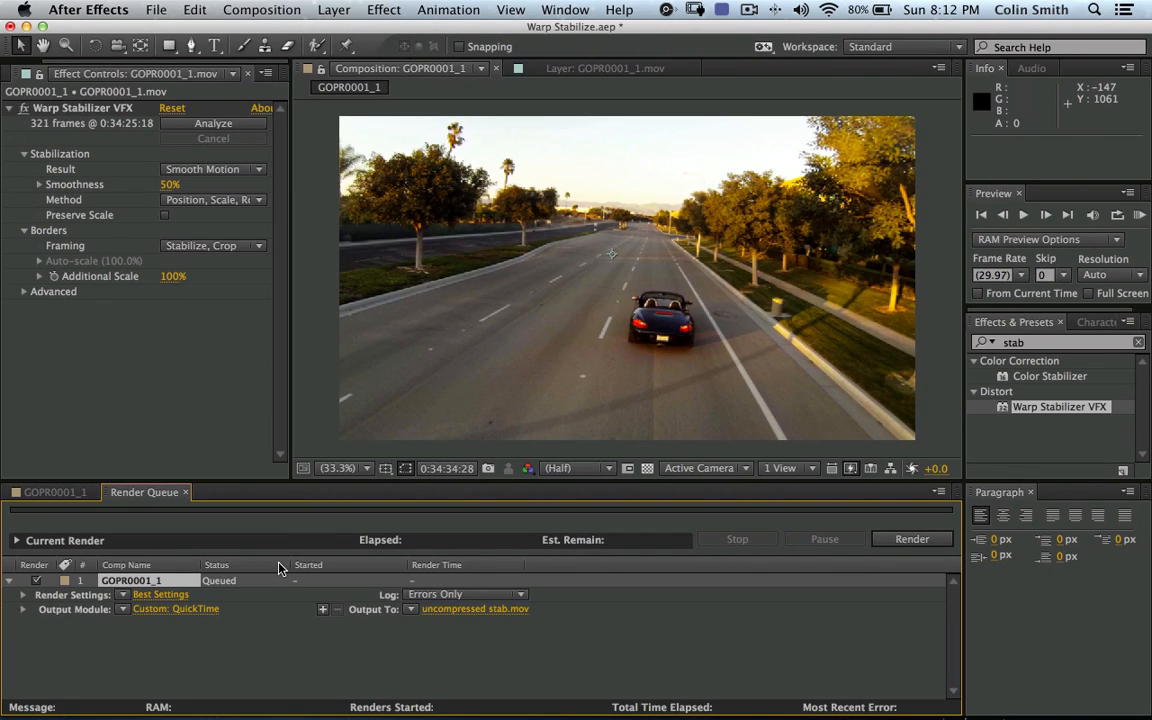
pyautogui.moveTo(162, 580)
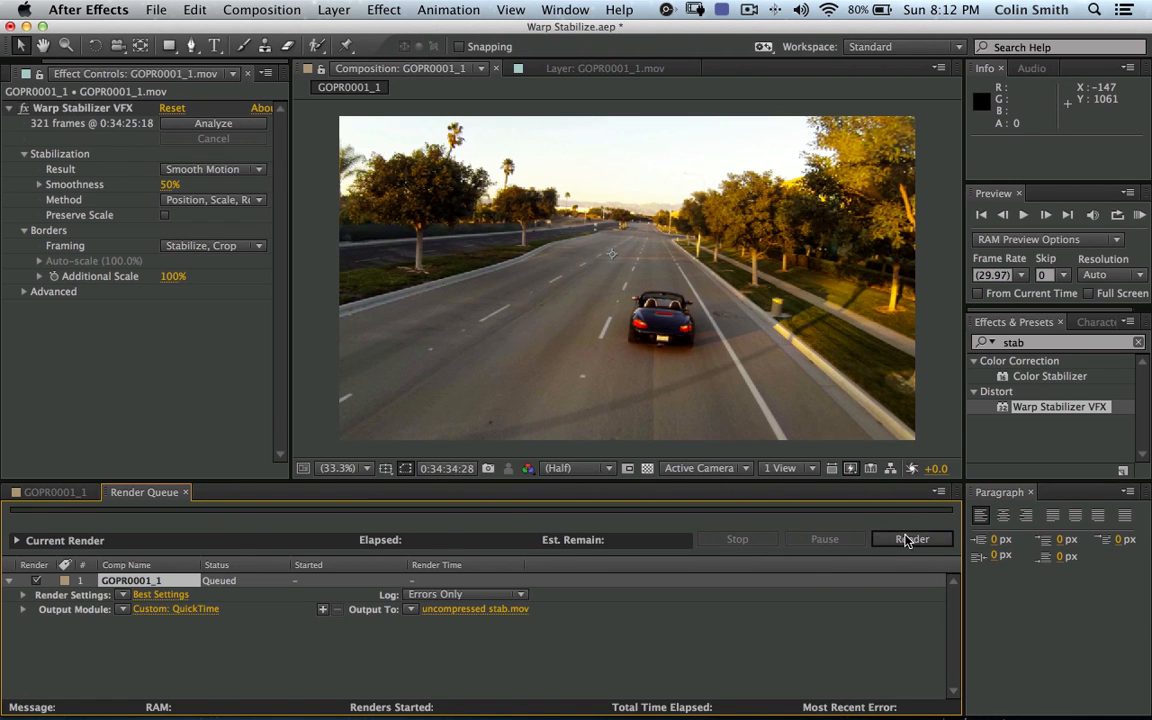
# Start rendering GOPR0001_1 to uncompressed stab.mov from the Render Queue.
pyautogui.click(911, 539)
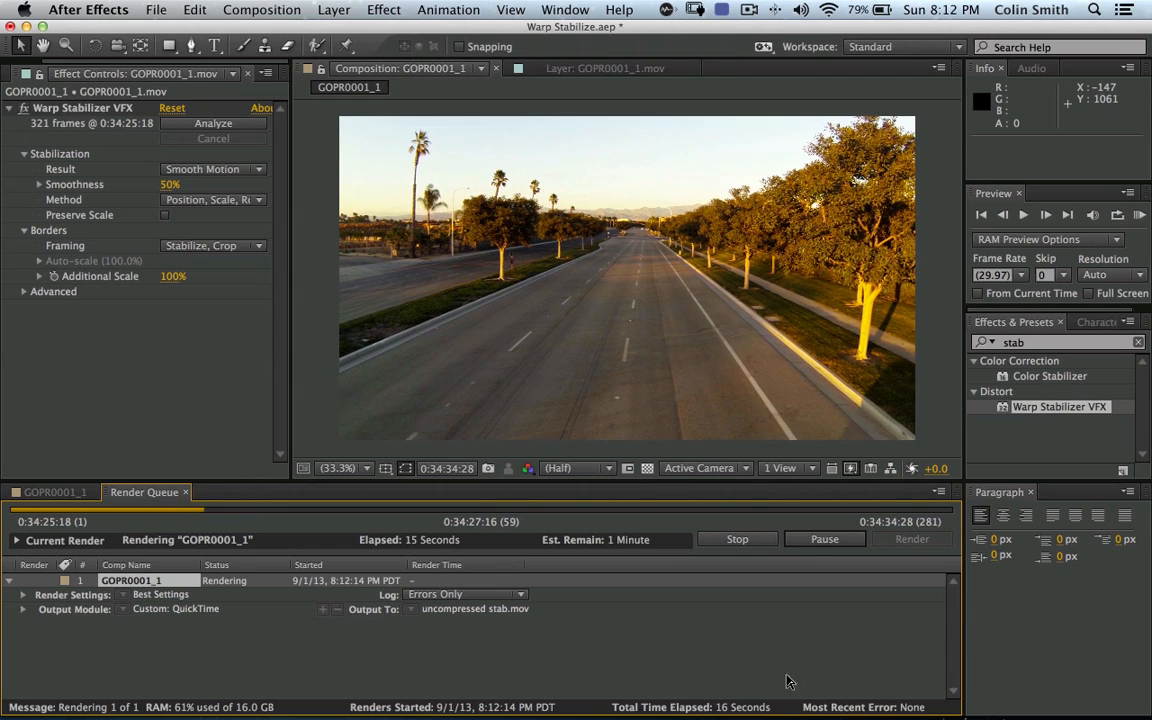
pyautogui.moveTo(237, 637)
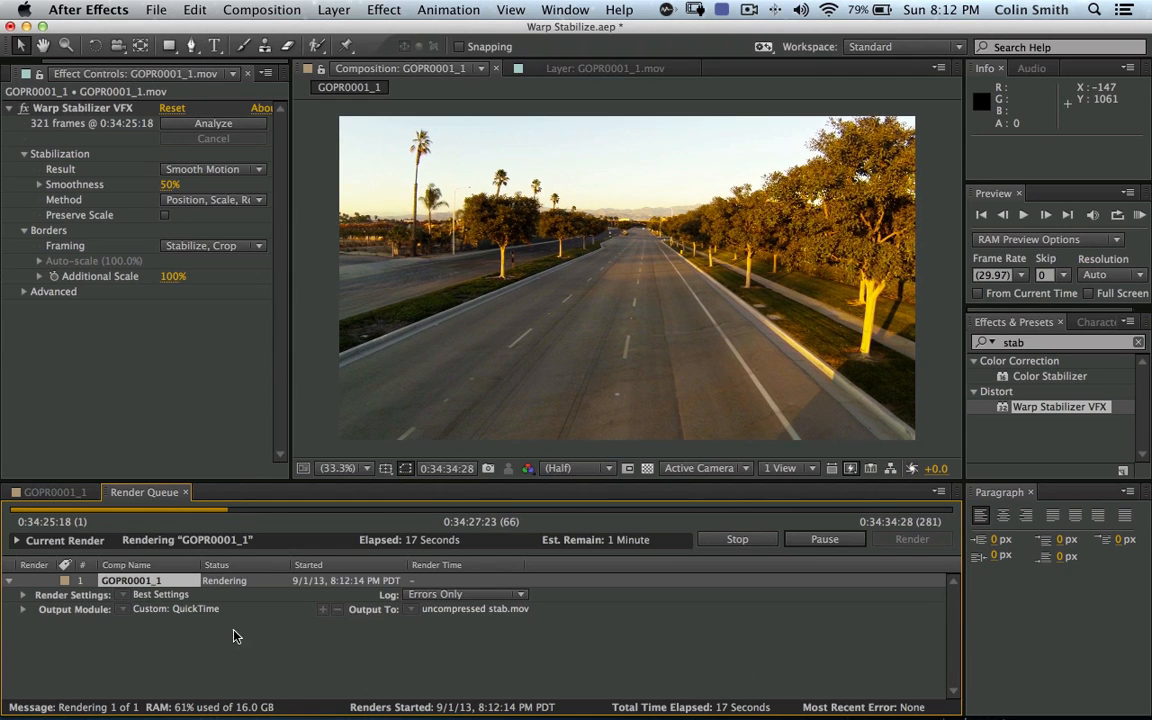